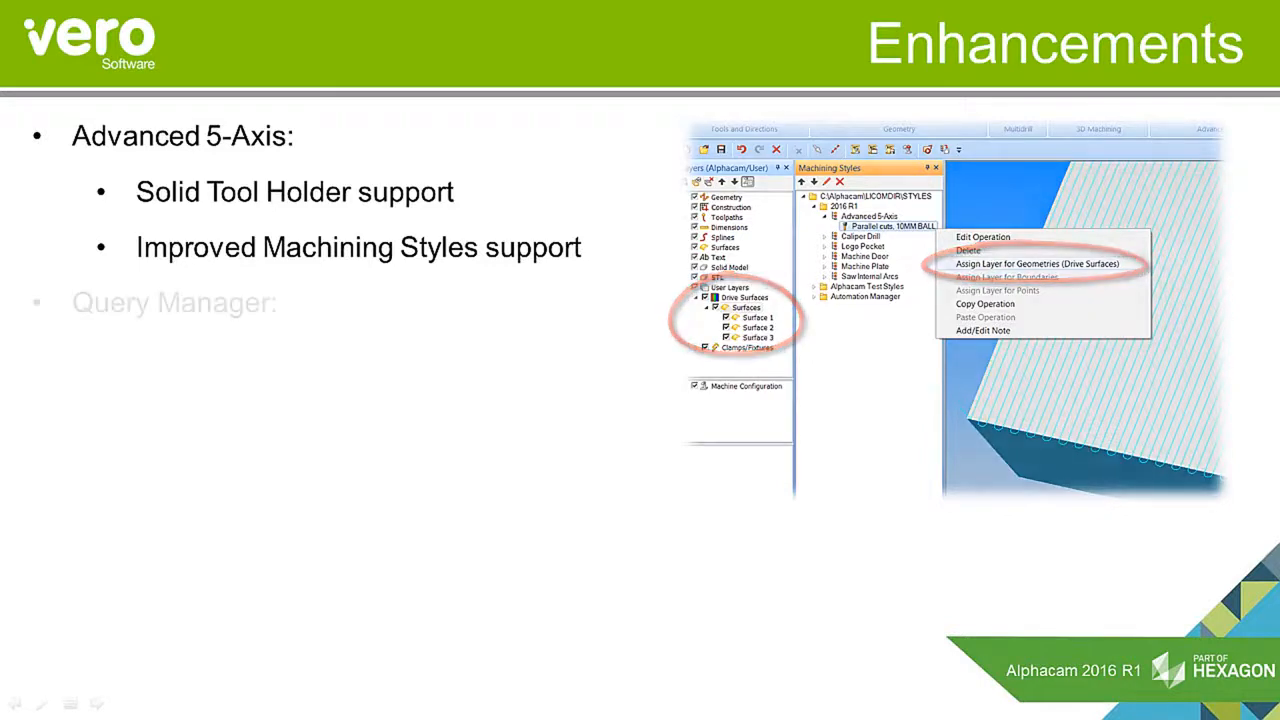
Advance the slideshow to reveal the next Advanced 5-Axis enhancement bullet.
key("Right")
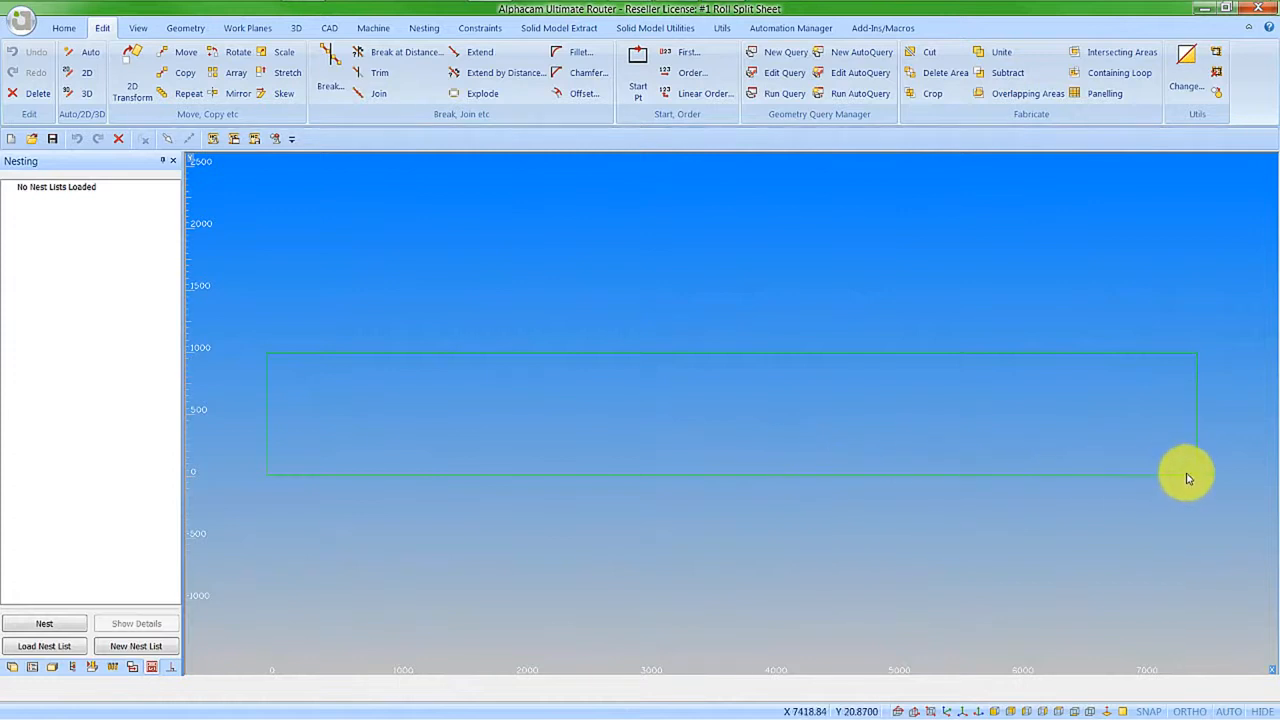
mouse_move(224, 644)
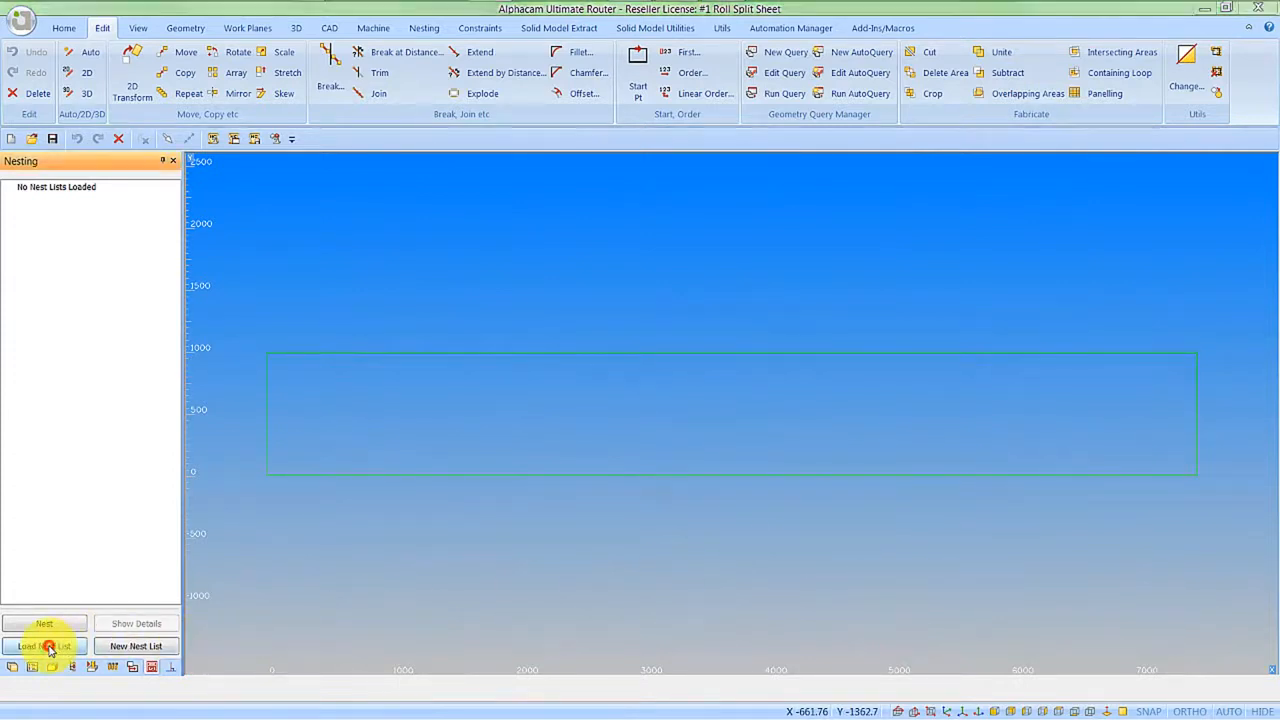
Load the saved nest list, review Part 2 and Part 4, and run True Shape Nesting from the nest list.
left_click(44, 644)
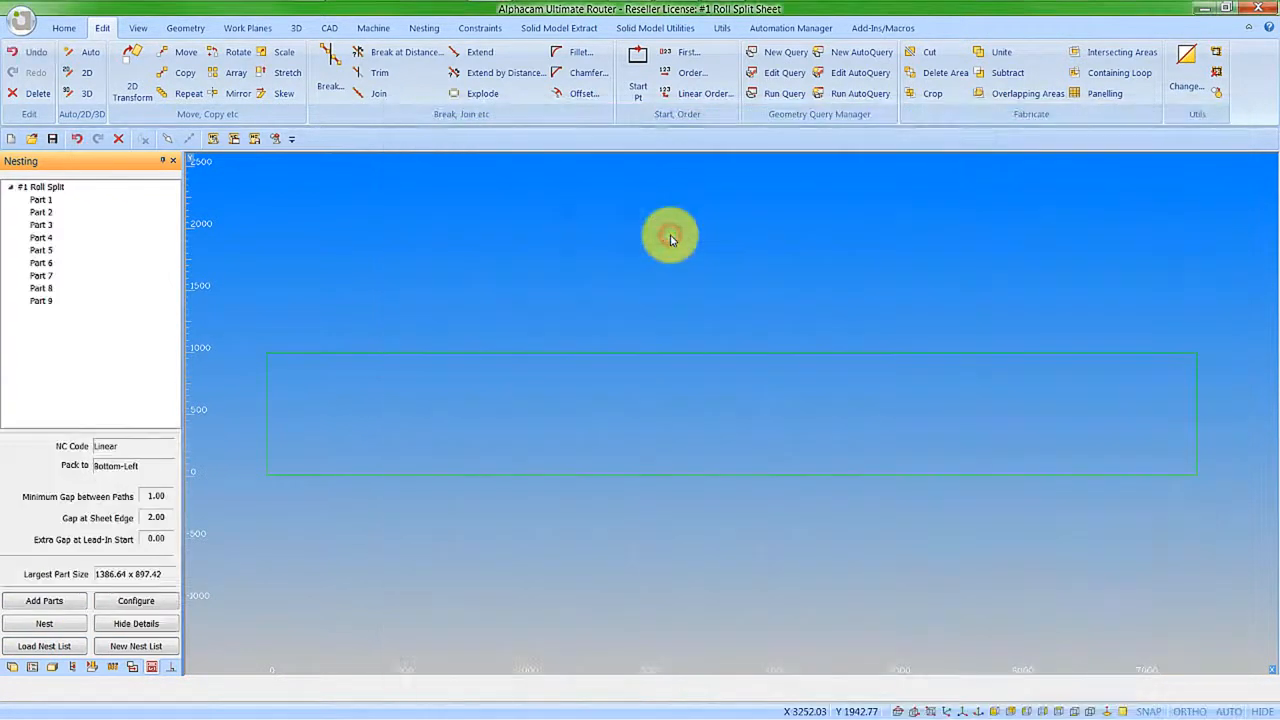
left_click(40, 212)
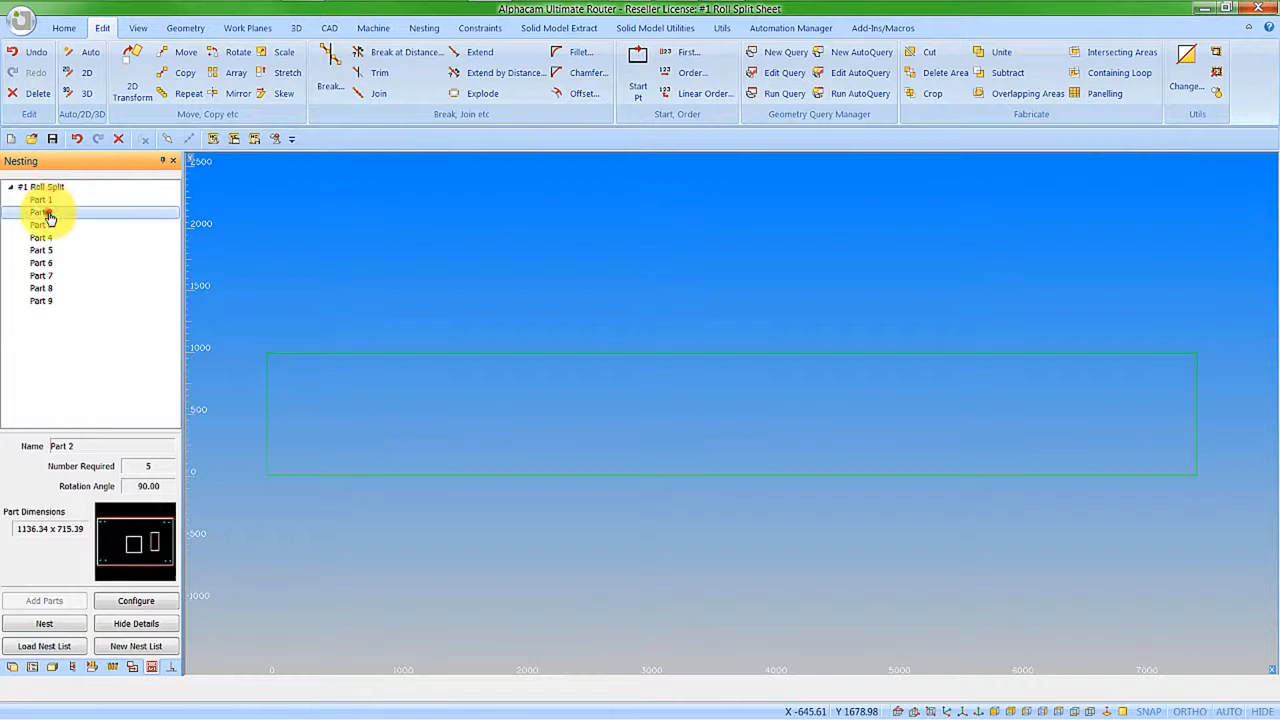
left_click(40, 236)
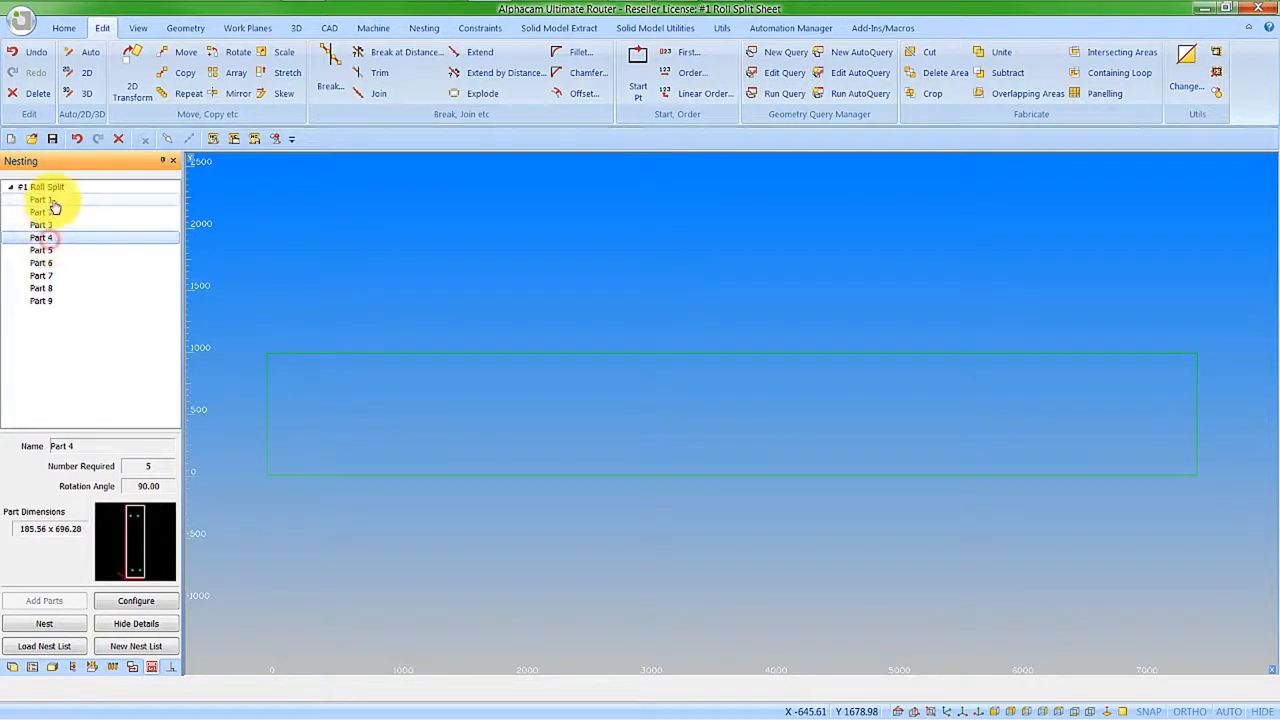
left_click(44, 624)
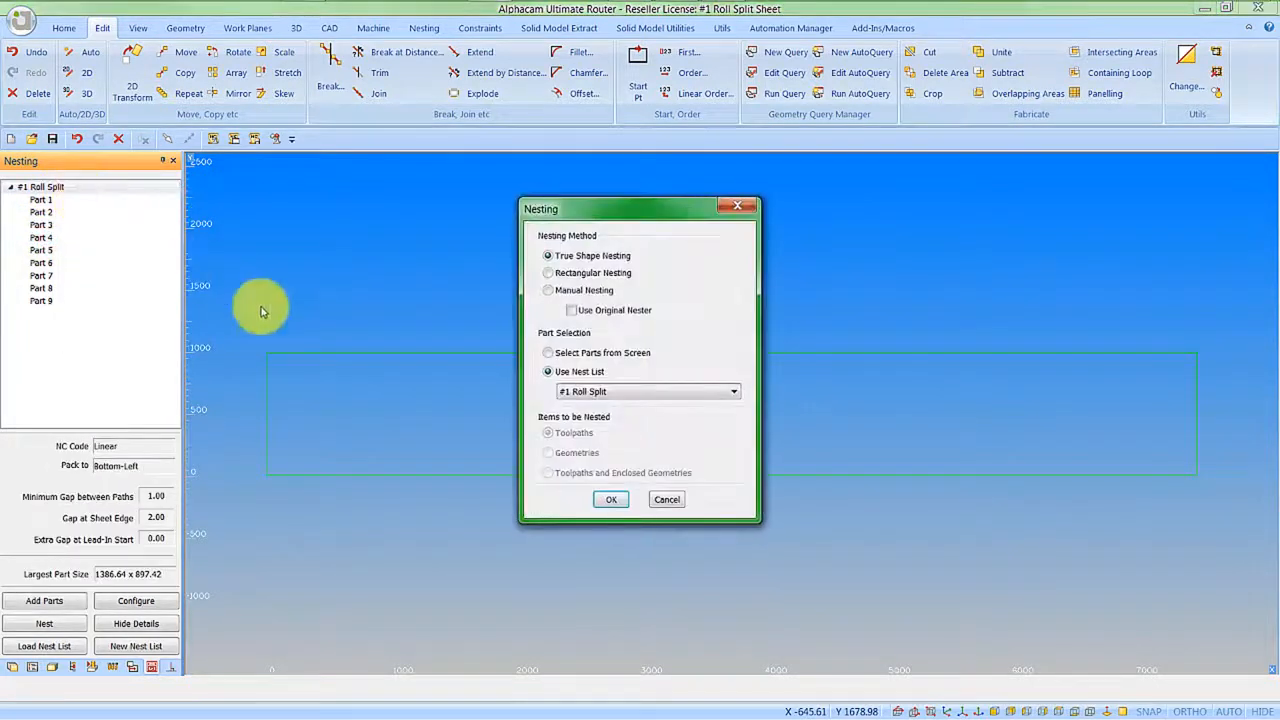
left_click(612, 500)
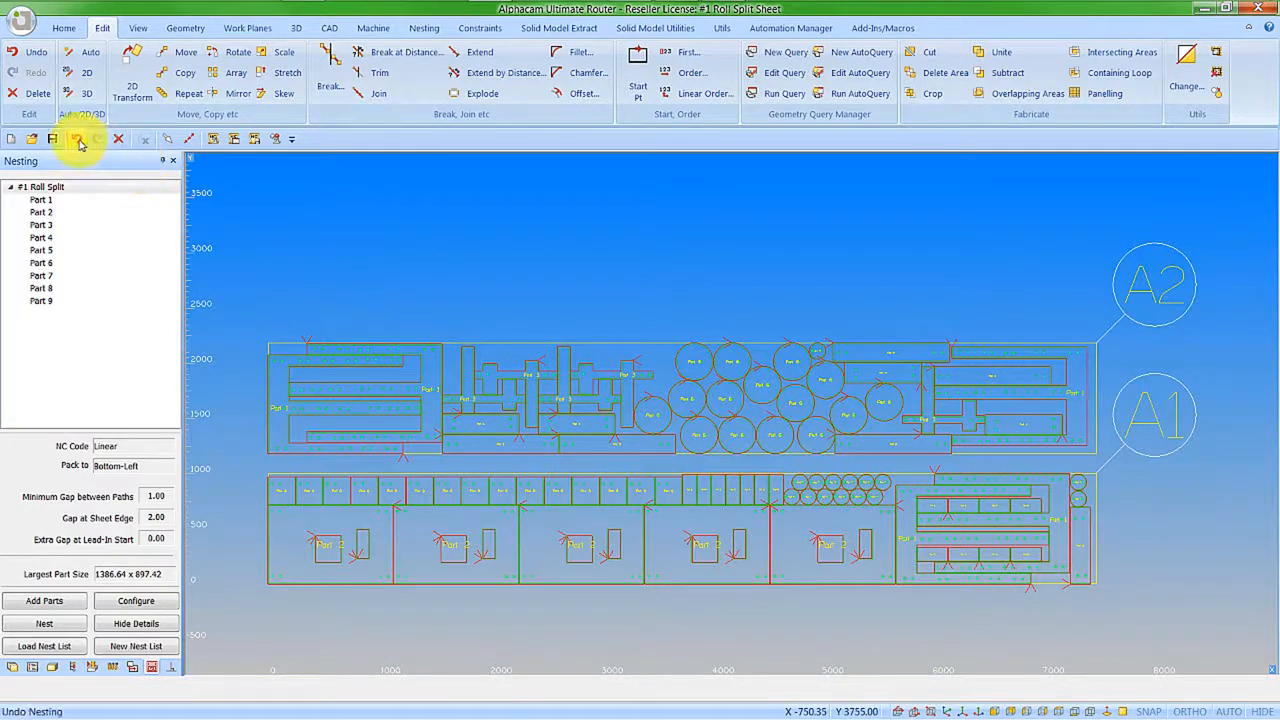
Undo the nesting, then enable Roll Split under Special Functions and accept its optimum and minimum sheet widths.
left_click(80, 140)
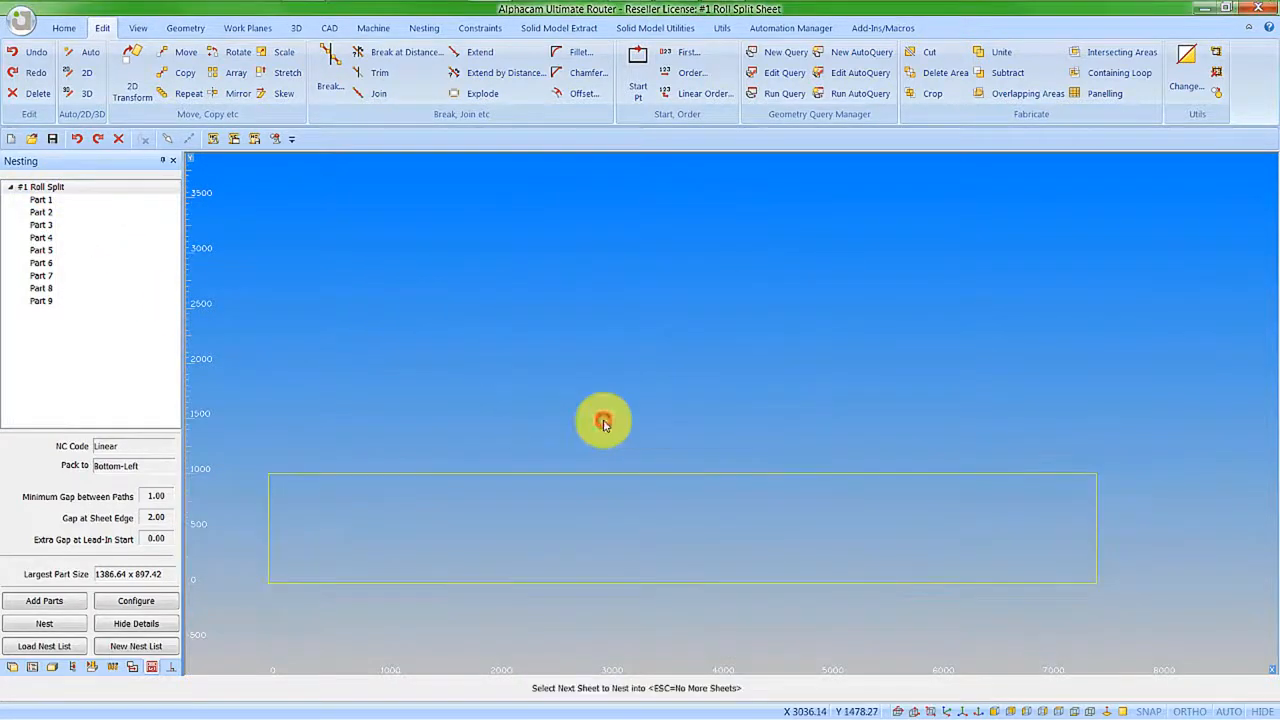
left_click(136, 600)
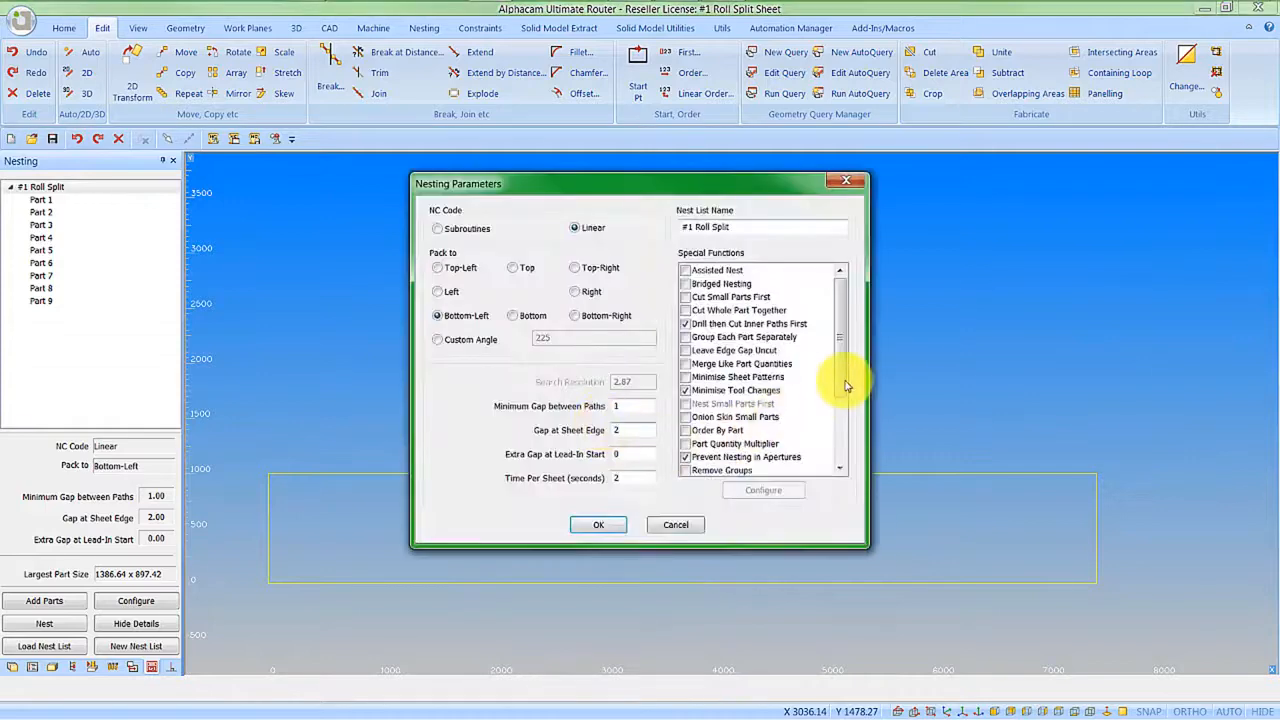
scroll("down", 3)
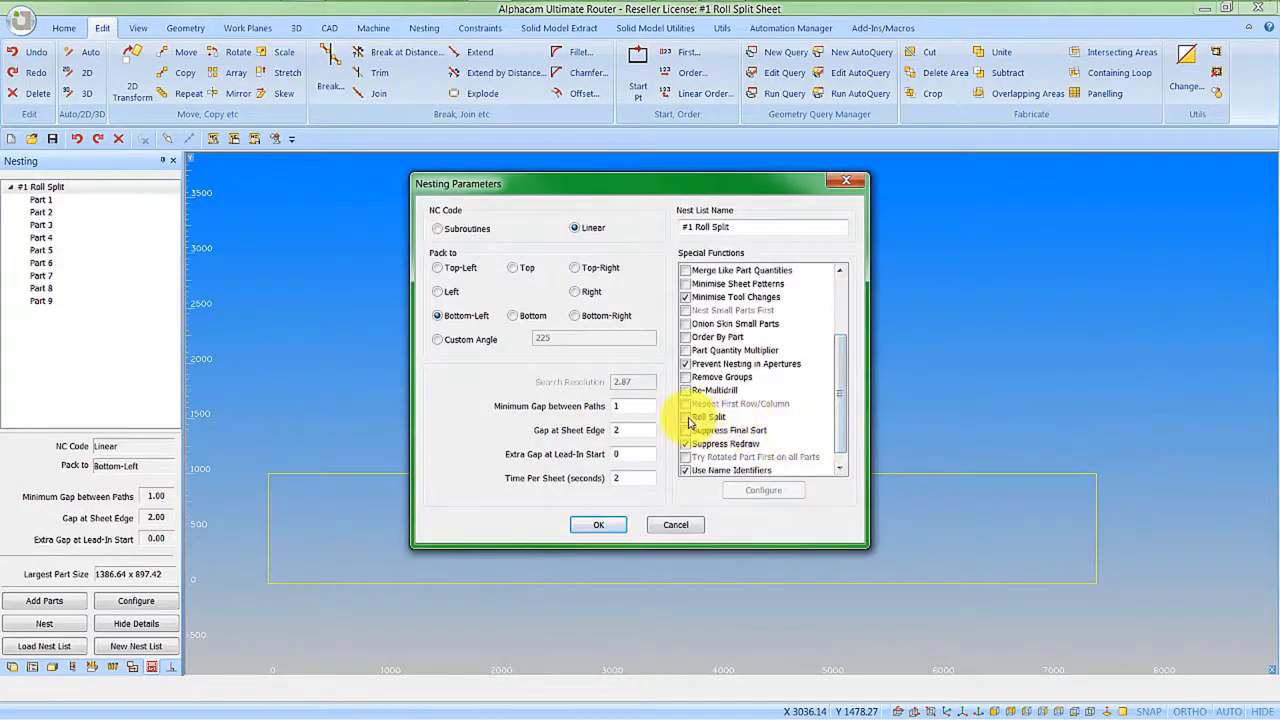
left_click(710, 416)
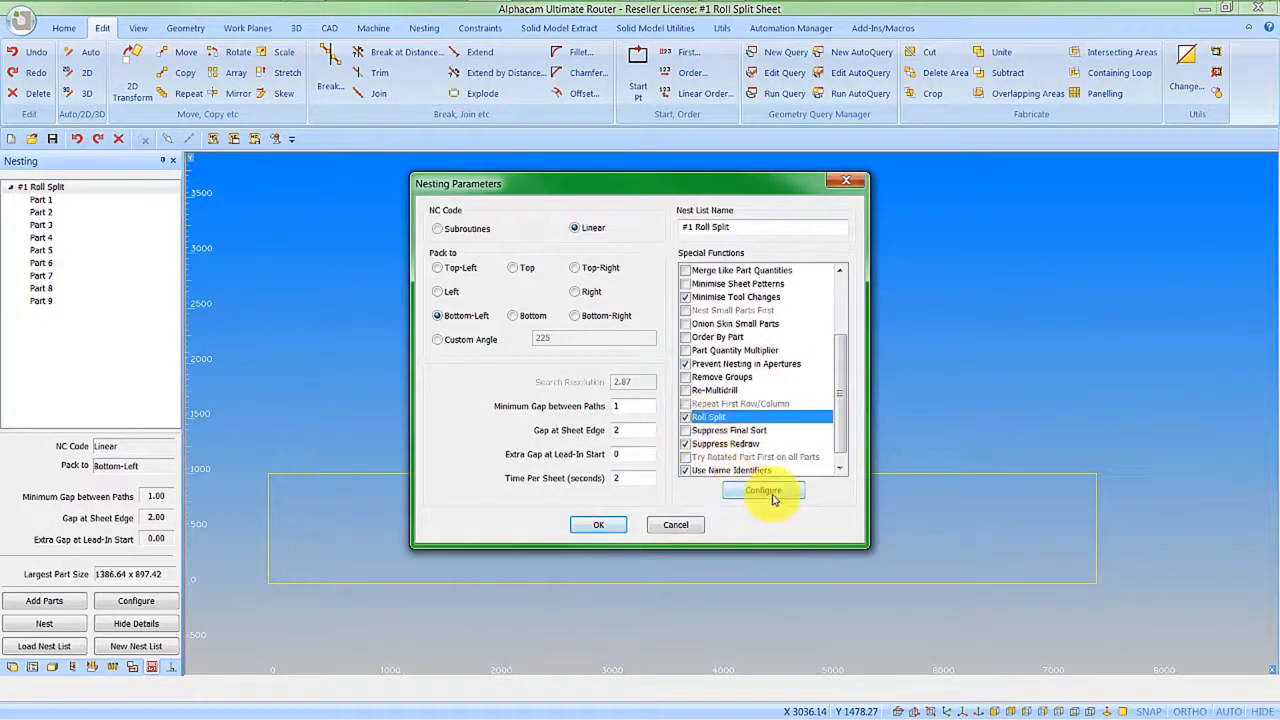
left_click(764, 490)
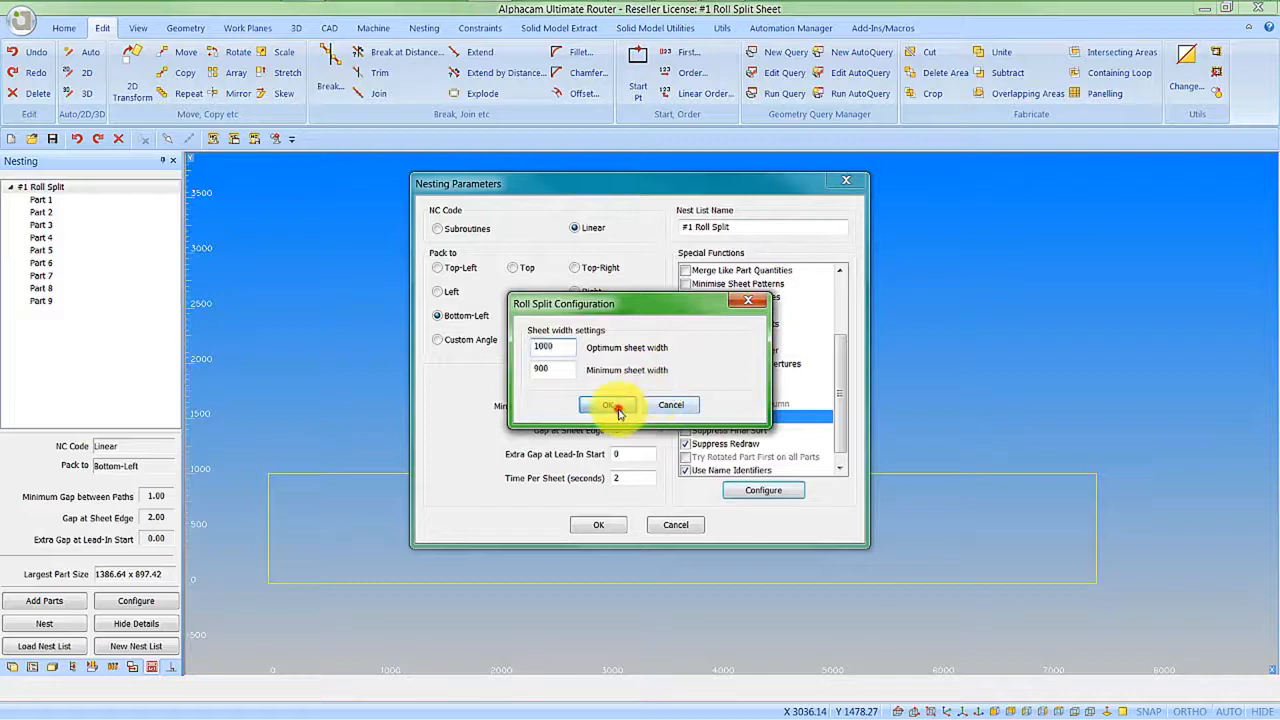
left_click(612, 404)
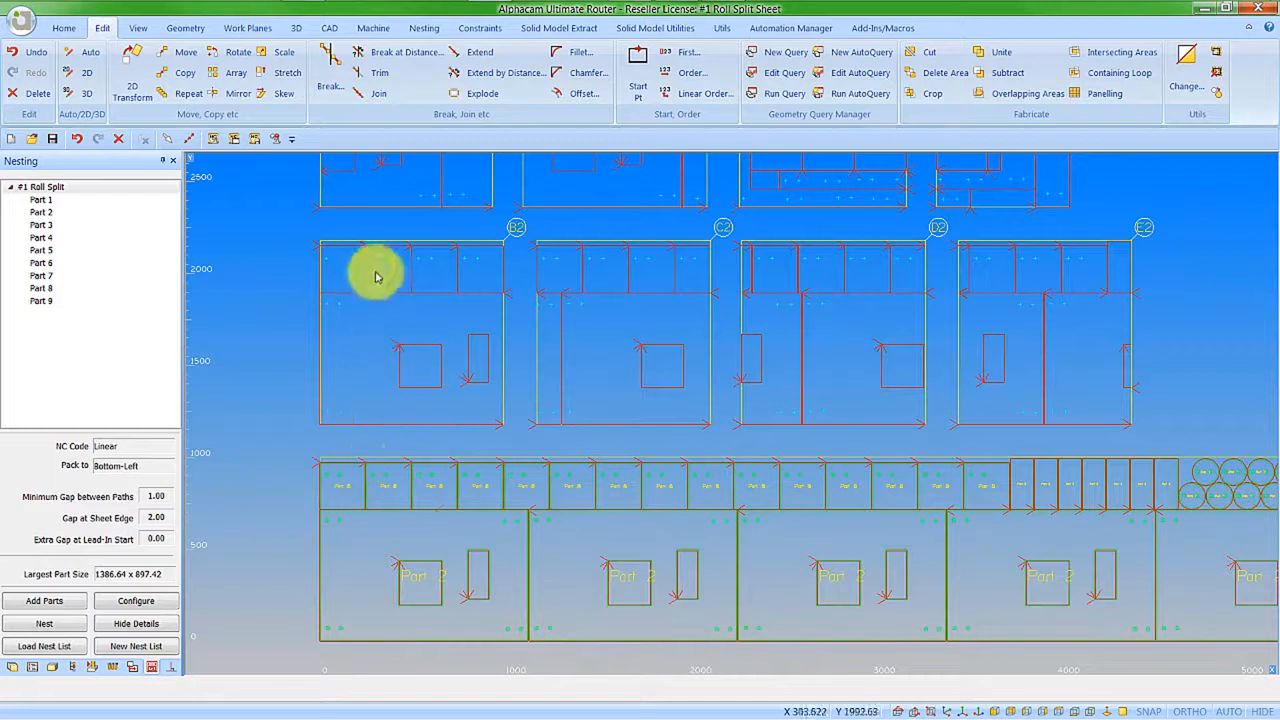
mouse_move(500, 364)
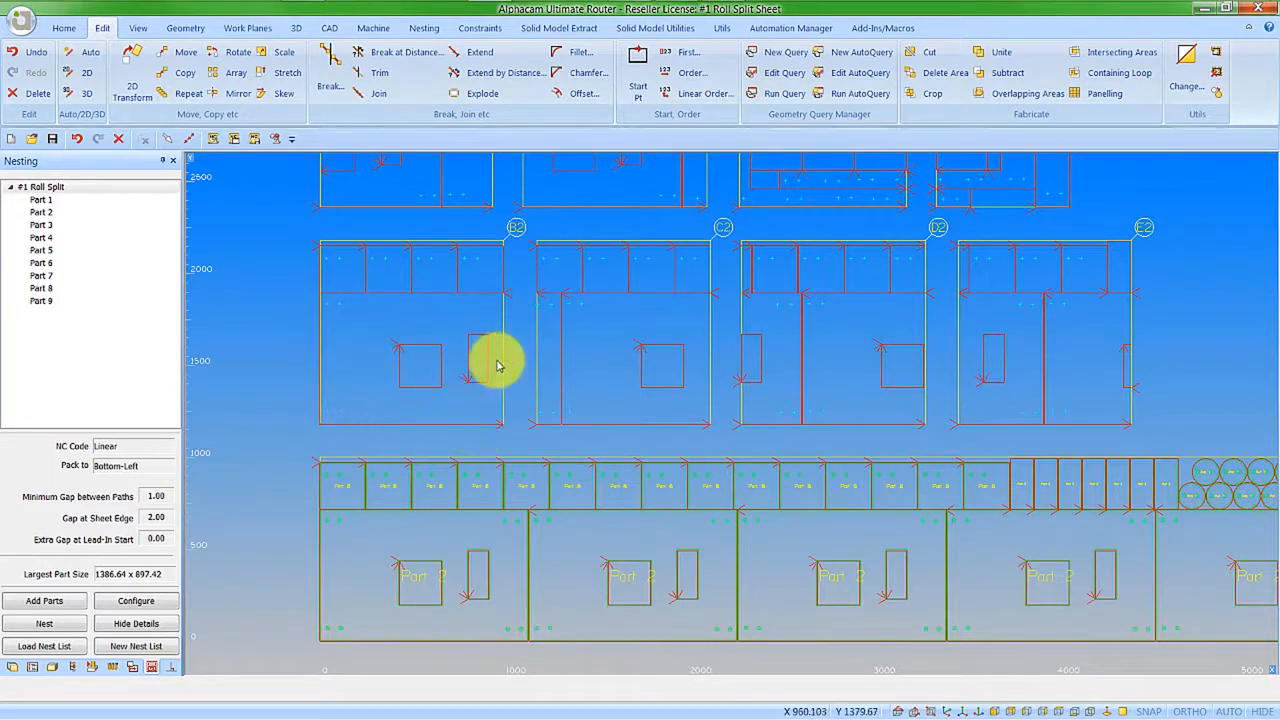
mouse_move(510, 376)
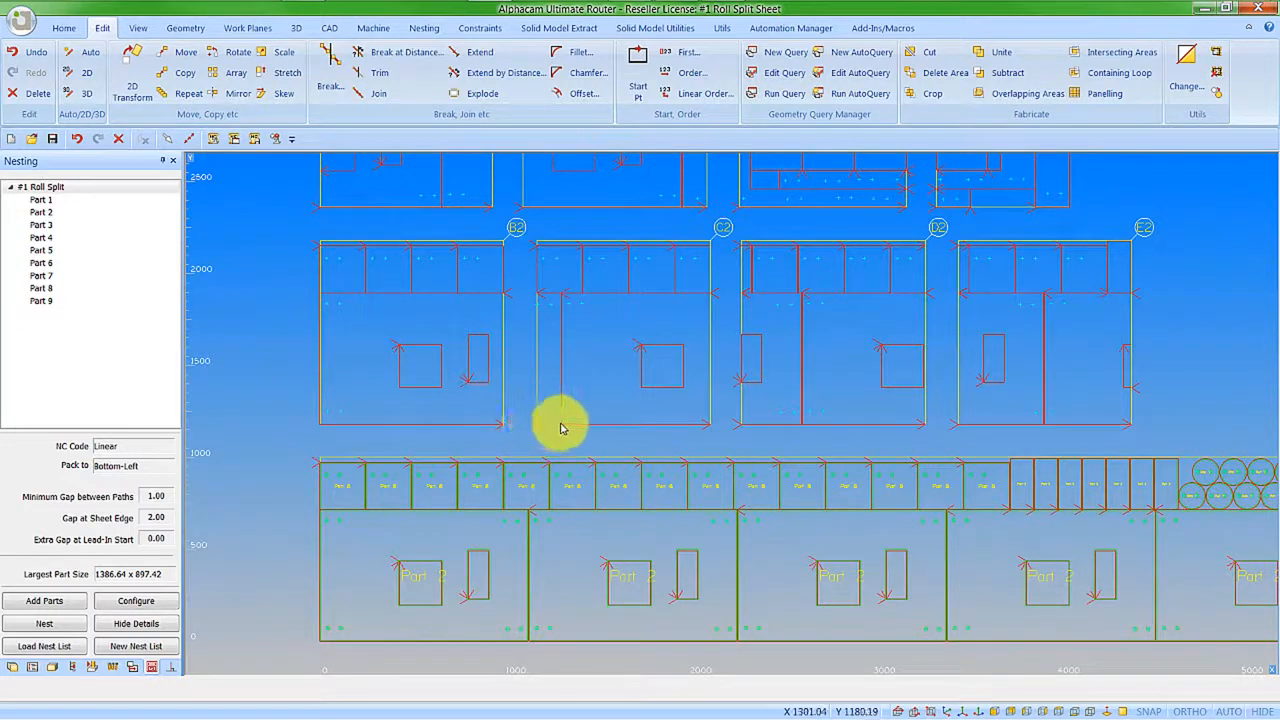
mouse_move(560, 304)
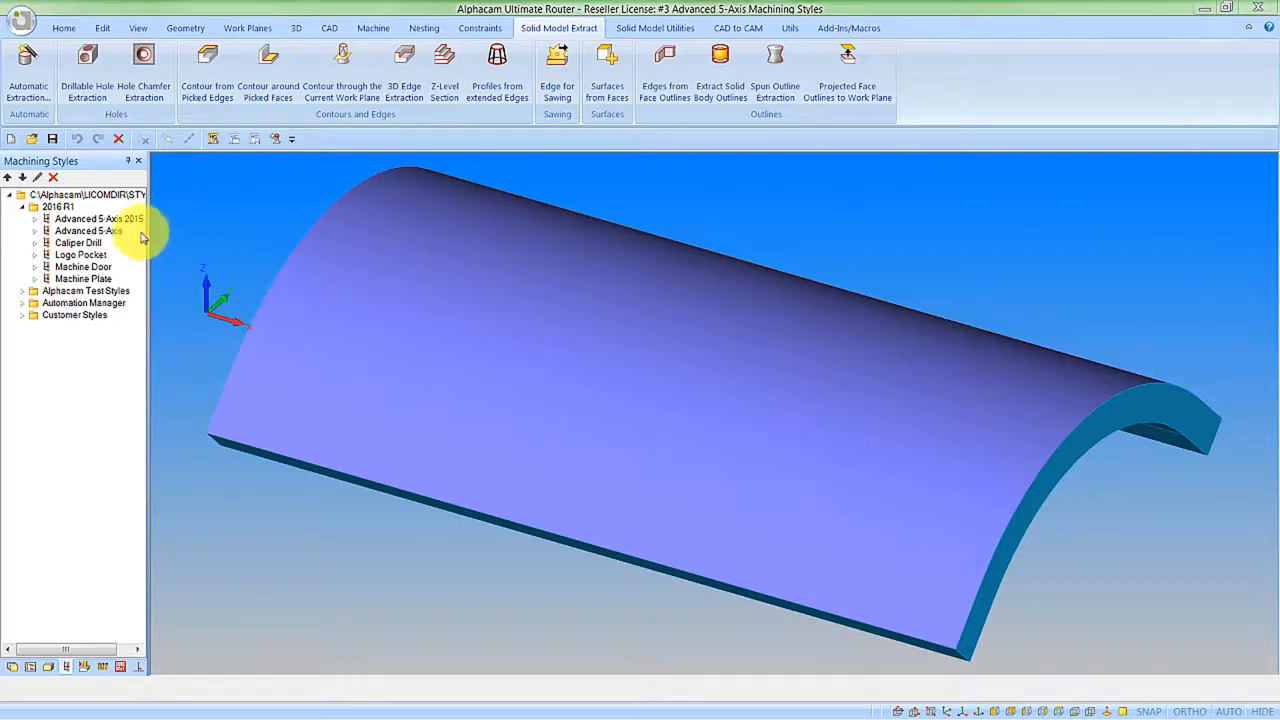
Create the Advanced 5-Axis style's Drive Surfaces and Clamps/Fixtures layers and extract surfaces from the solid's faces.
right_click(98, 218)
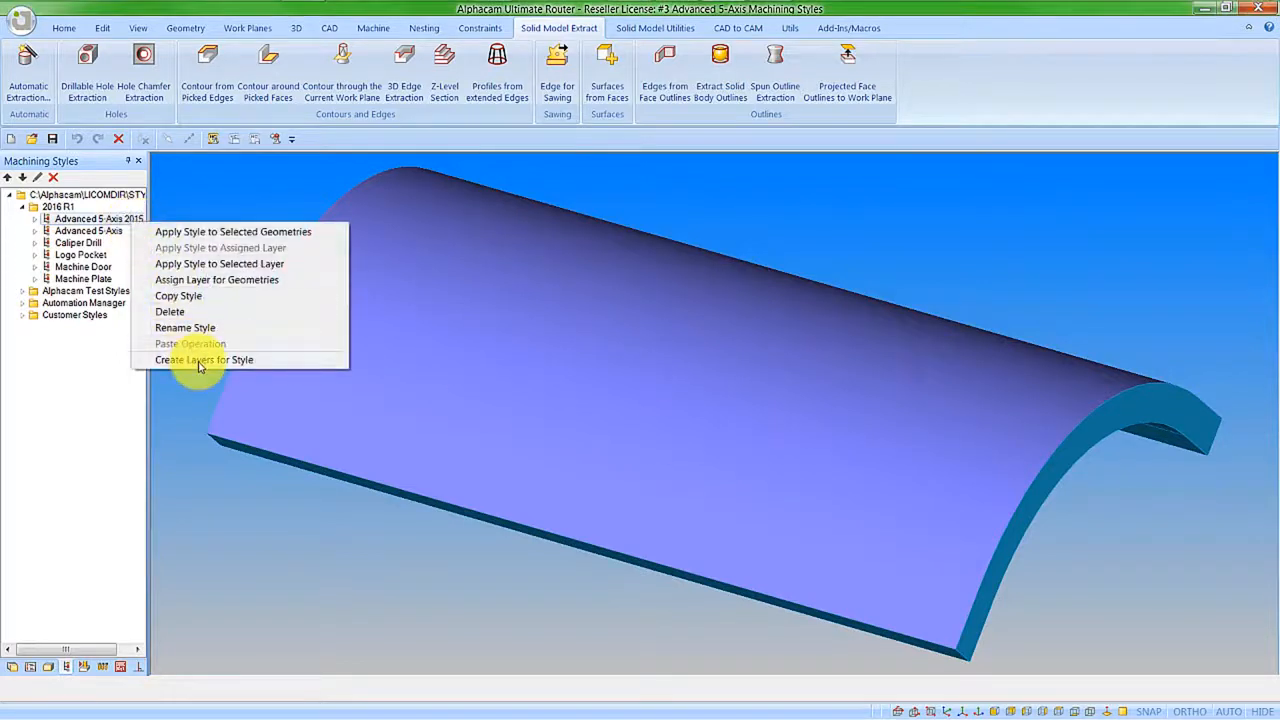
left_click(204, 360)
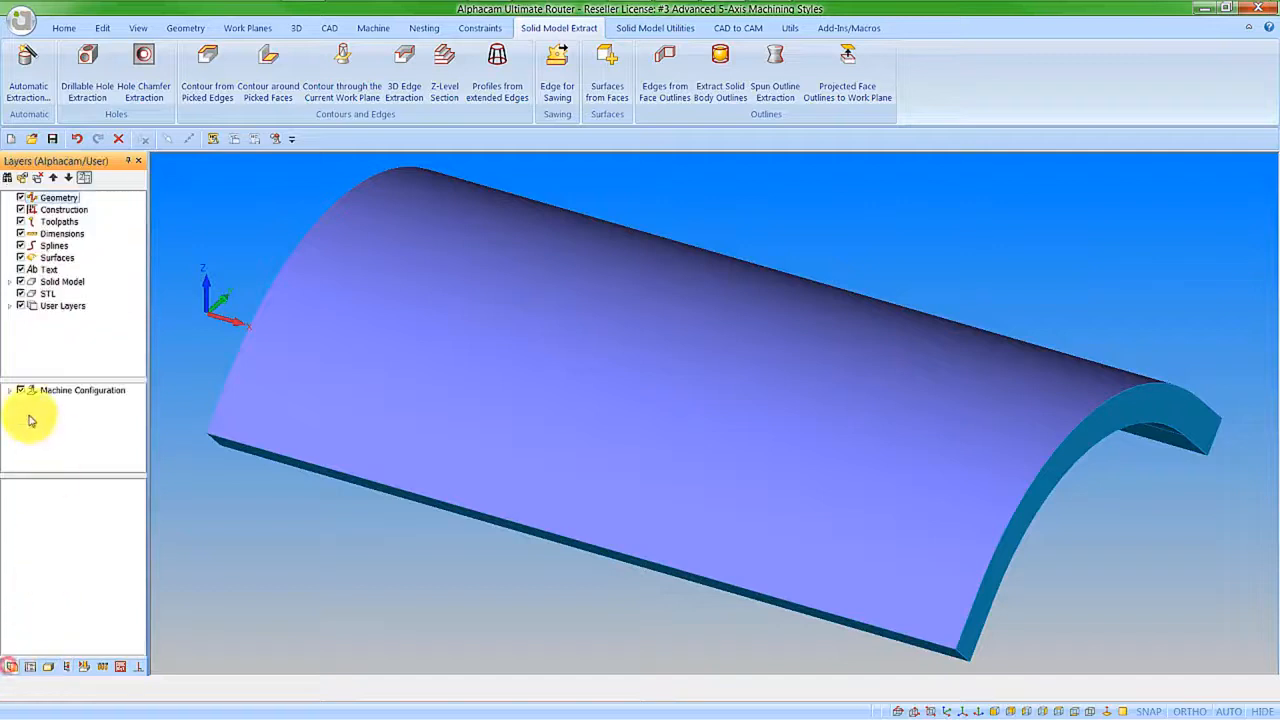
right_click(80, 316)
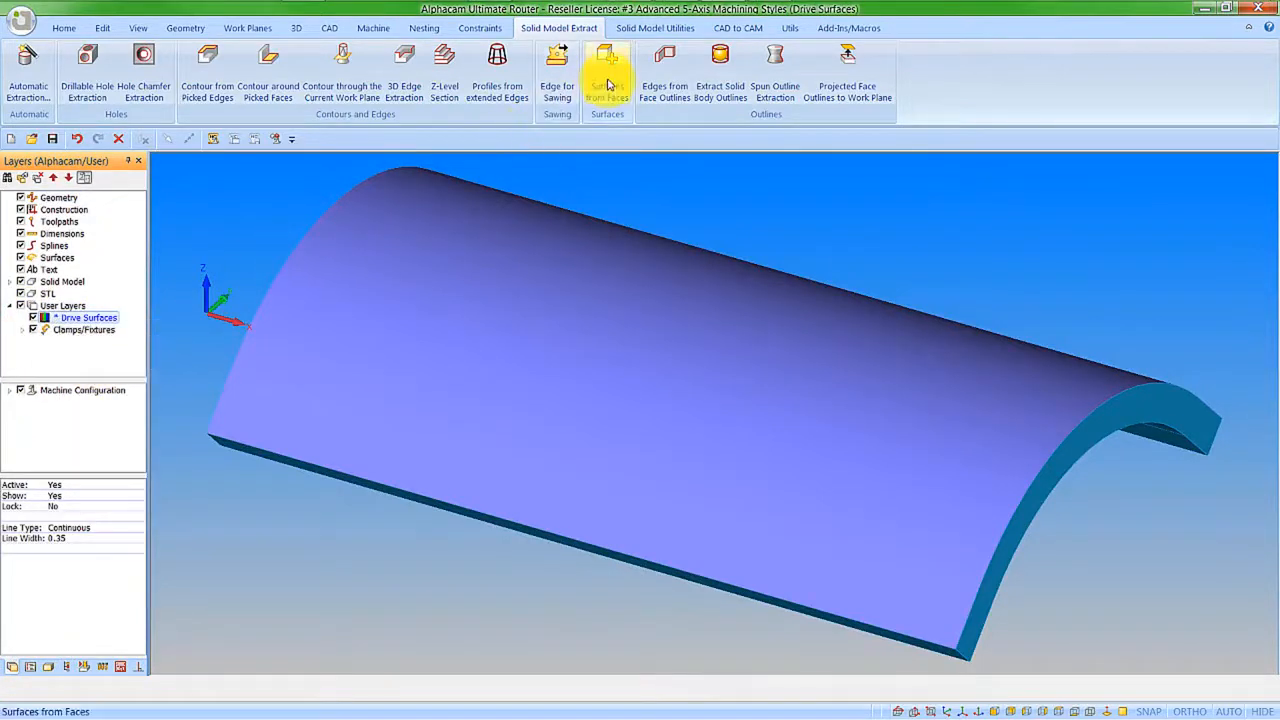
left_click(608, 60)
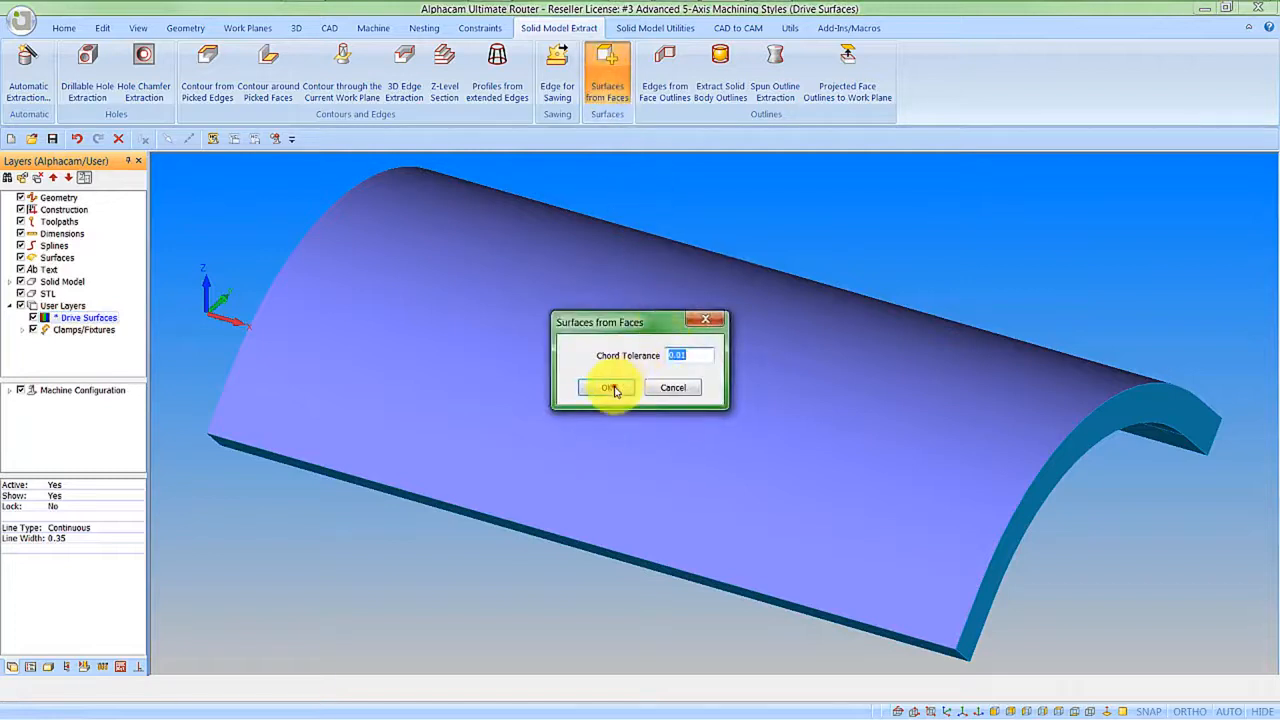
left_click(608, 388)
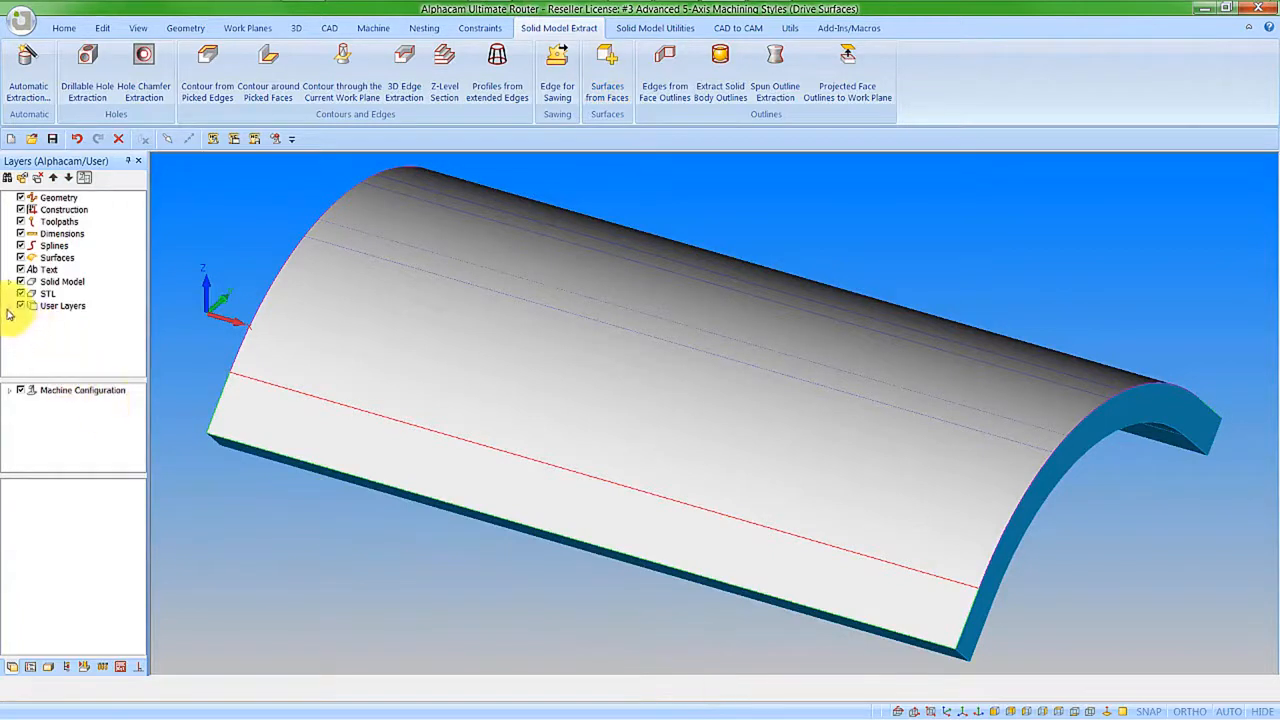
Make Drive Surfaces the active layer, apply the Advanced 5-Axis 2015 style to those surfaces and calculate the toolpath.
right_click(88, 316)
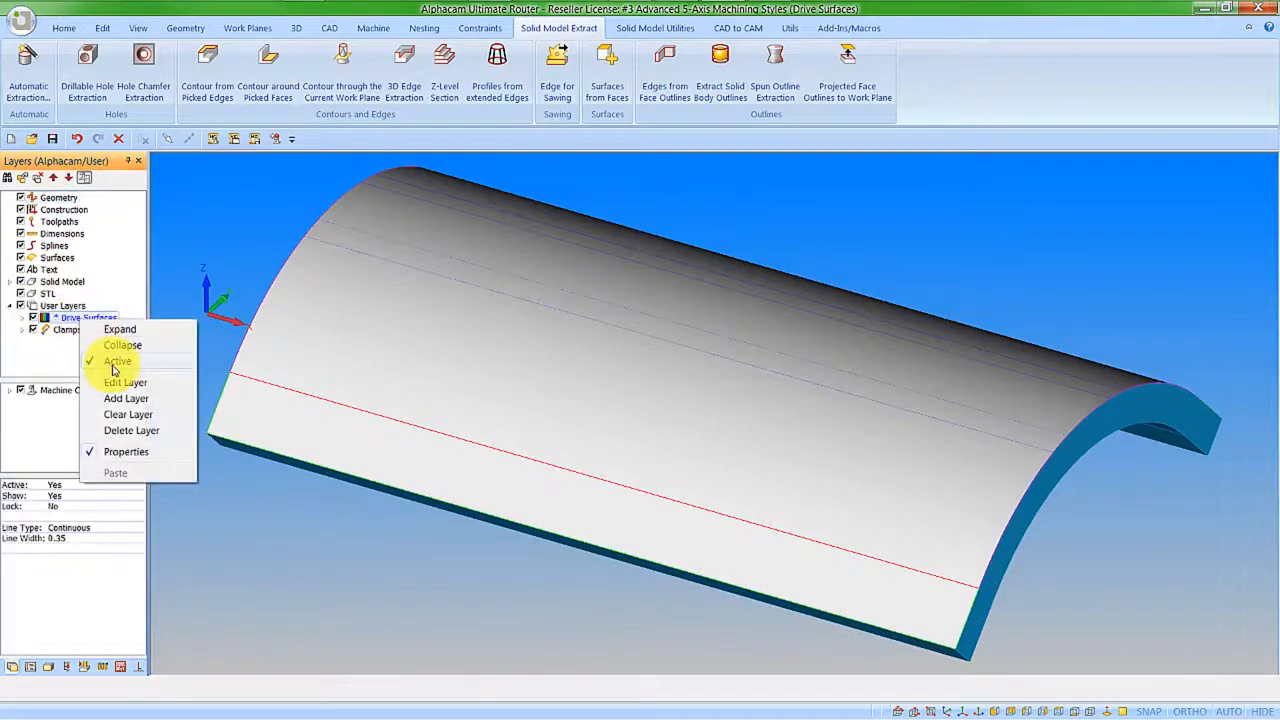
left_click(116, 360)
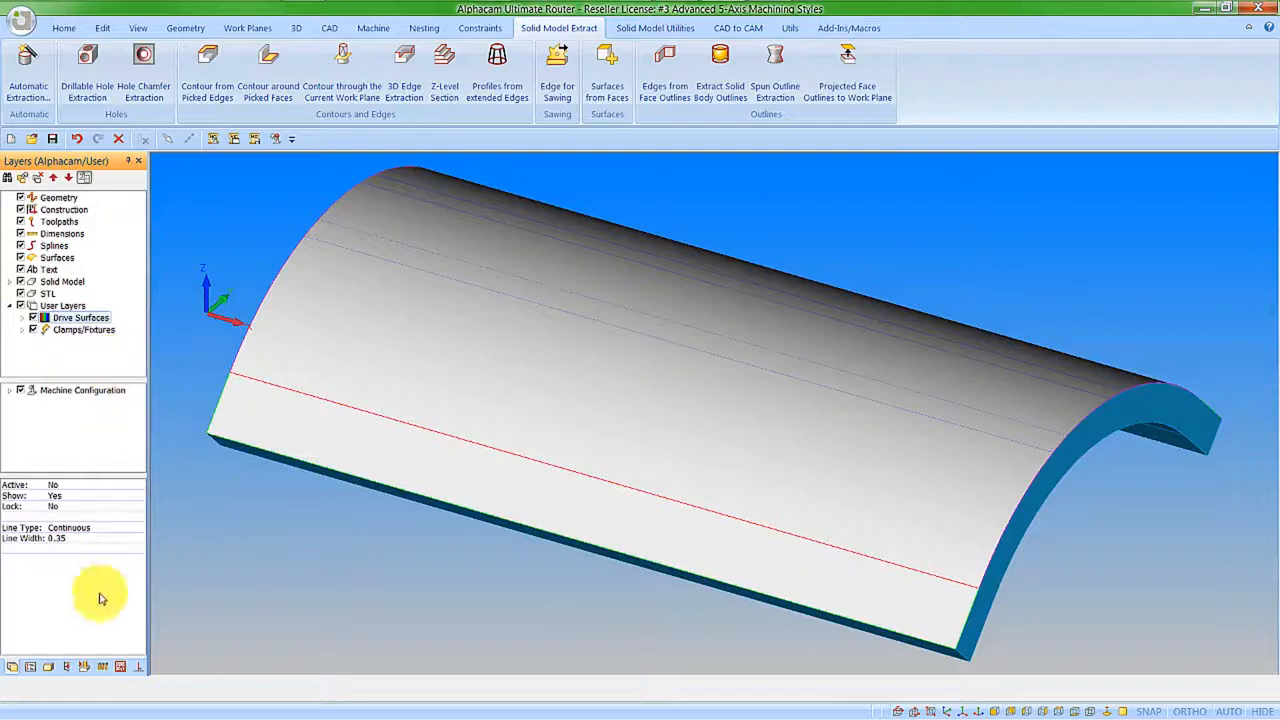
left_click(66, 666)
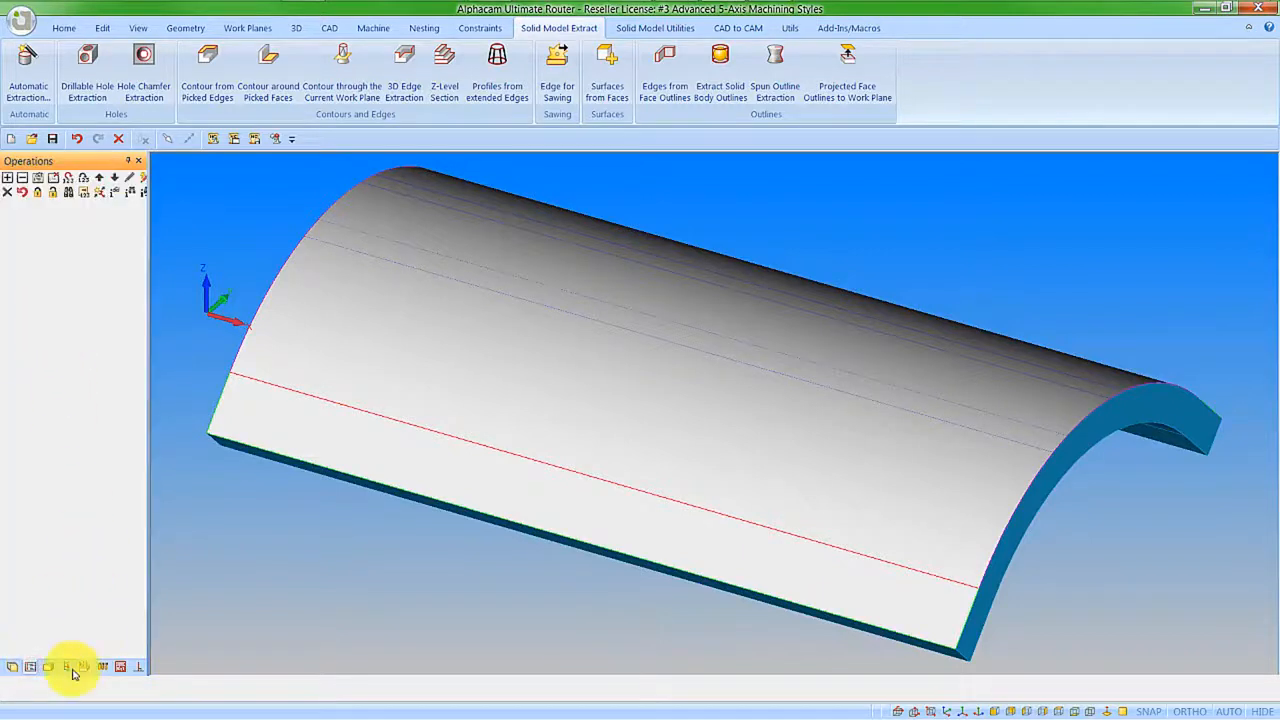
left_click(82, 666)
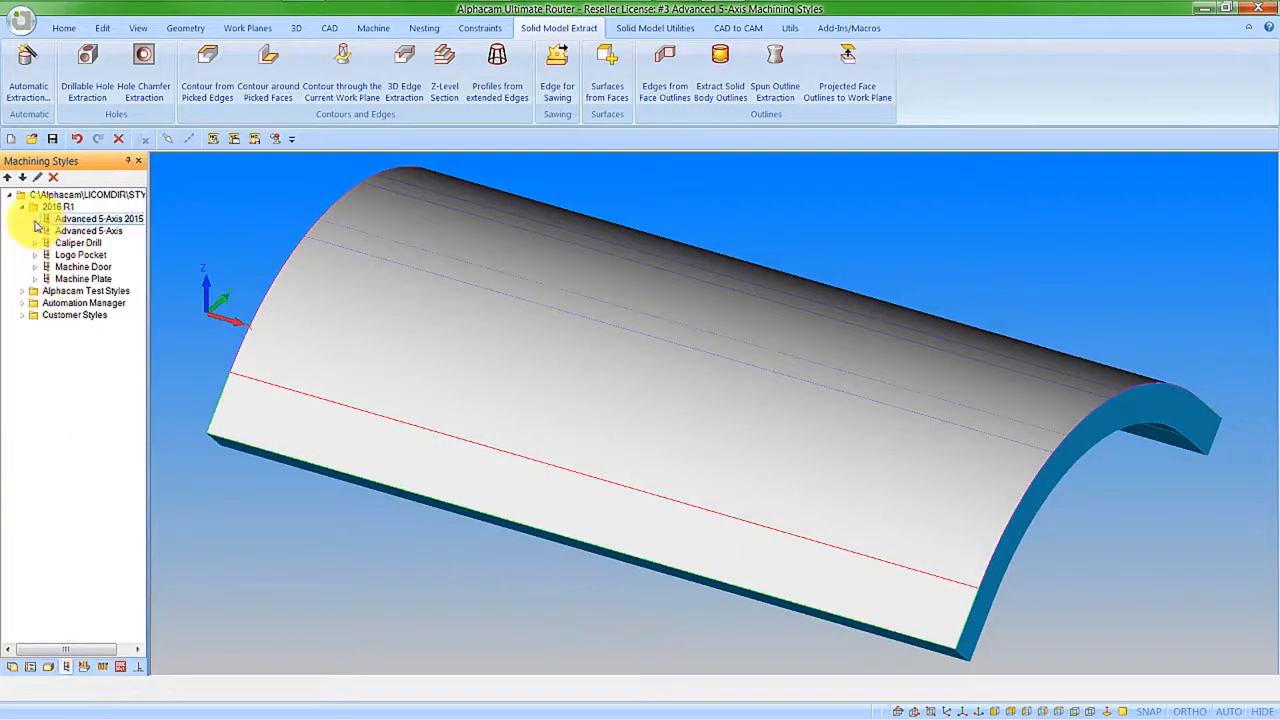
right_click(100, 230)
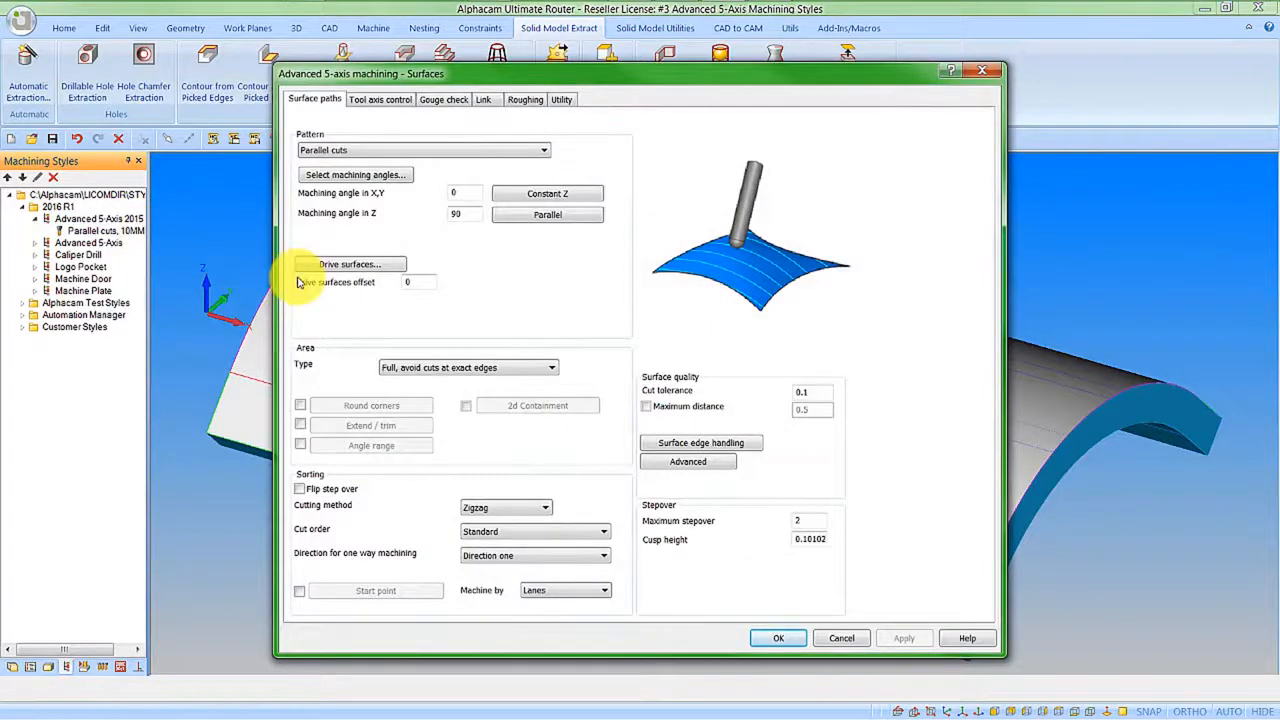
left_click(350, 264)
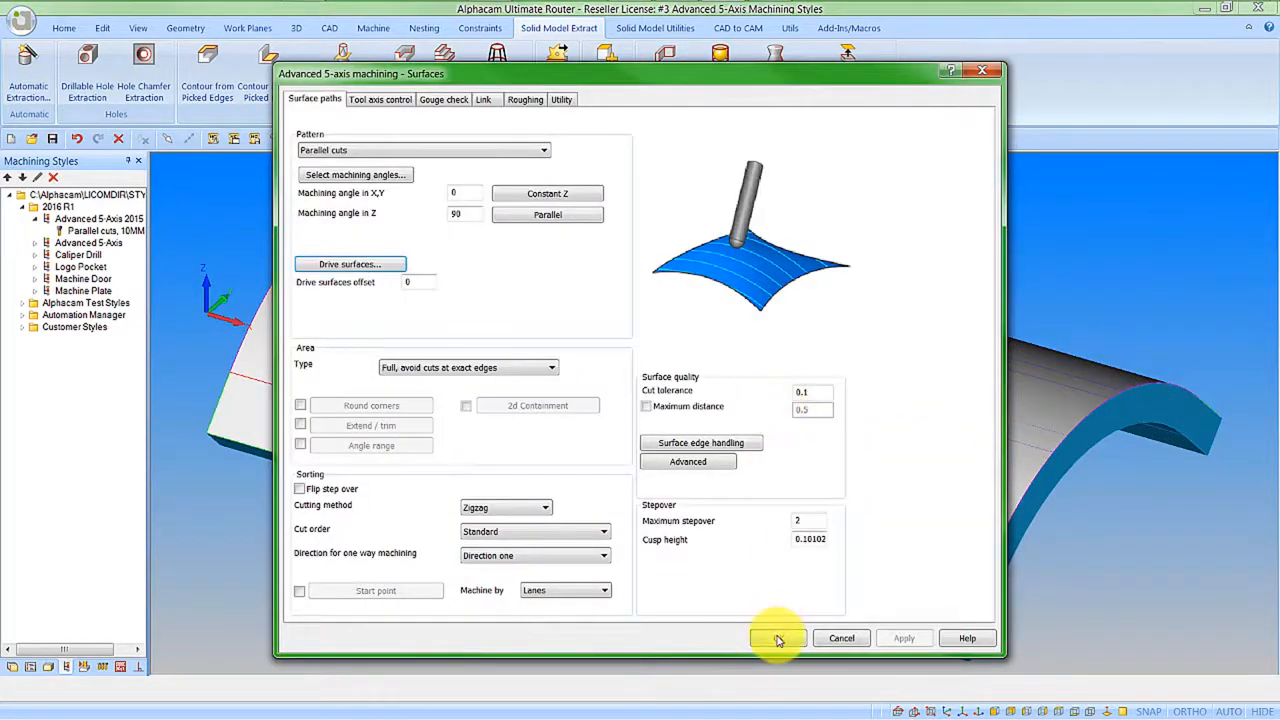
left_click(776, 638)
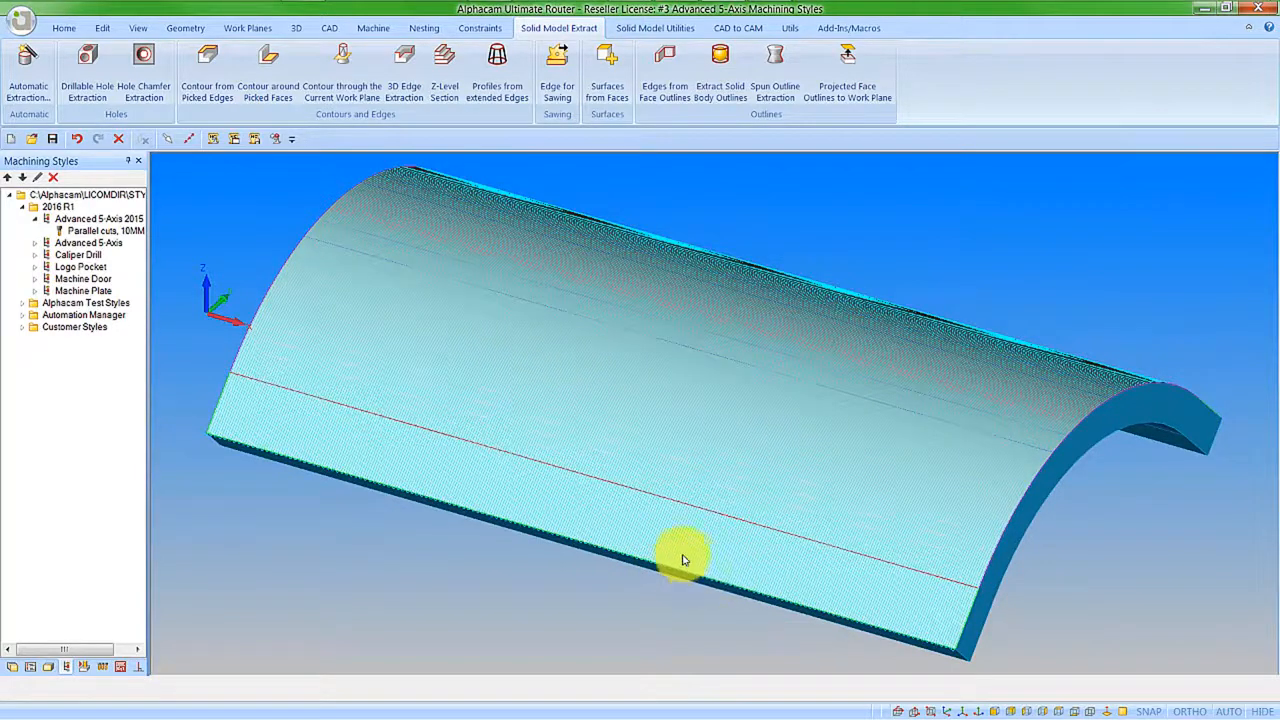
mouse_move(660, 552)
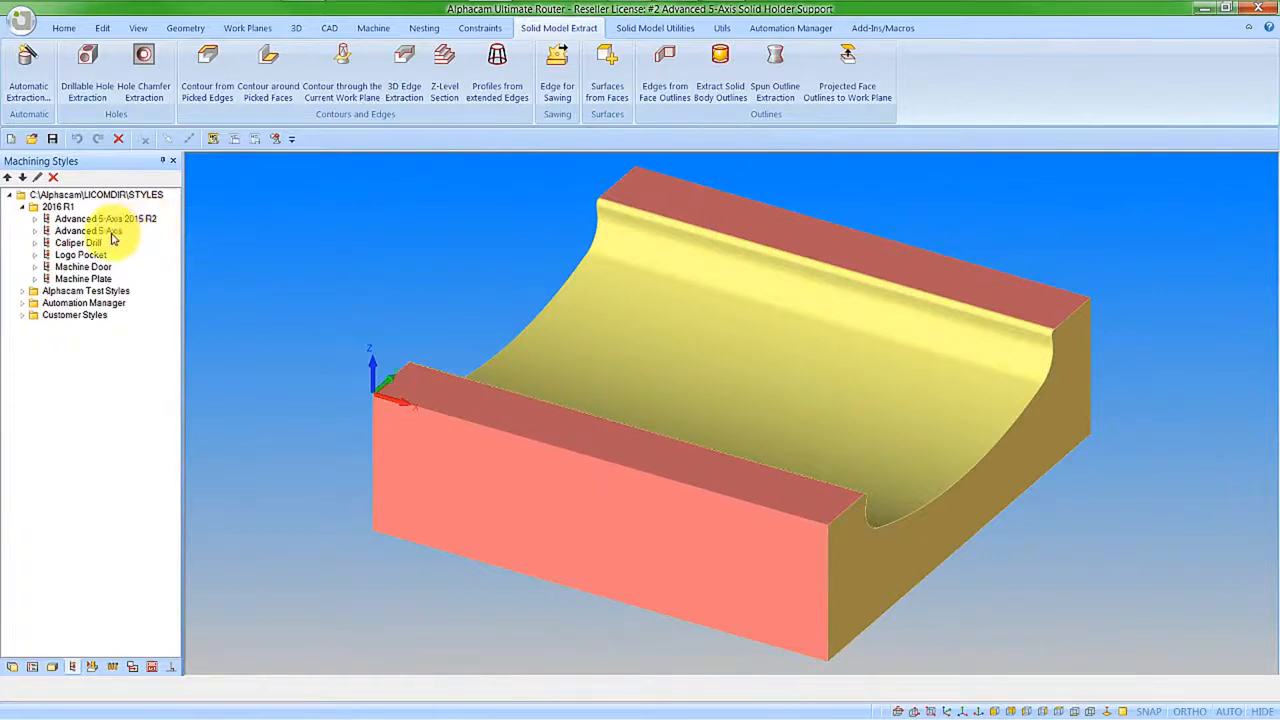
Add a Drive Surfaces user layer and extract a surface from the part's curved concave face onto it.
right_click(88, 232)
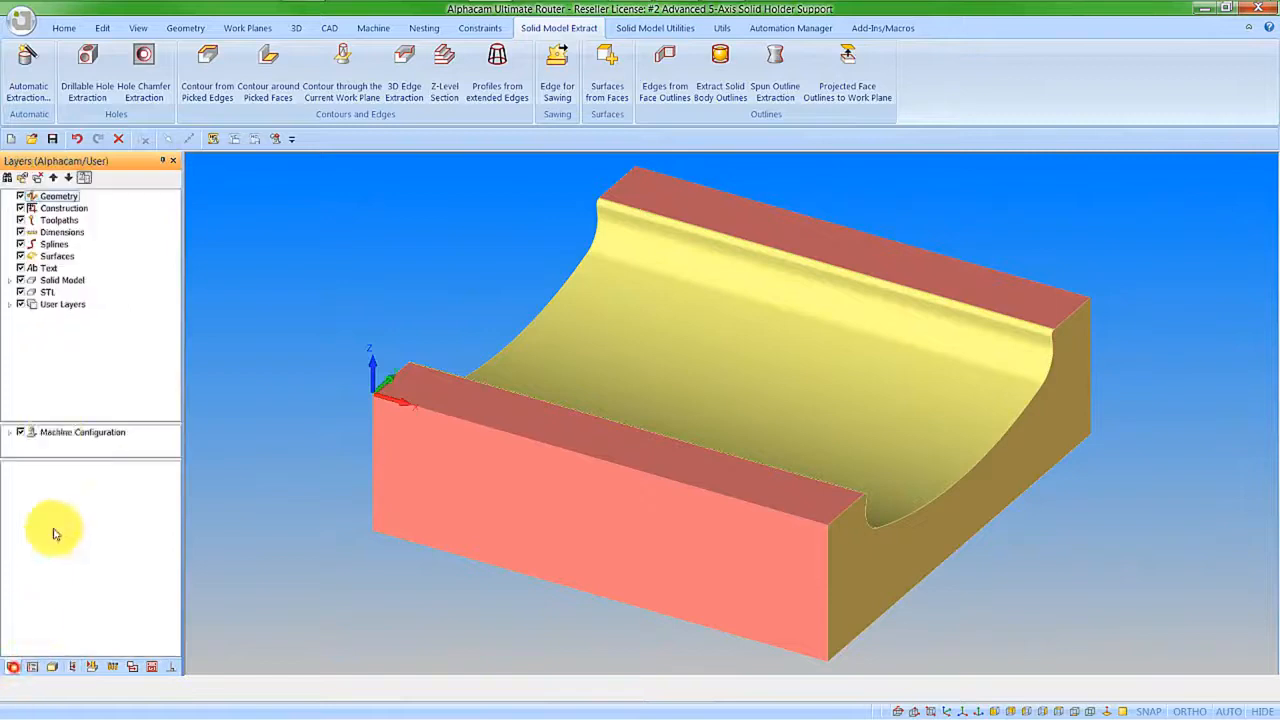
right_click(62, 316)
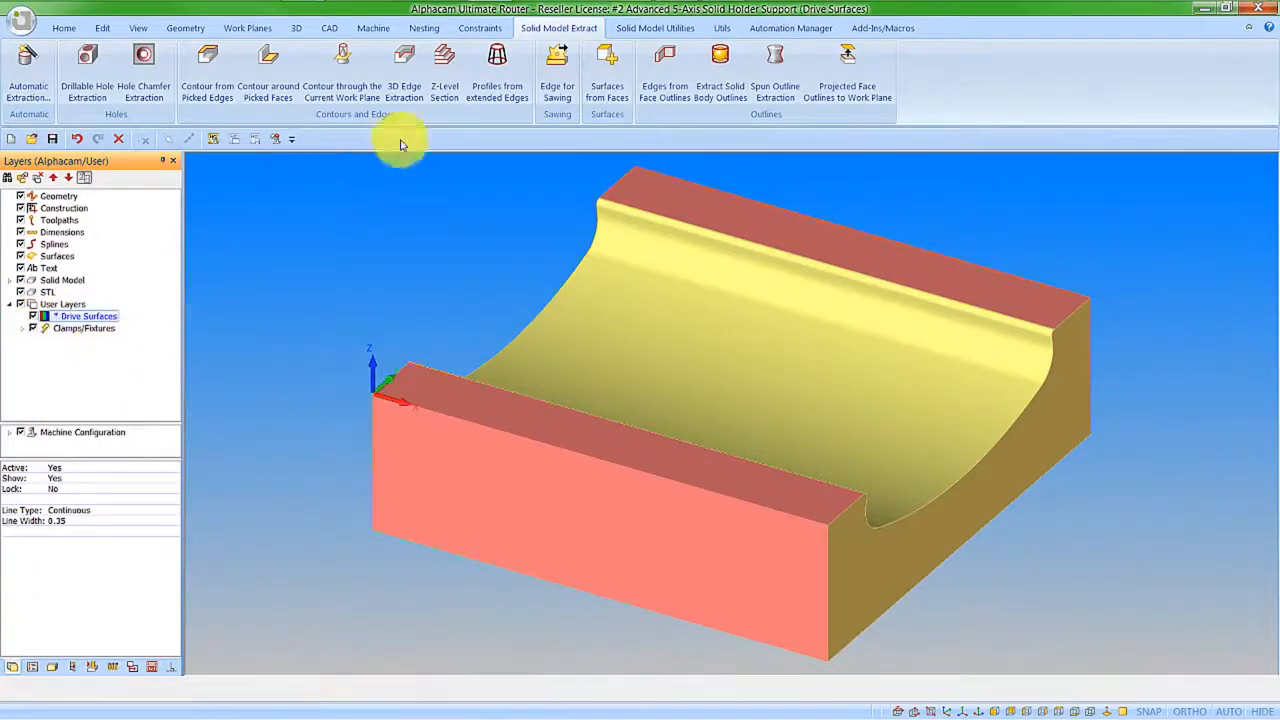
left_click(608, 64)
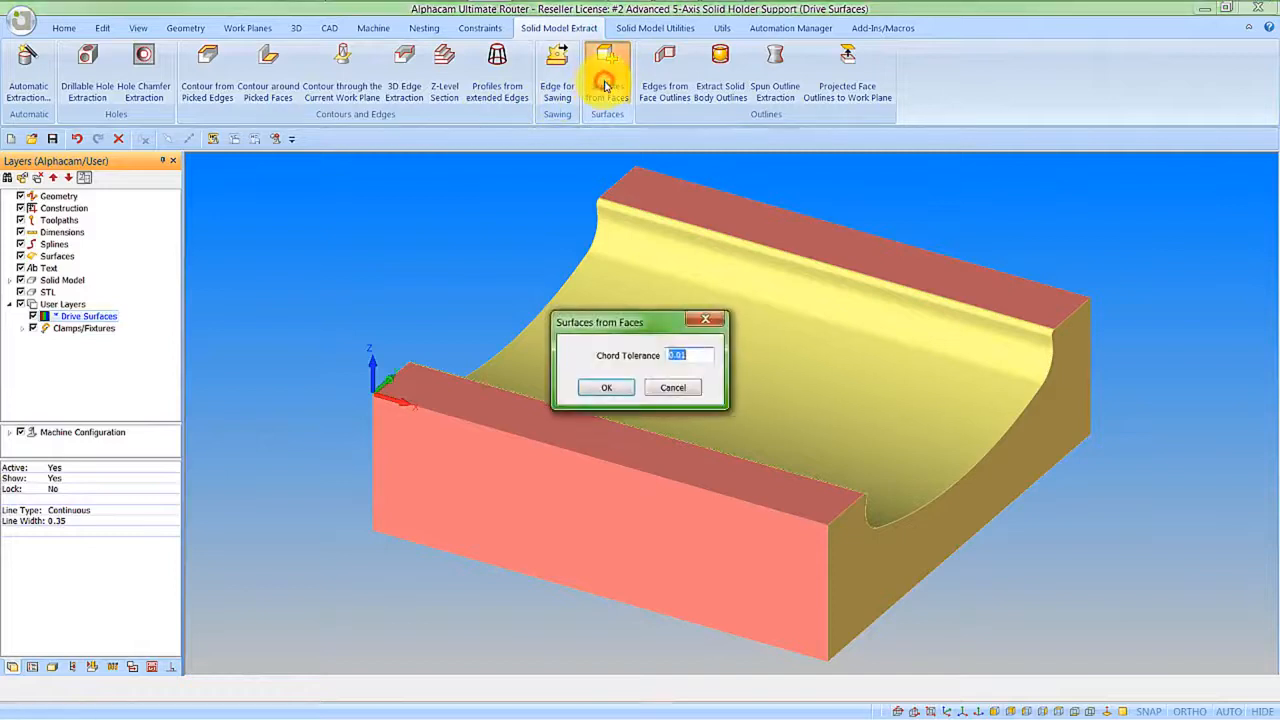
left_click(606, 388)
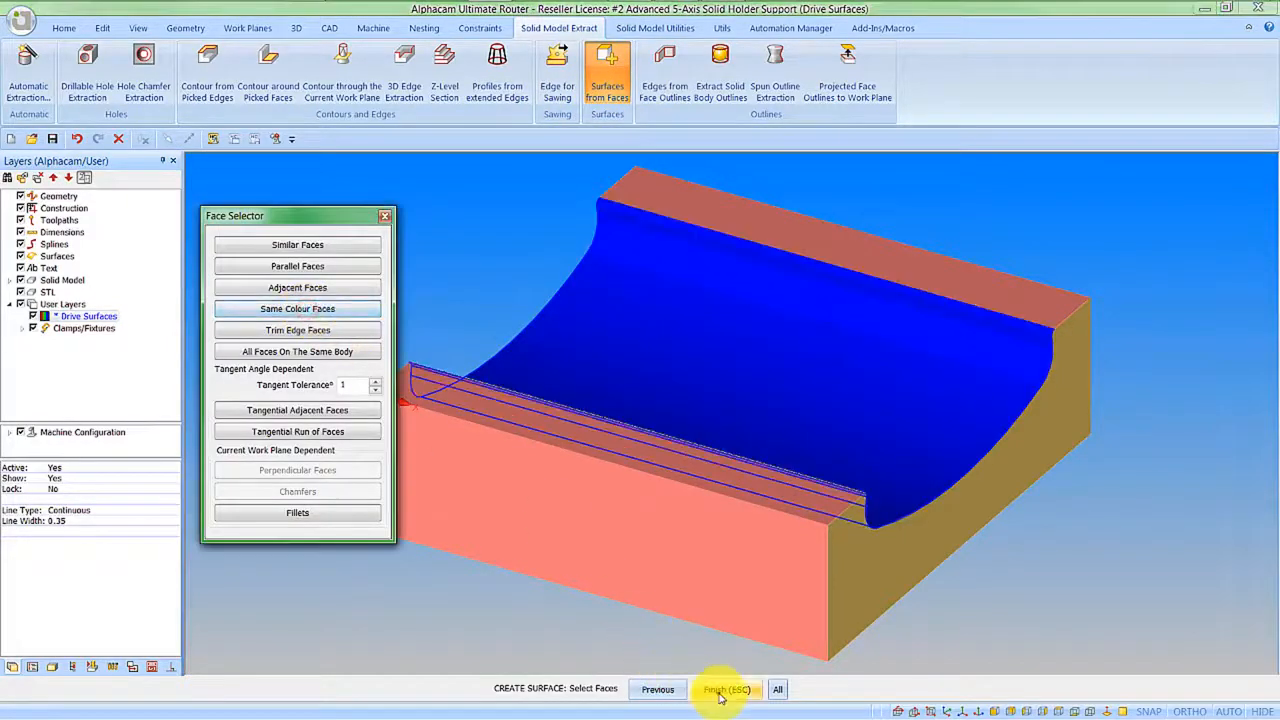
left_click(724, 688)
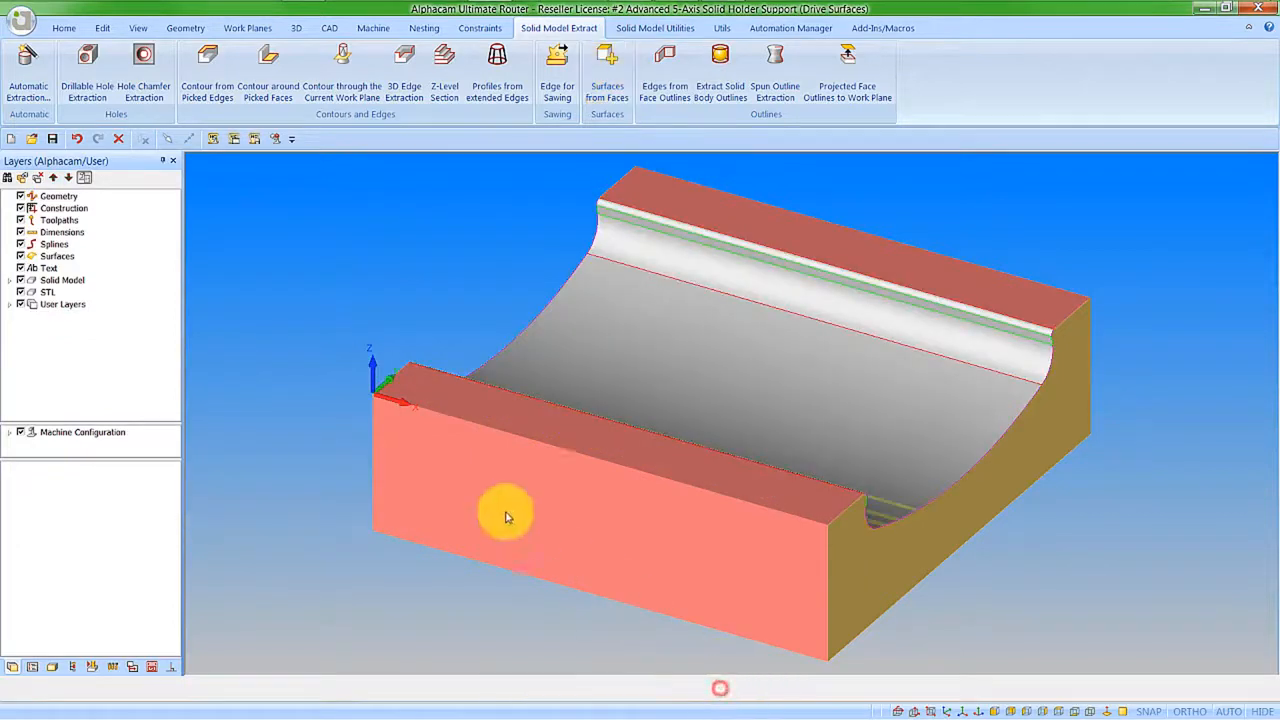
left_click(8, 304)
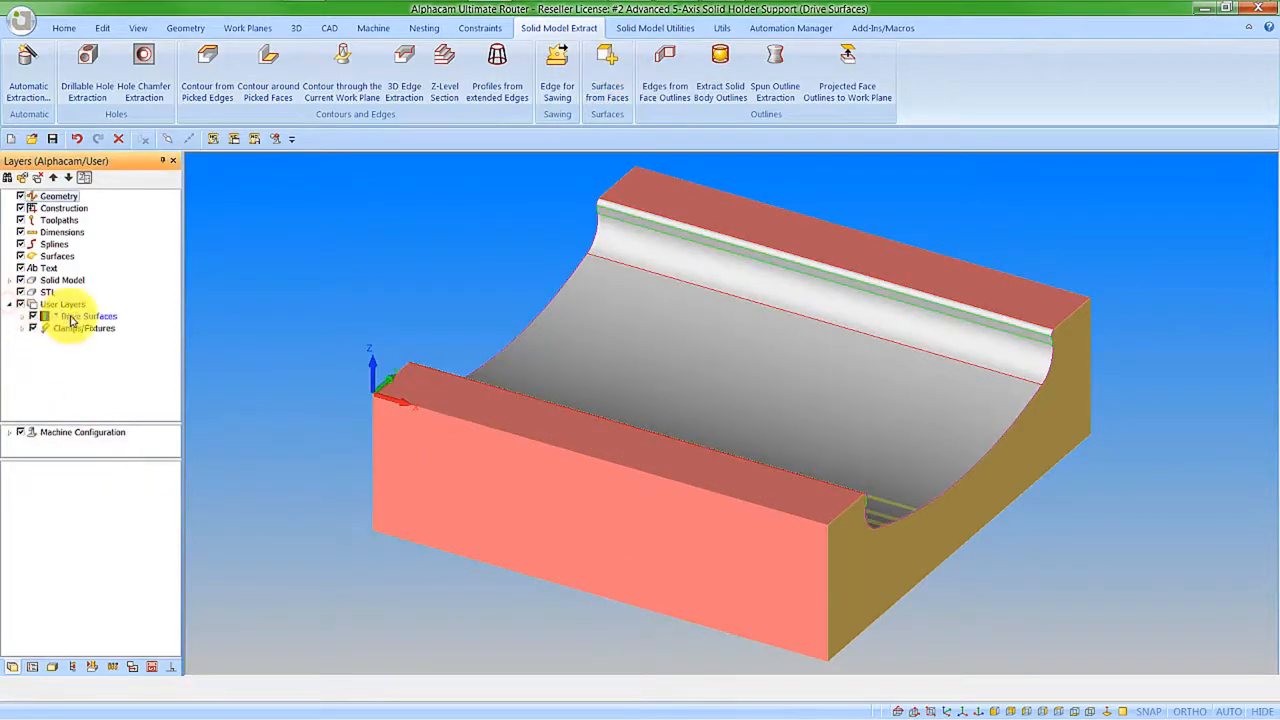
left_click(82, 316)
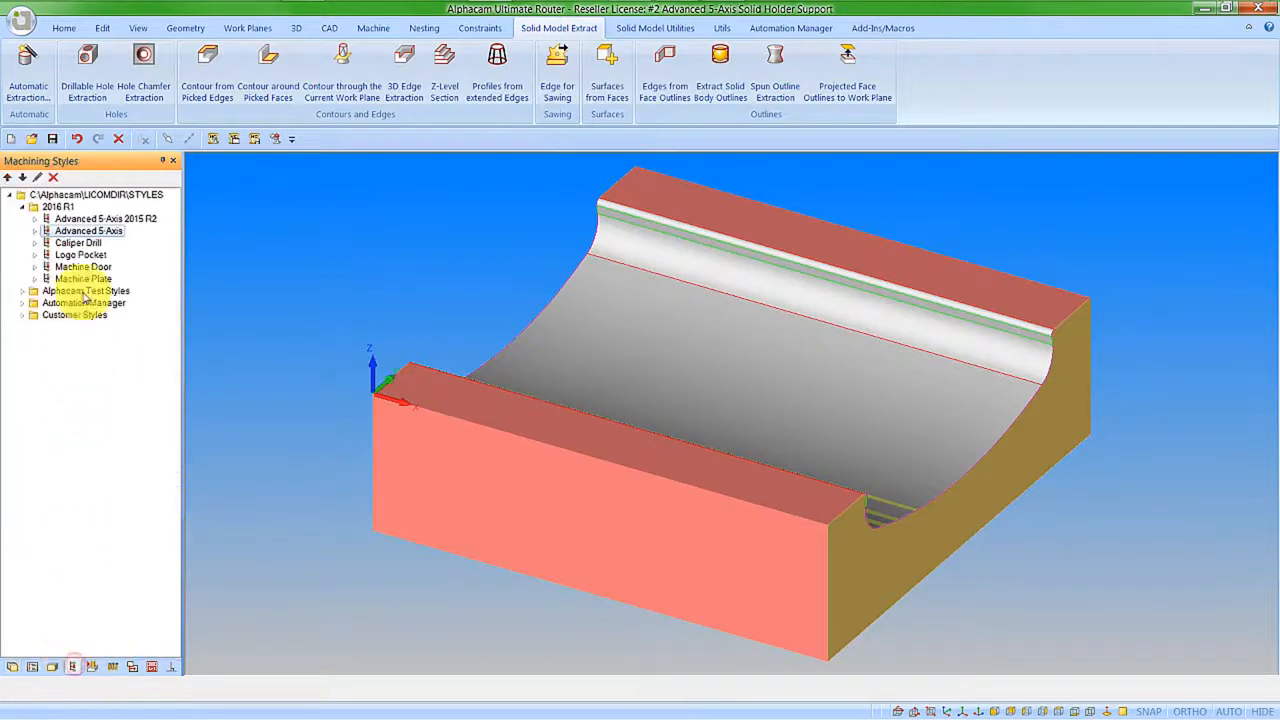
Apply the Advanced 5 Axis style to the selected drive surface and play the resulting parallel-cut toolpath simulation.
right_click(88, 230)
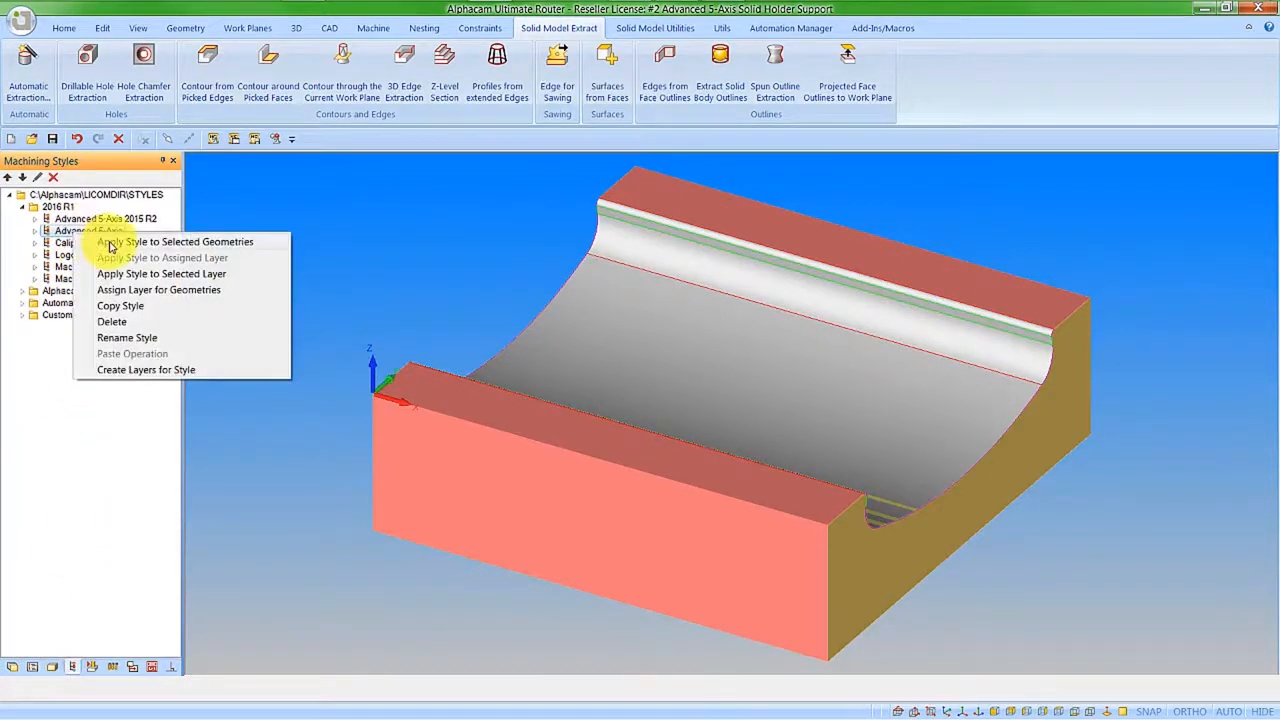
left_click(176, 240)
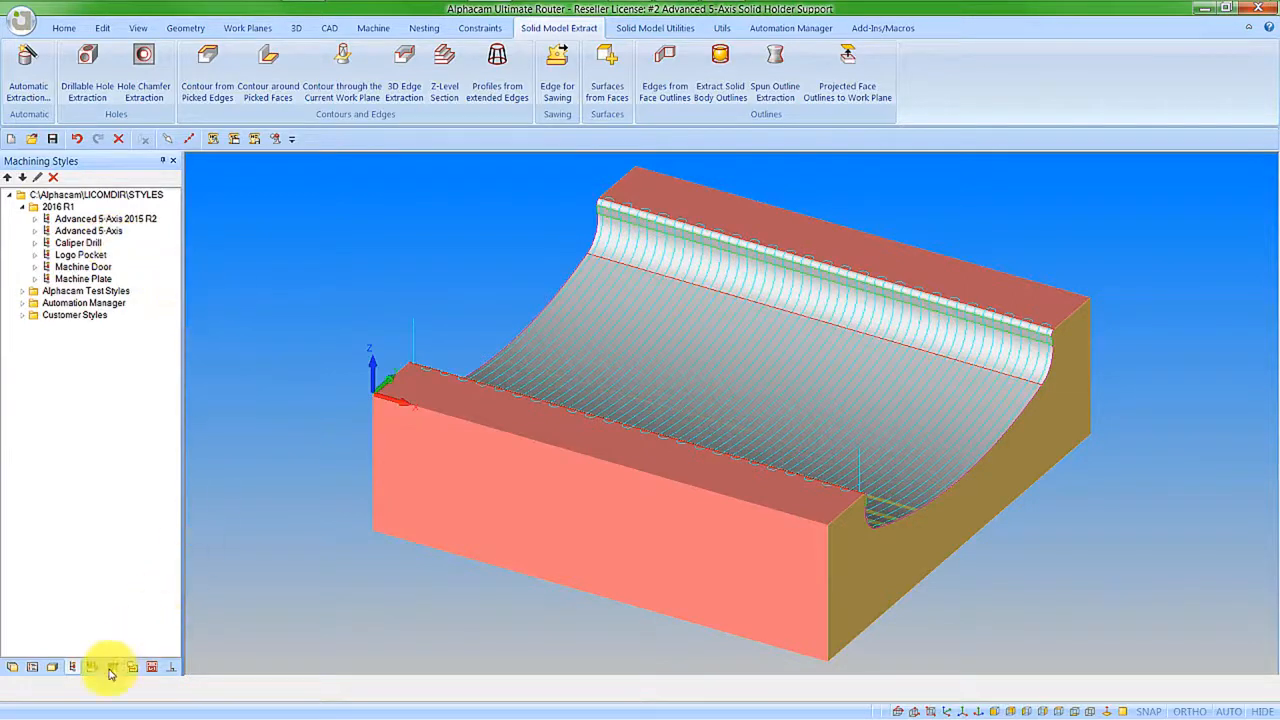
left_click(112, 668)
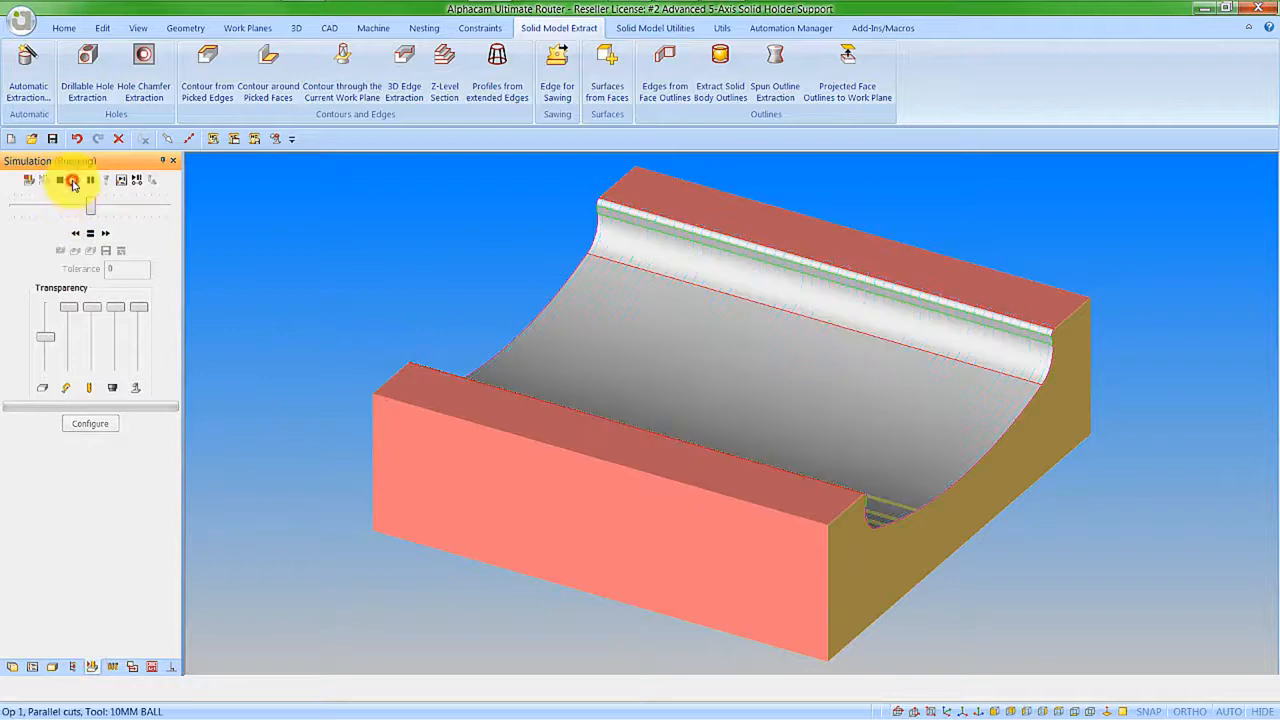
left_click(72, 180)
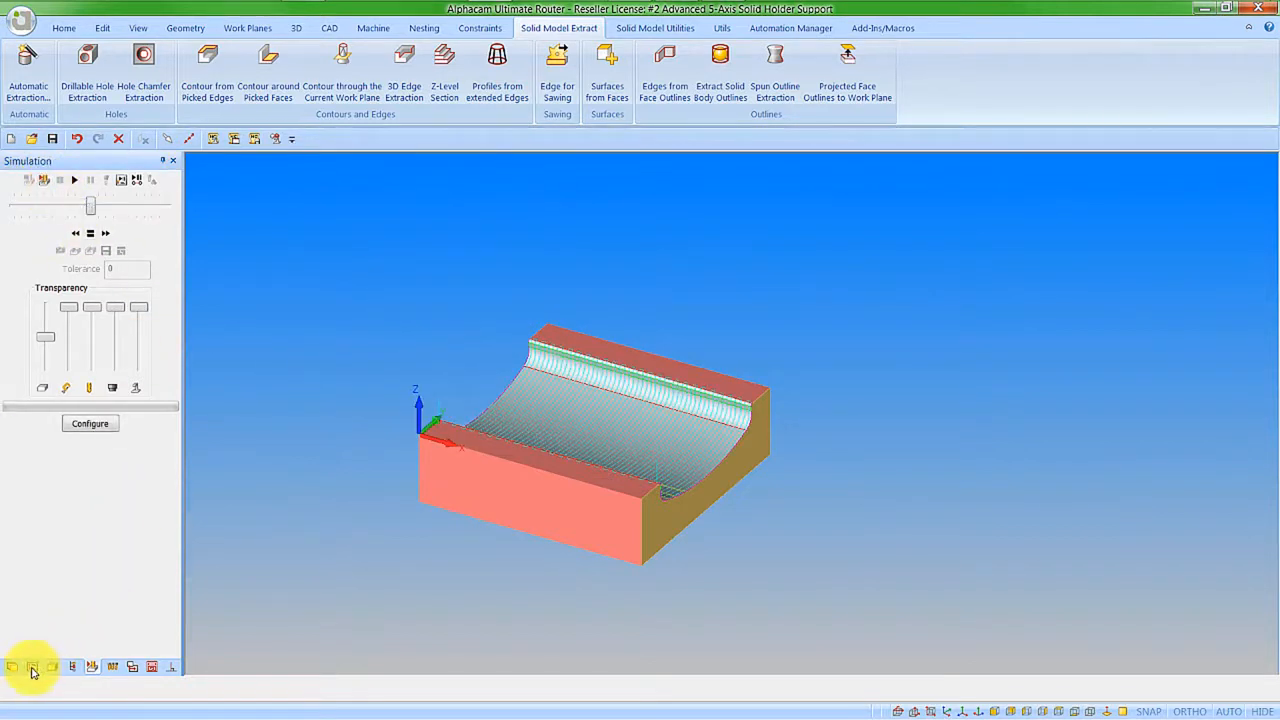
right_click(90, 220)
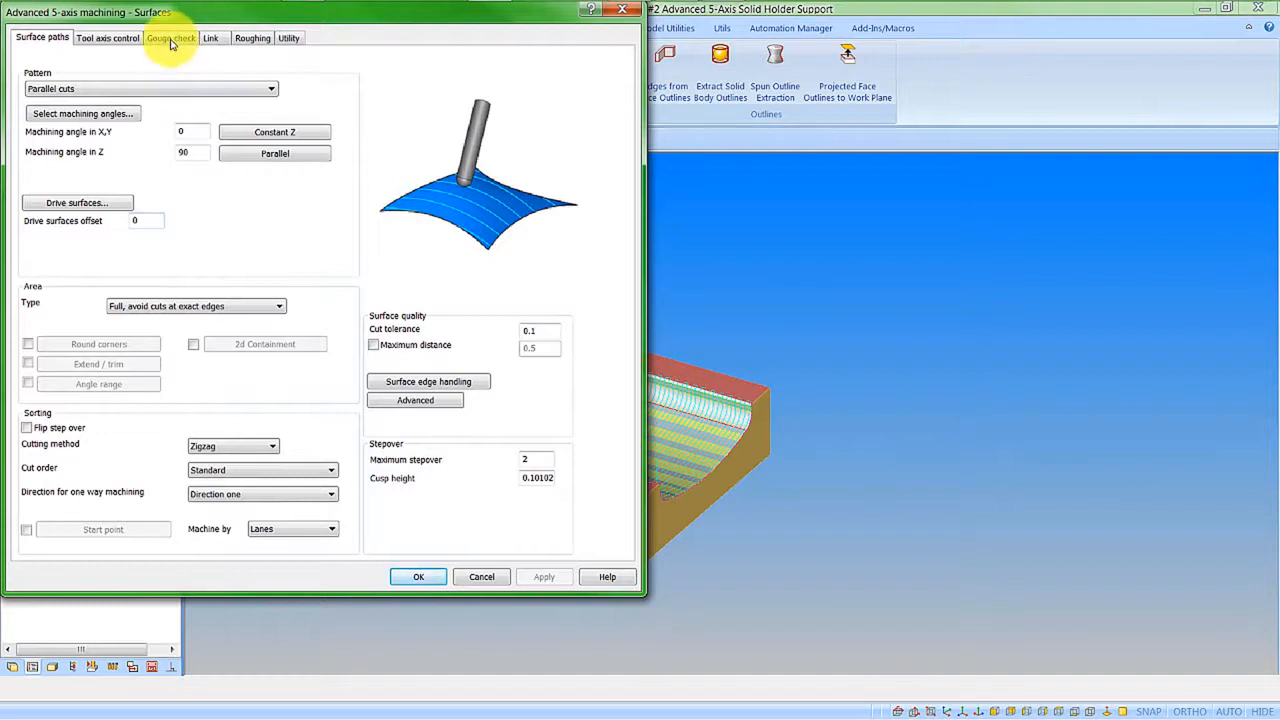
Enable gouge check 1 for flute, shaft, arbor and holder with Tilt tool using a lead/lag angle, then begin picking check surfaces.
left_click(170, 36)
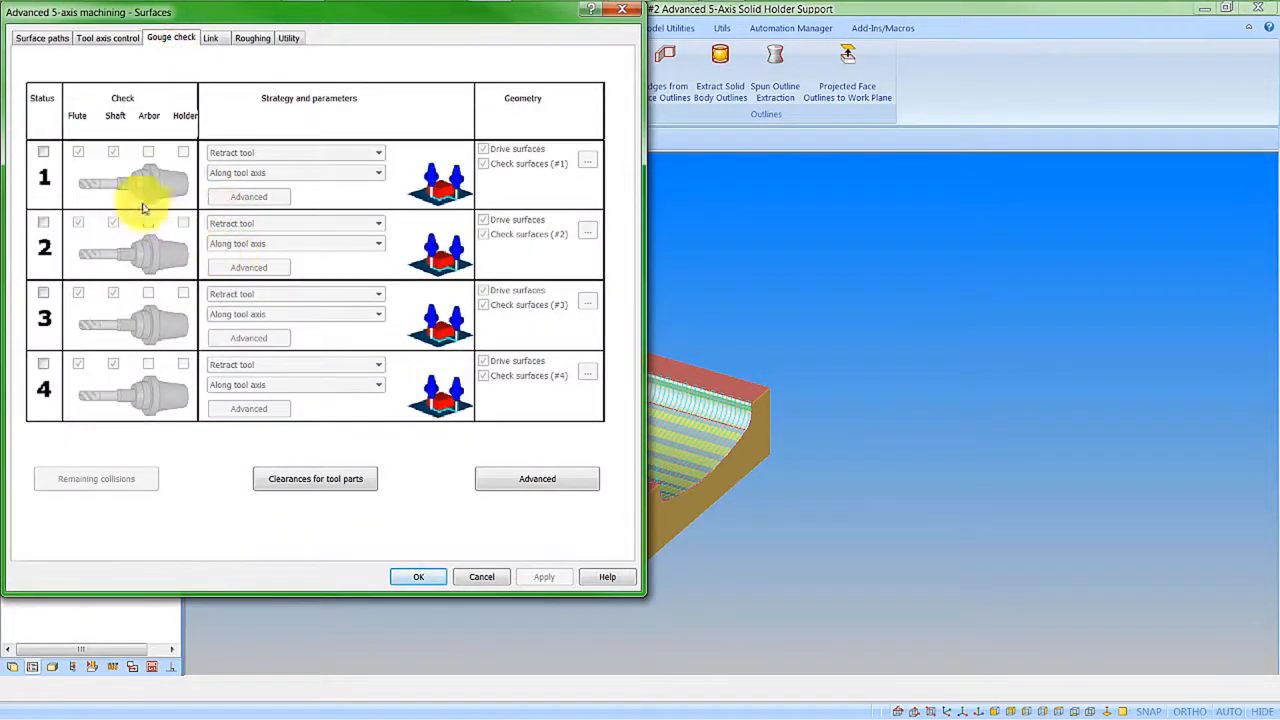
left_click(44, 152)
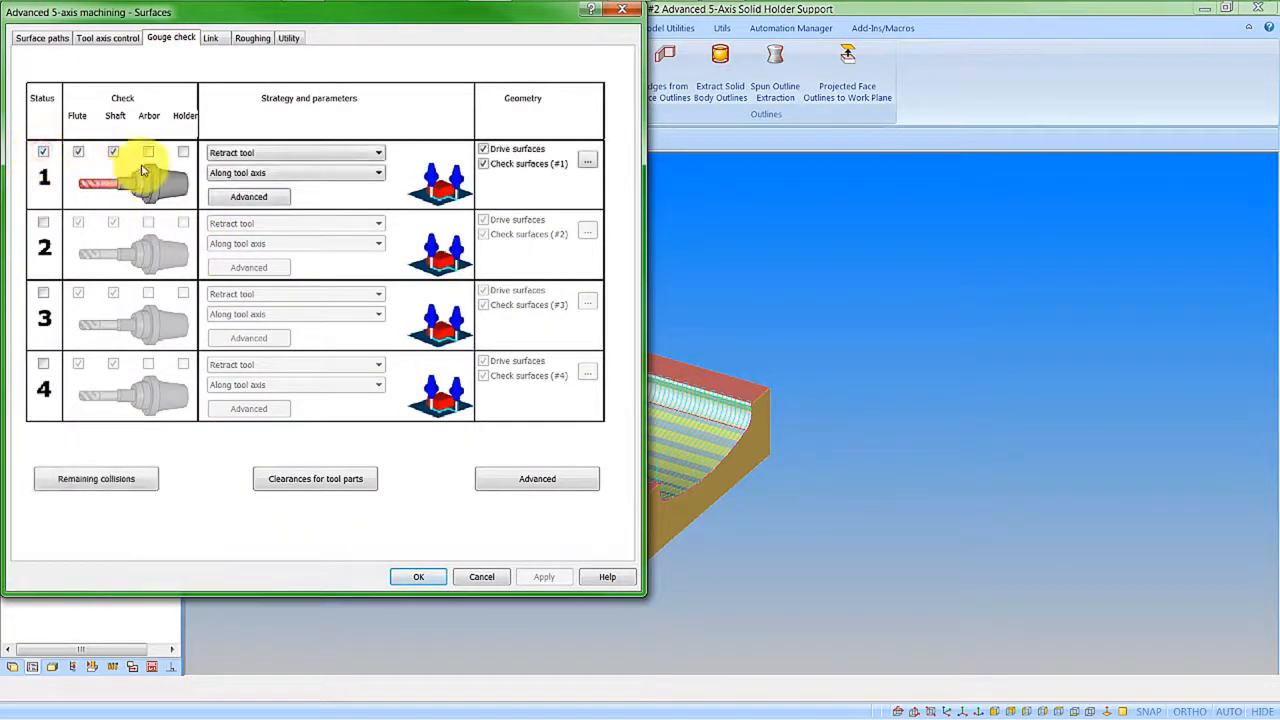
left_click(148, 152)
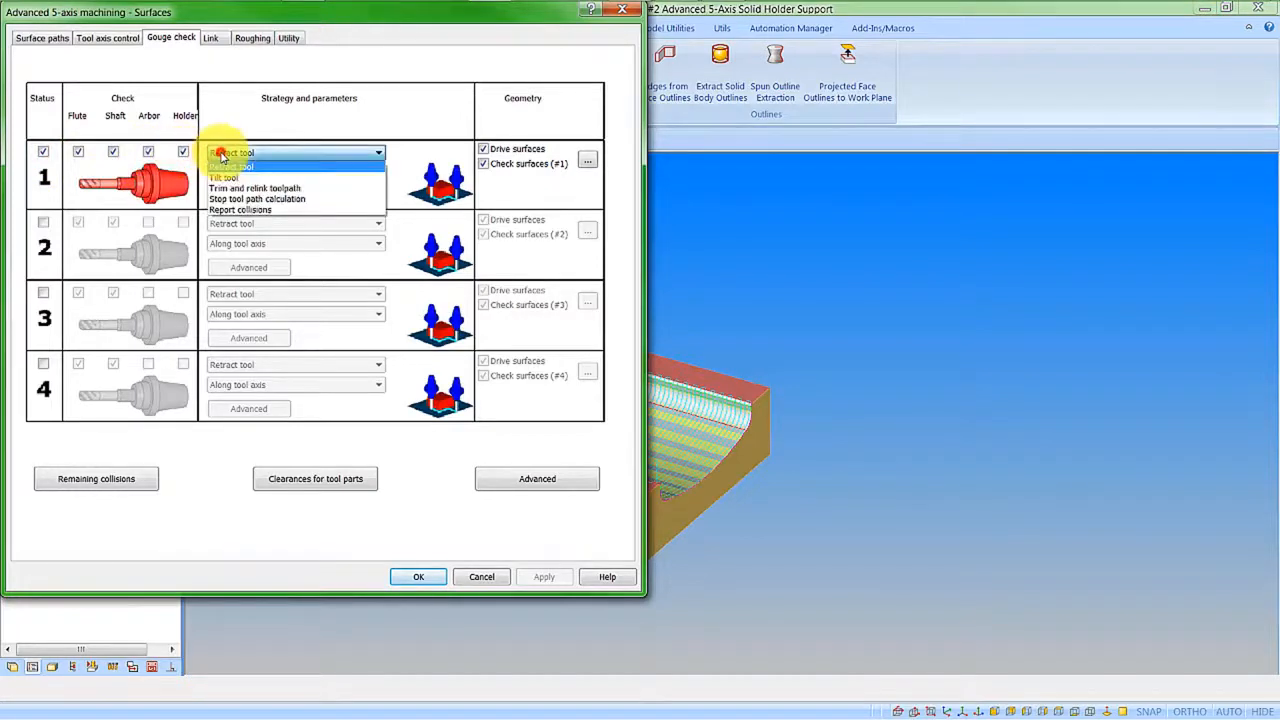
left_click(224, 164)
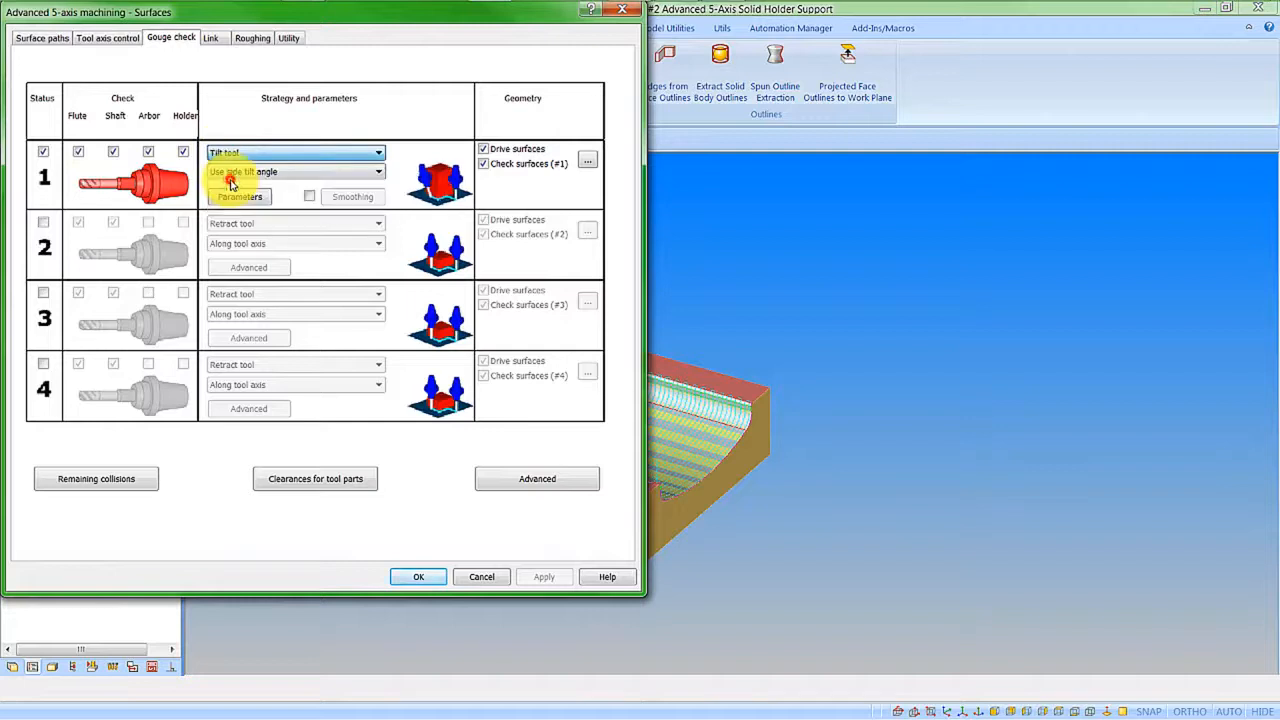
left_click(296, 172)
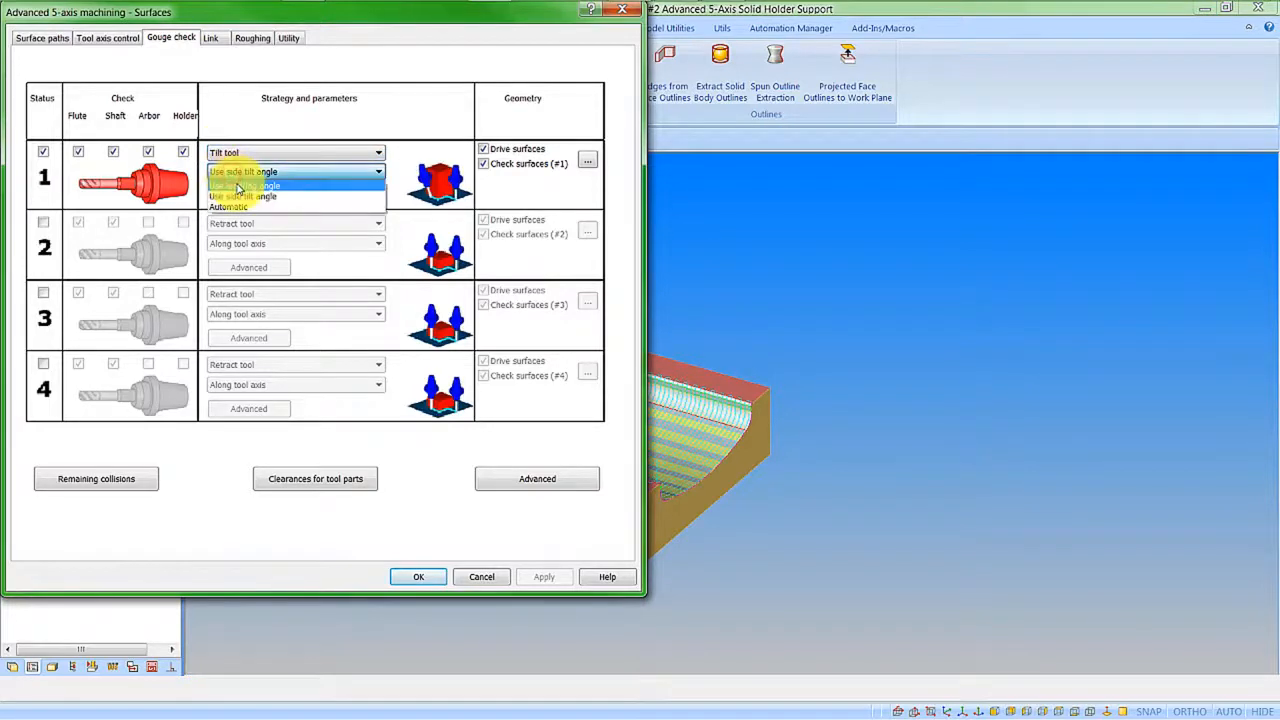
left_click(244, 184)
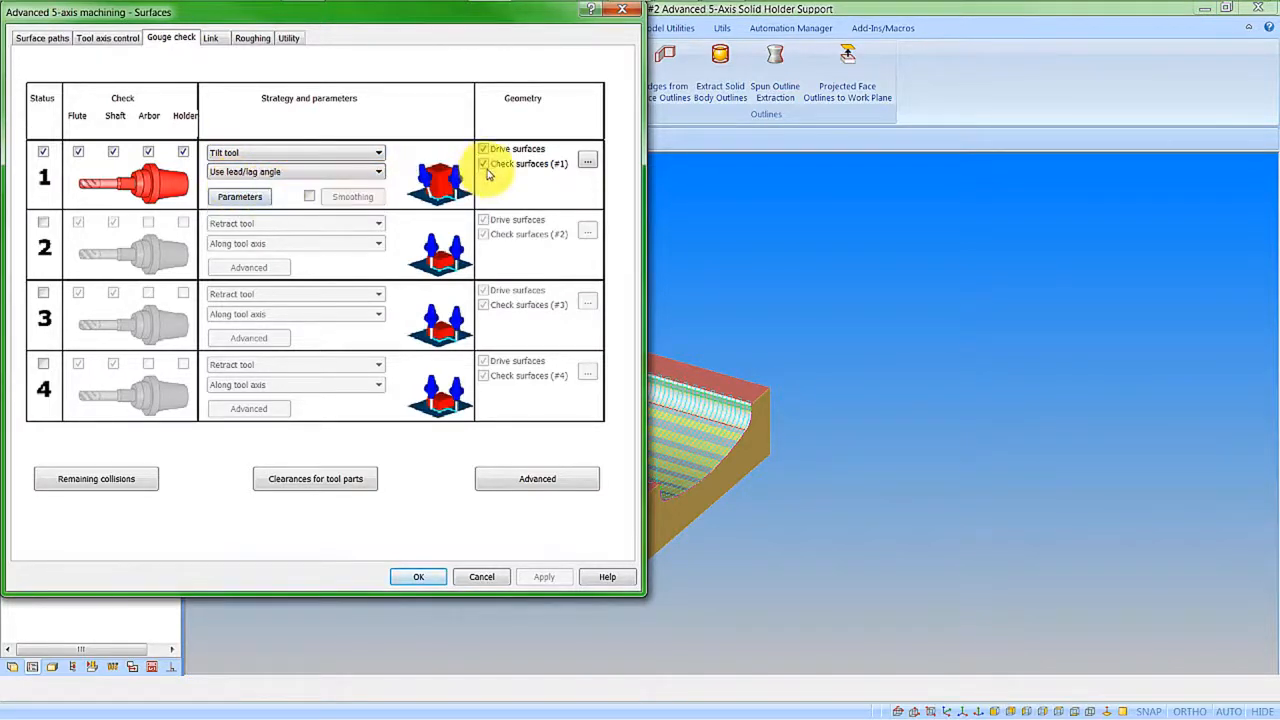
left_click(418, 576)
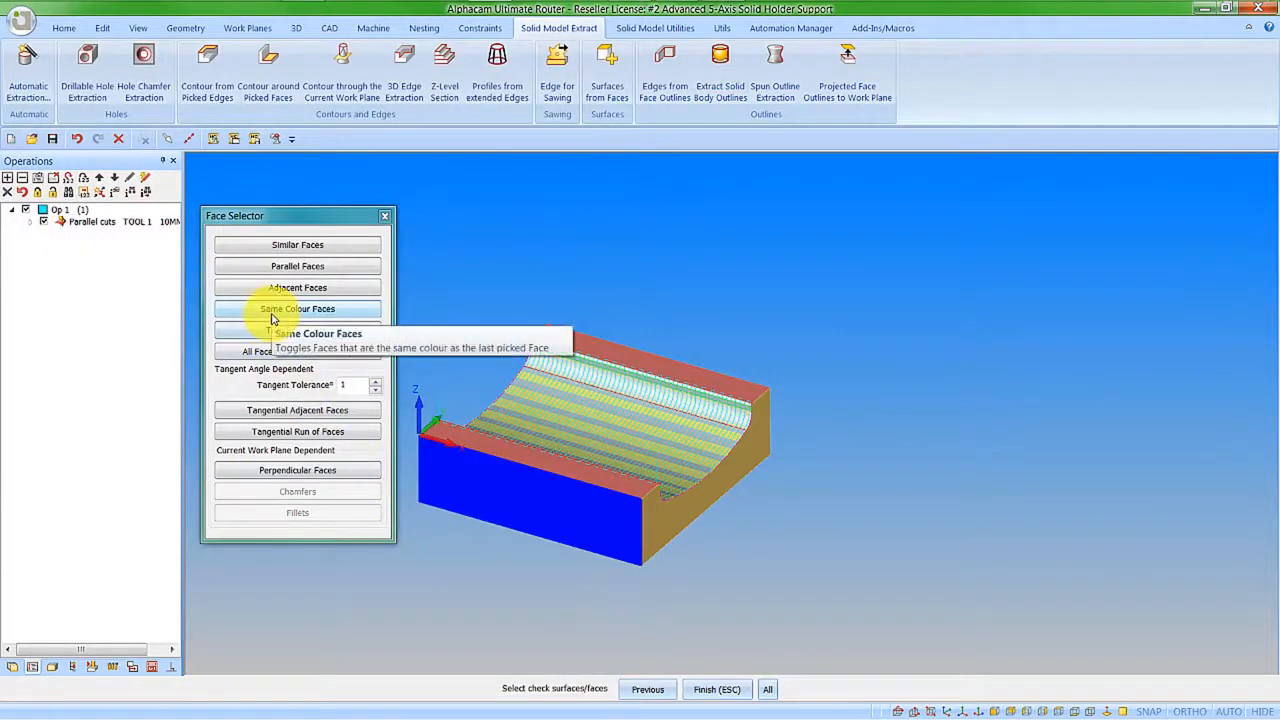
Select all same-colour top faces as check surfaces and confirm the gouge check to recalculate the toolpath.
left_click(296, 308)
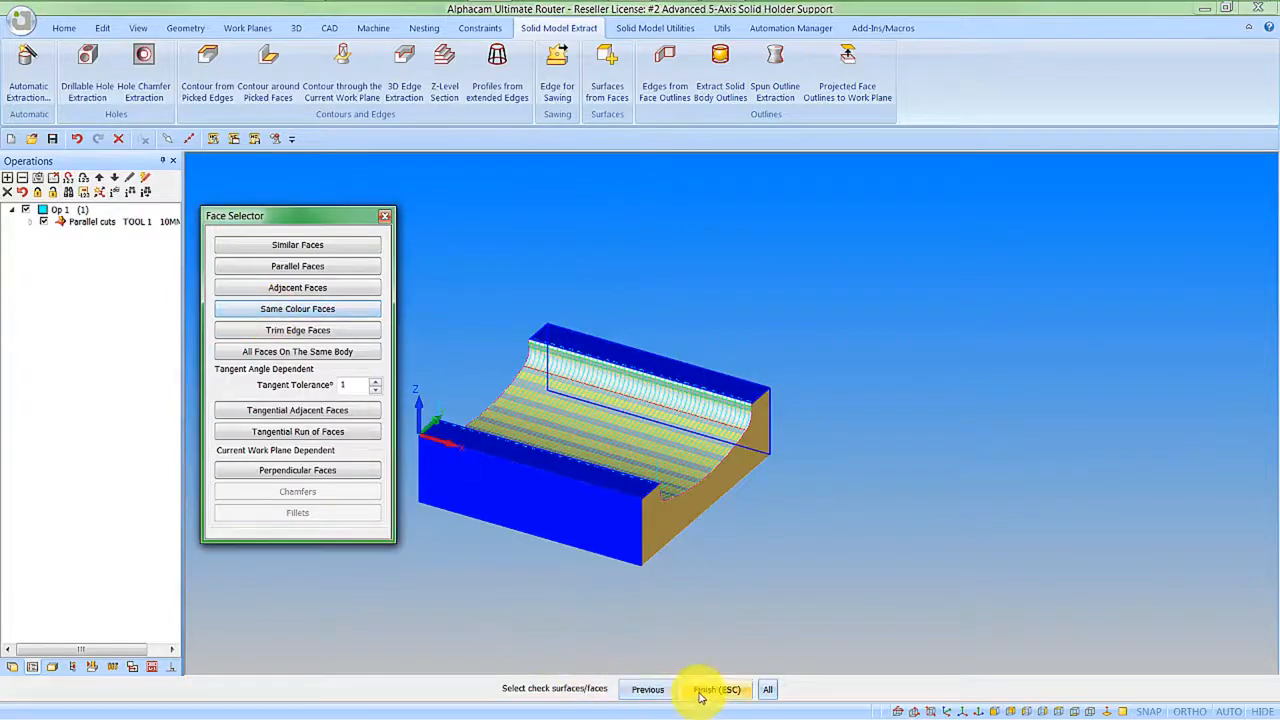
left_click(716, 688)
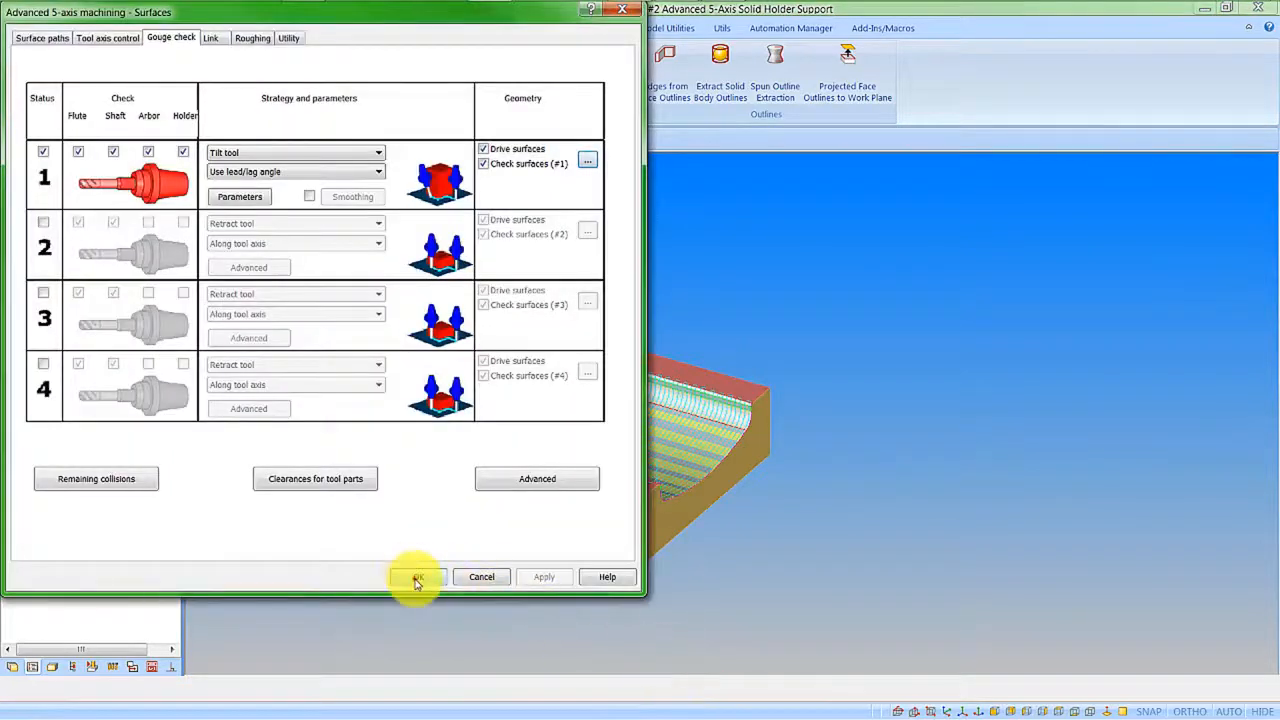
left_click(416, 576)
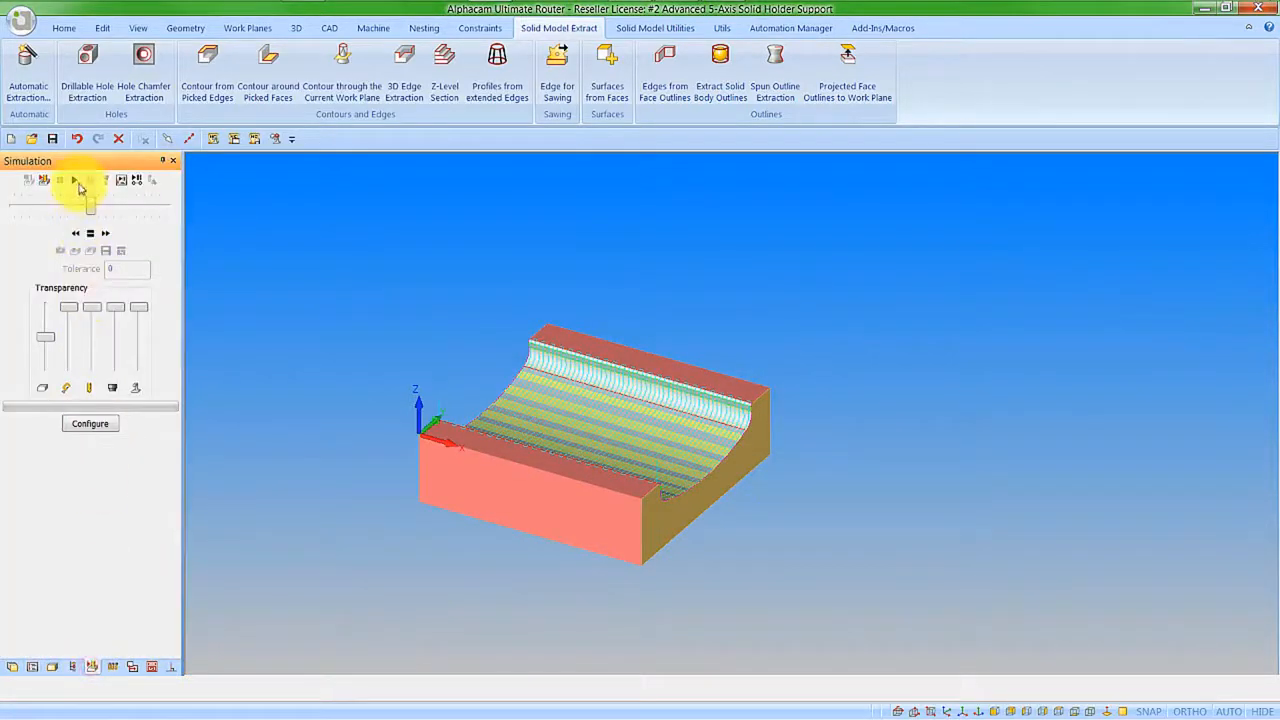
Play the simulation of the recalculated gouge-checked parallel-cuts toolpath.
left_click(72, 180)
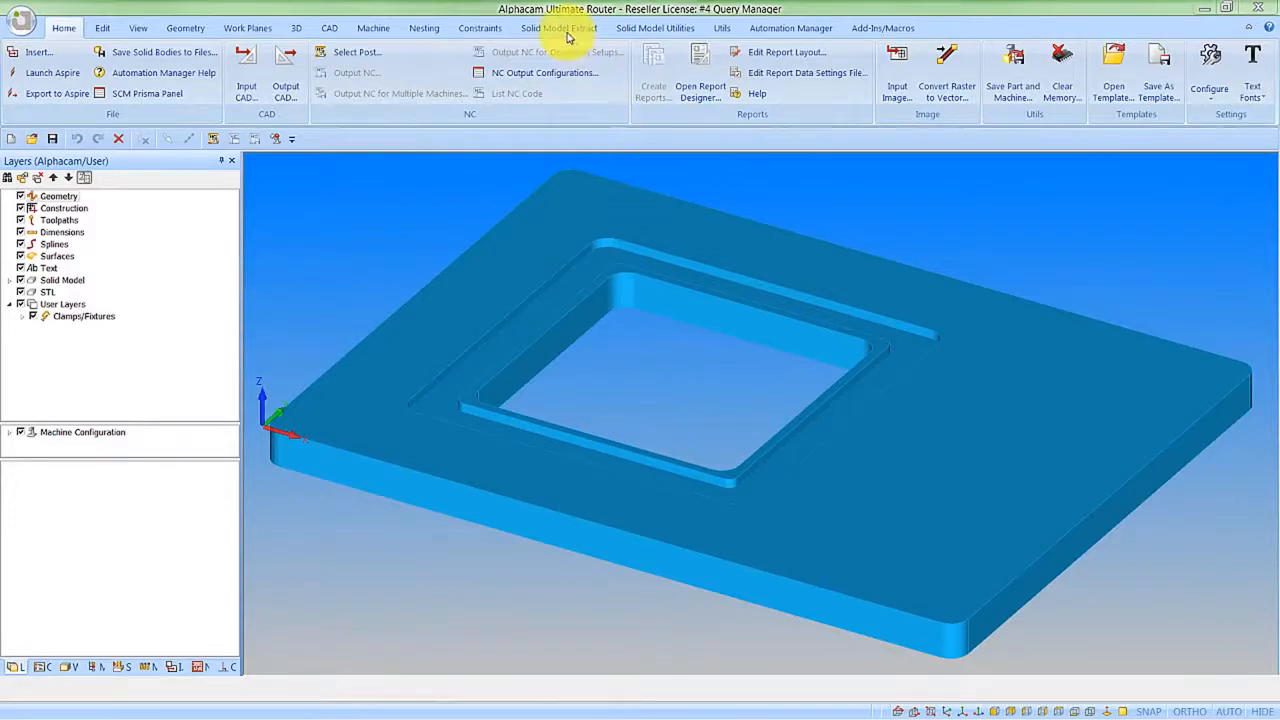
Run Automatic Extraction with Contours for All Bodies to pull the square pocket outlines from the plate solid.
left_click(558, 28)
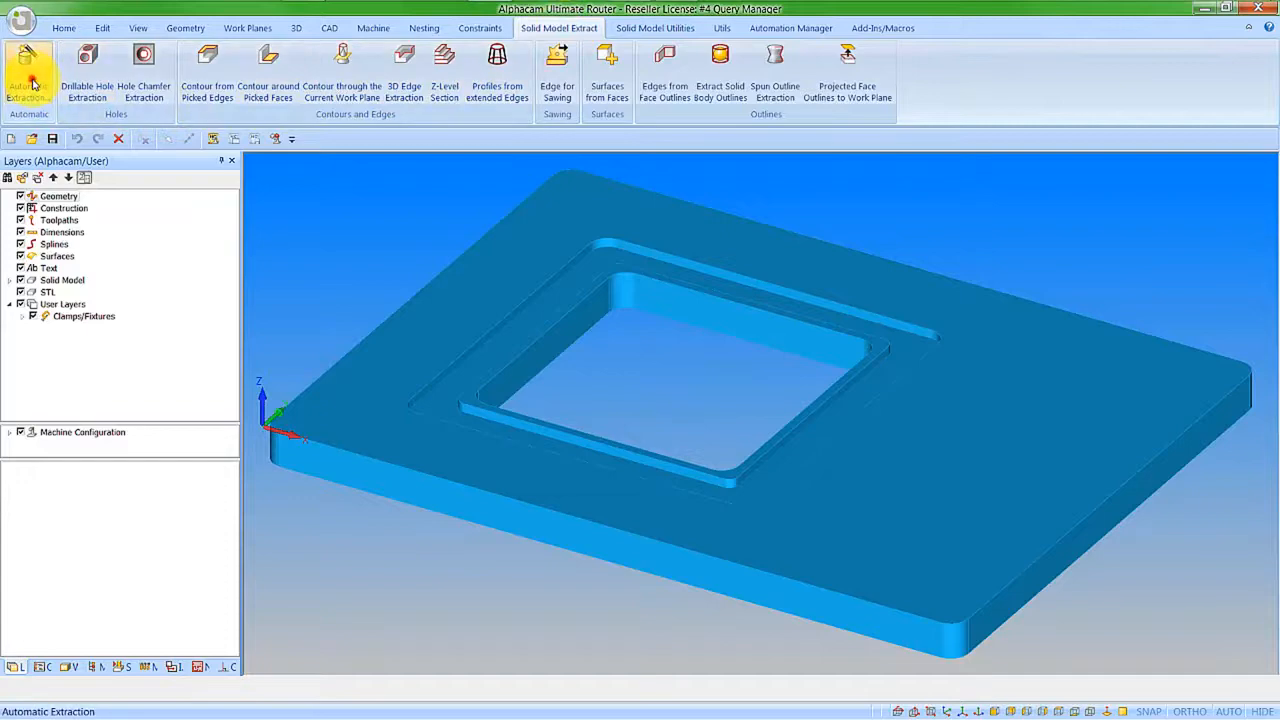
left_click(28, 76)
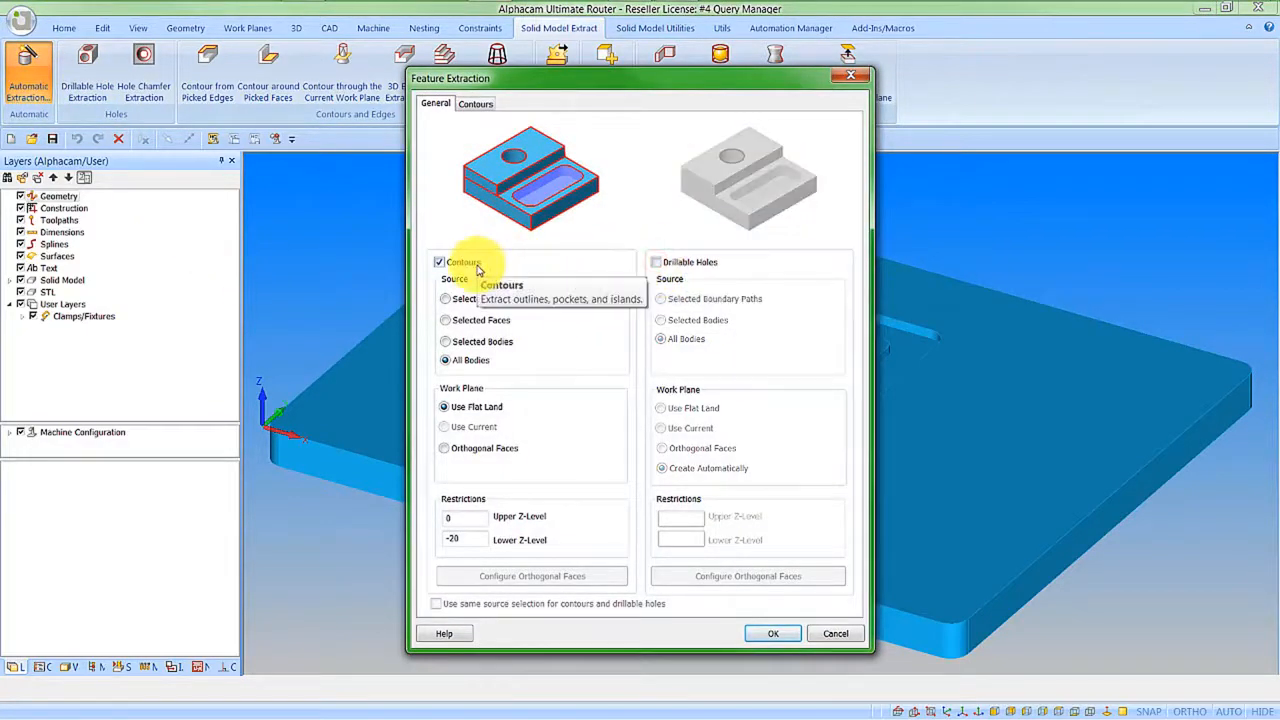
left_click(772, 632)
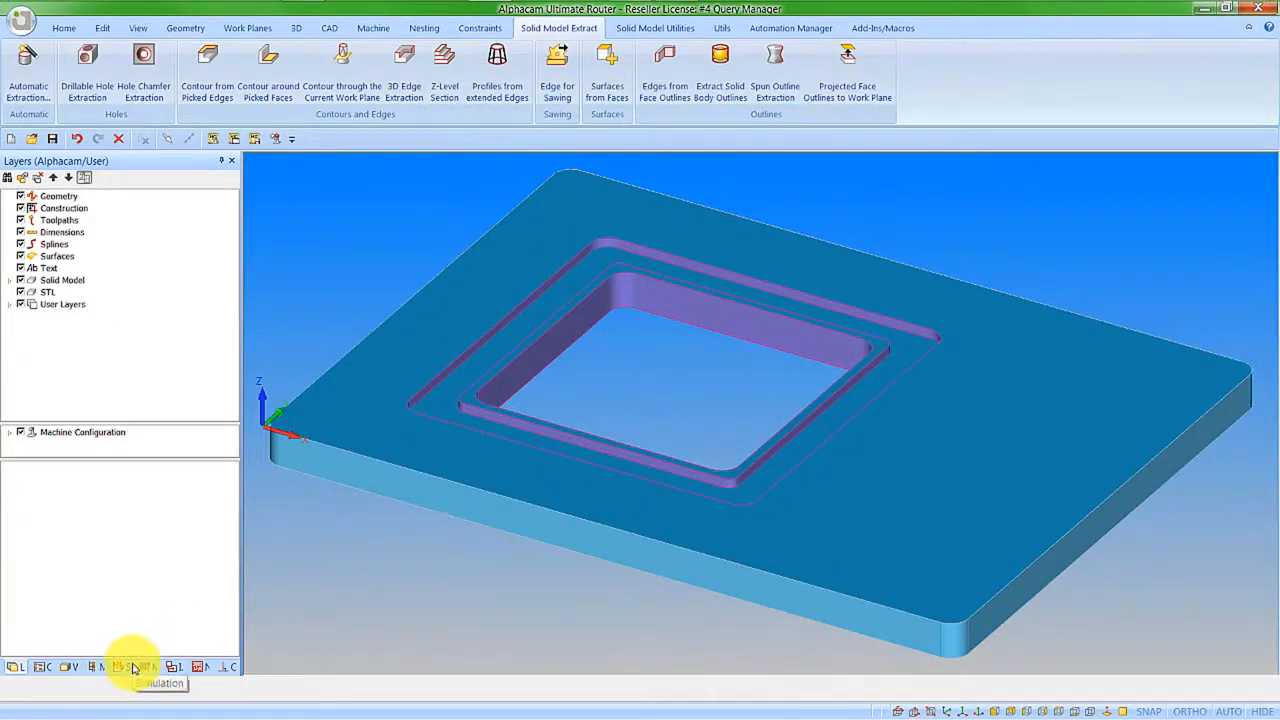
Apply the saved Machine Pocket style from the 2016 R1 folder to the extracted contours.
left_click(134, 668)
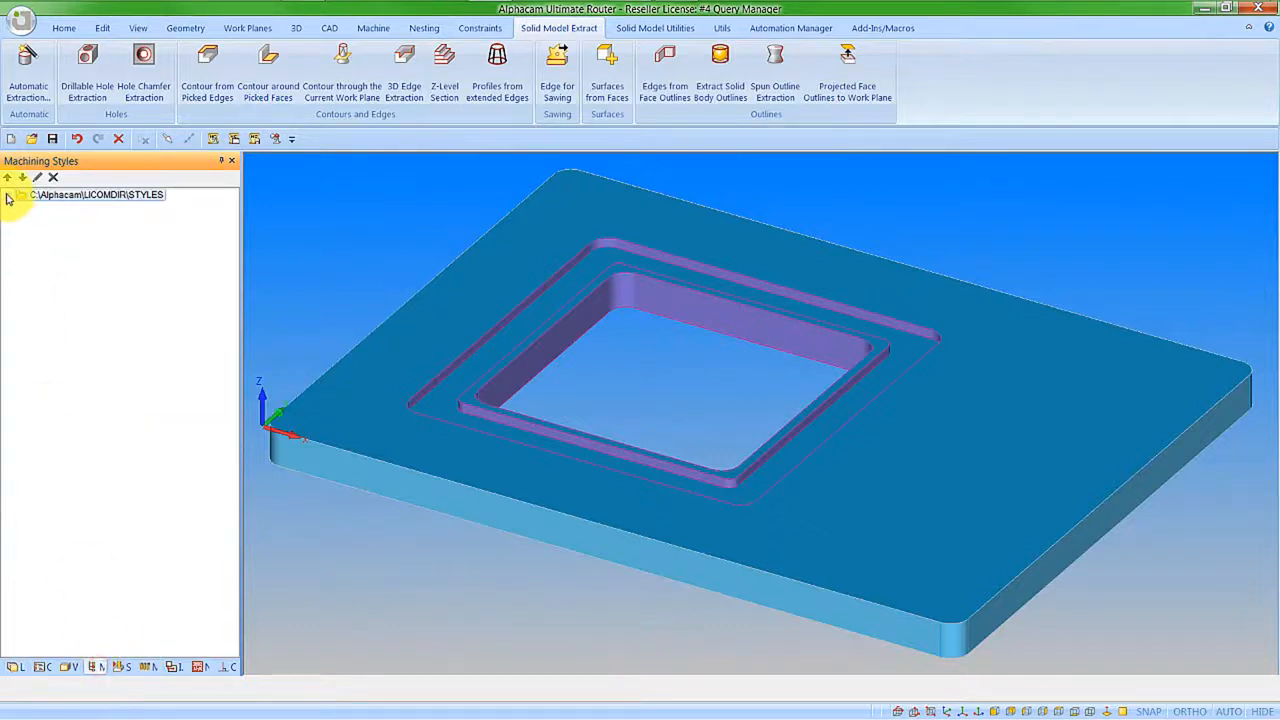
left_click(8, 194)
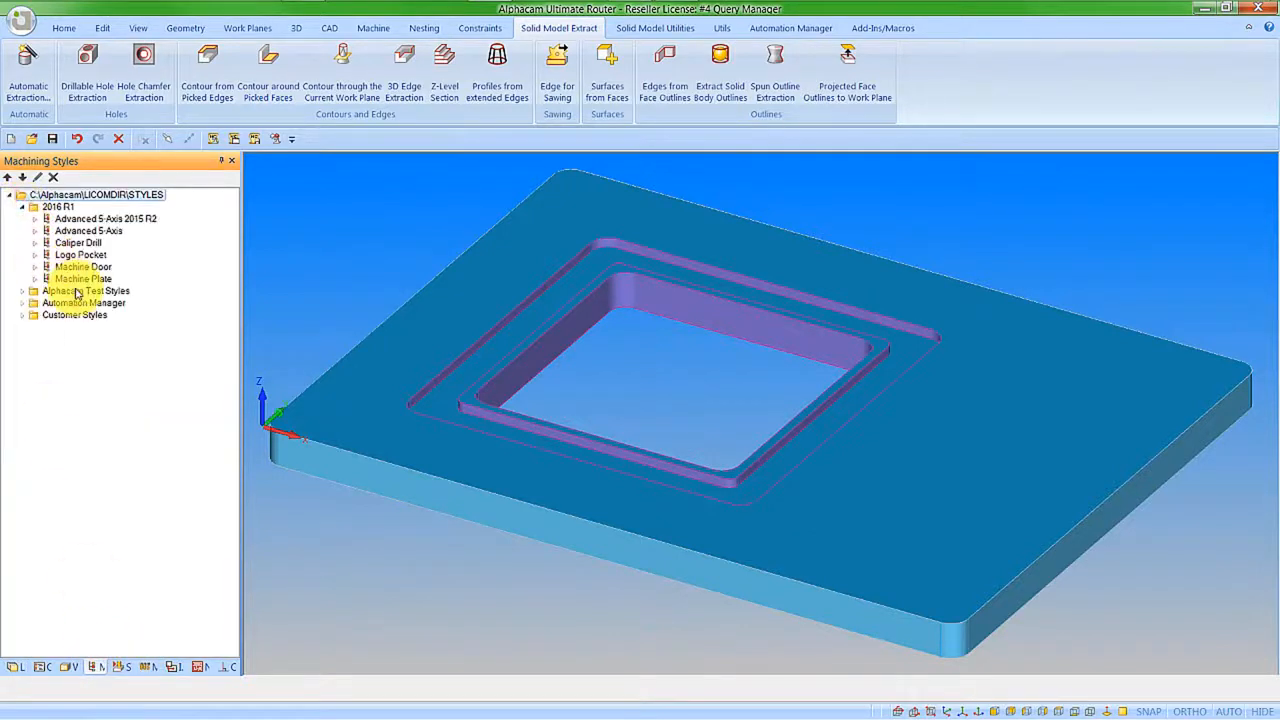
right_click(82, 278)
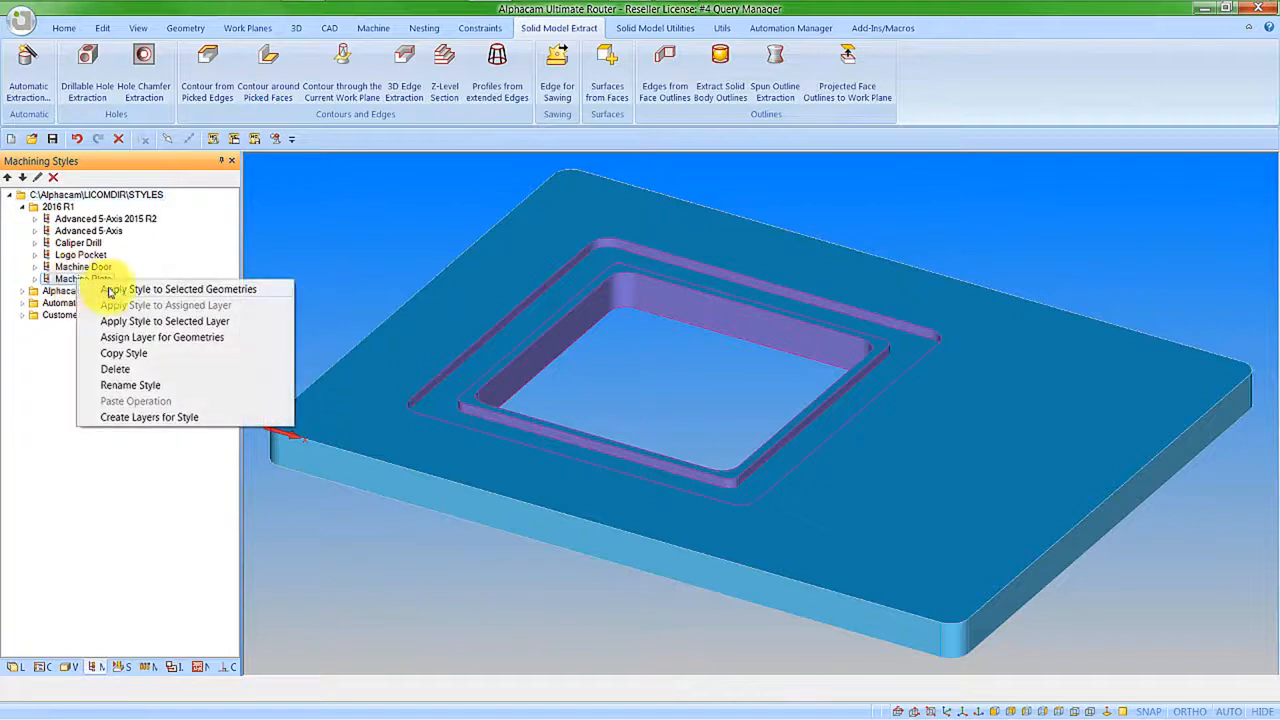
left_click(180, 288)
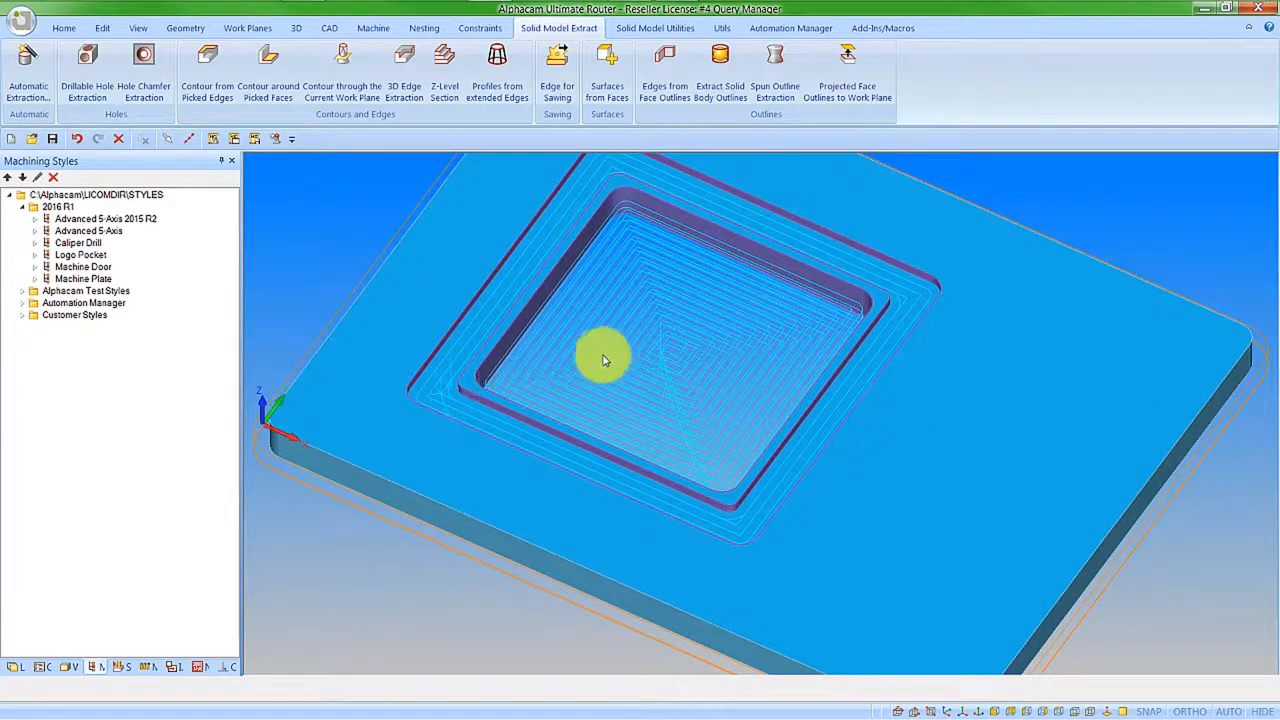
mouse_move(664, 400)
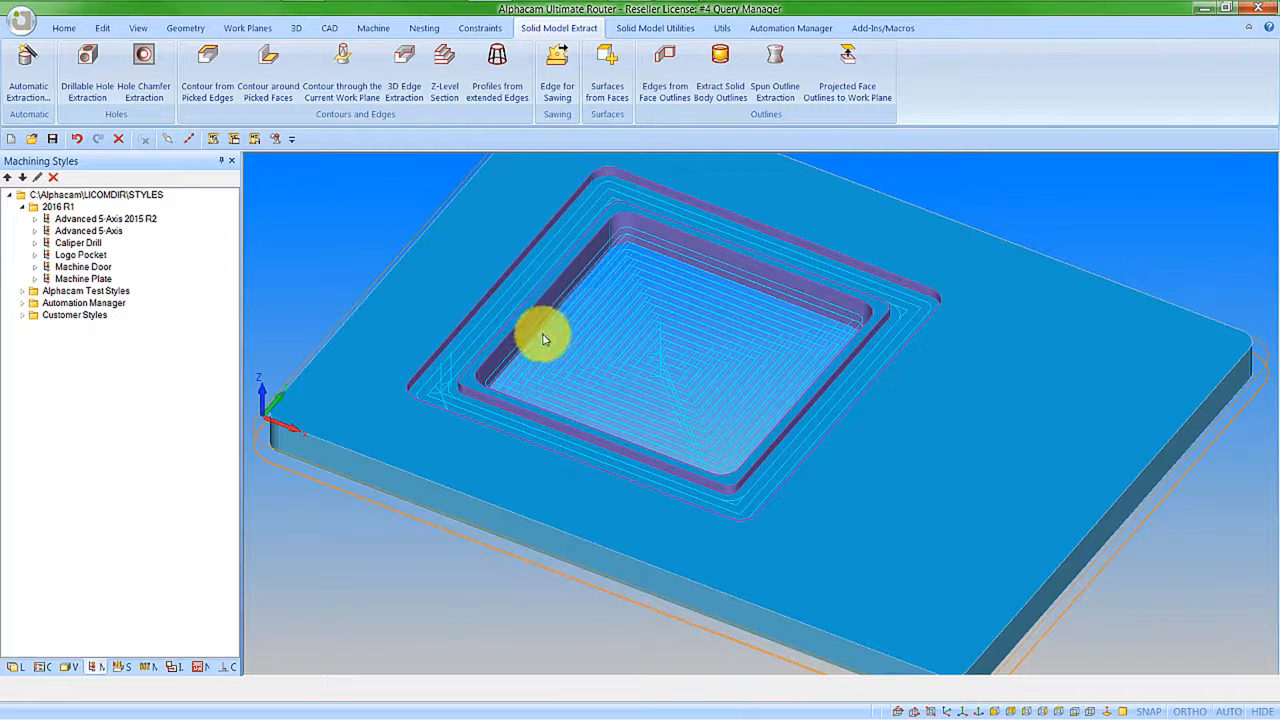
mouse_move(732, 400)
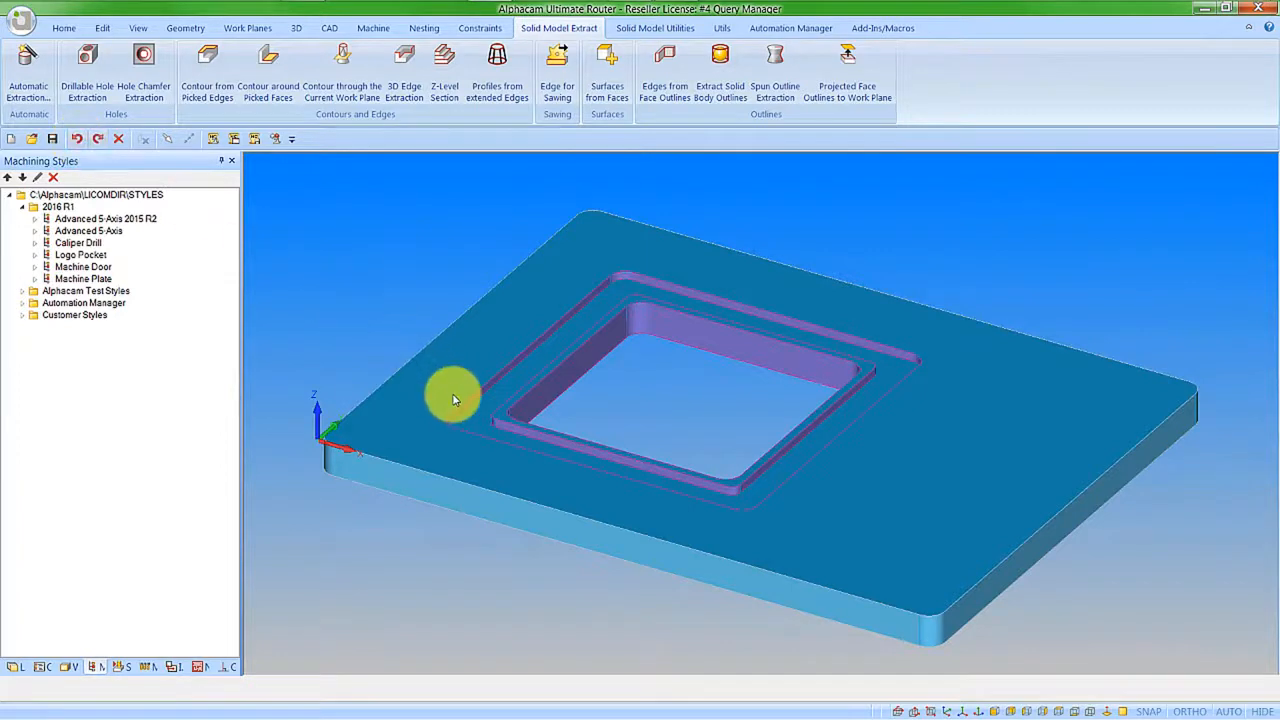
mouse_move(518, 404)
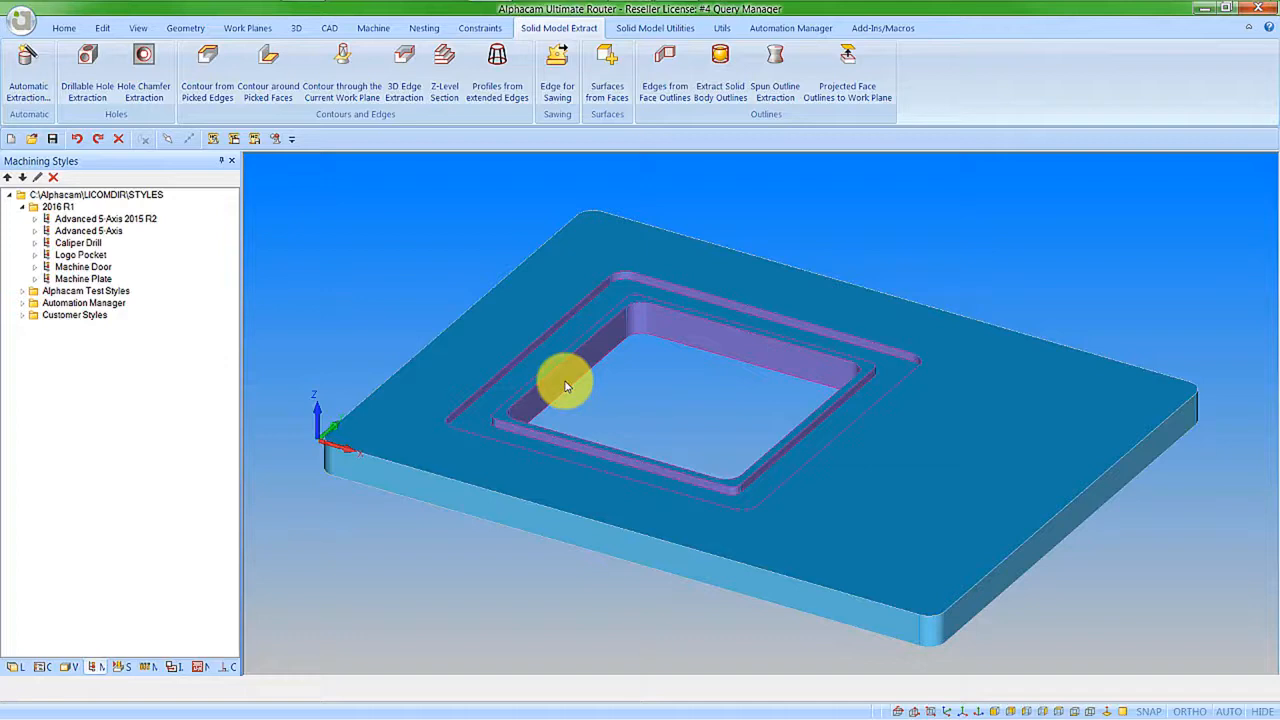
mouse_move(520, 326)
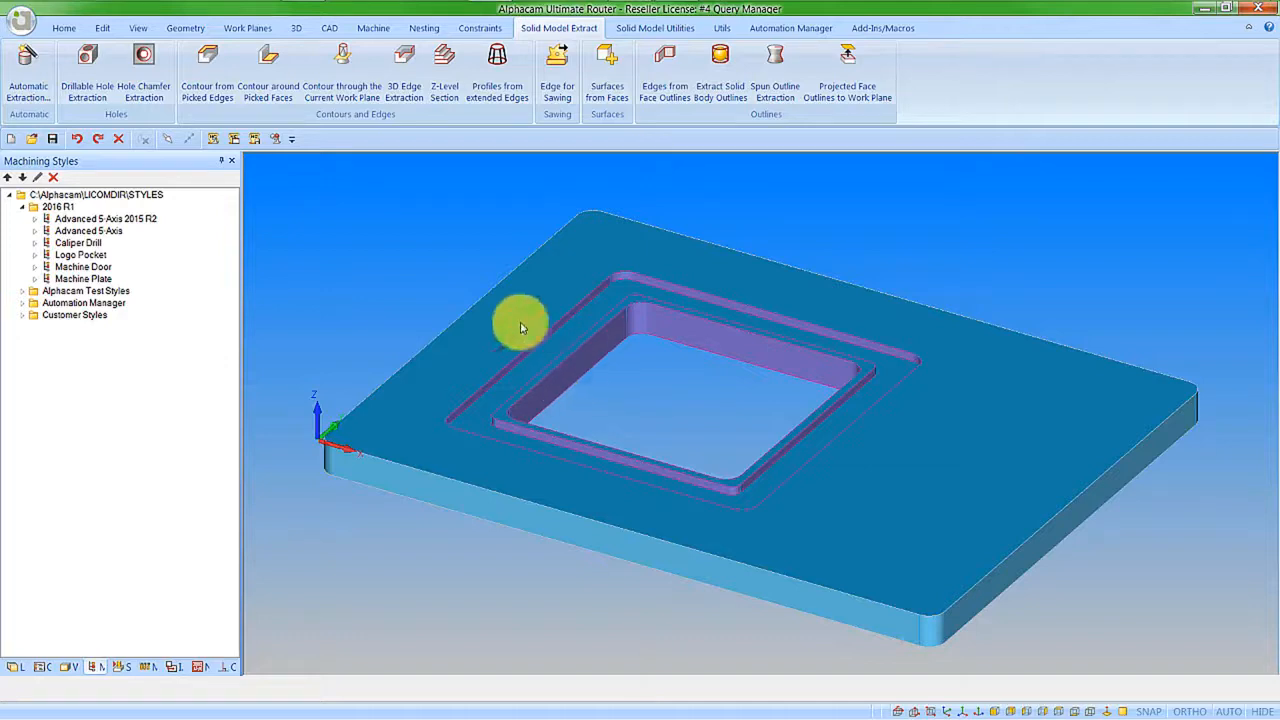
Start a new geometry query whose first rule is Layer Name equals Open Areas.
left_click(102, 28)
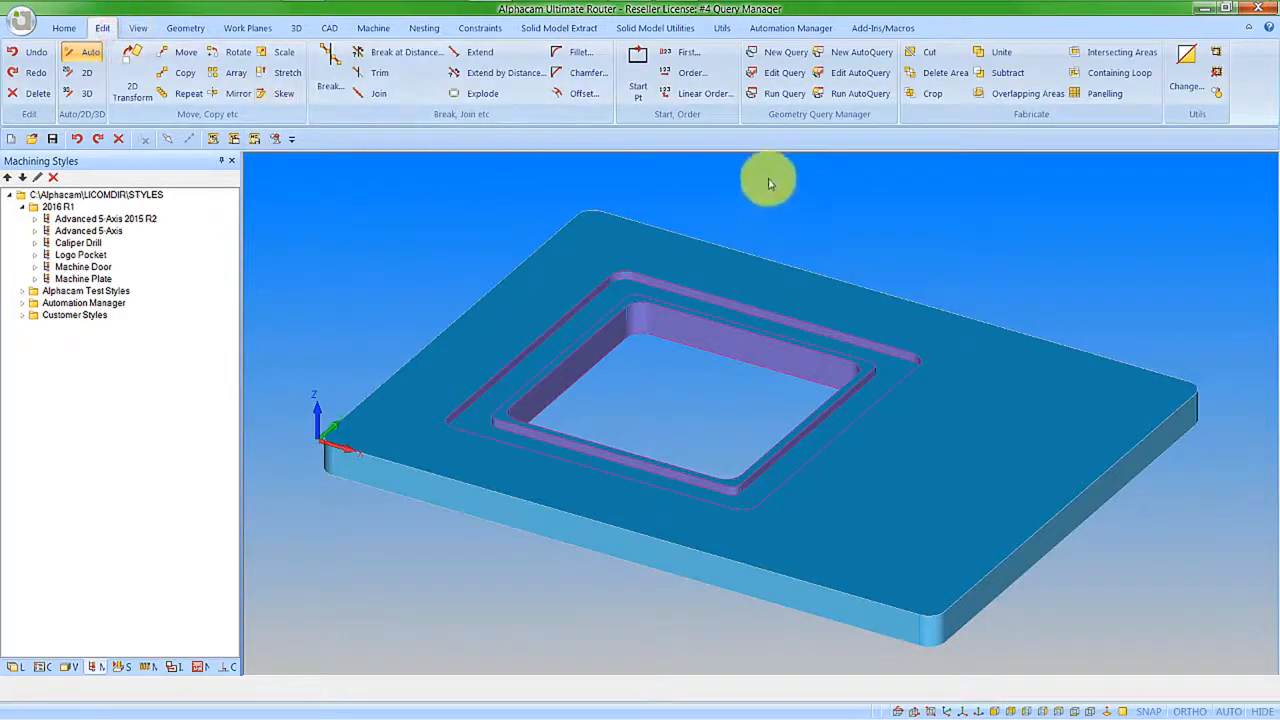
left_click(788, 52)
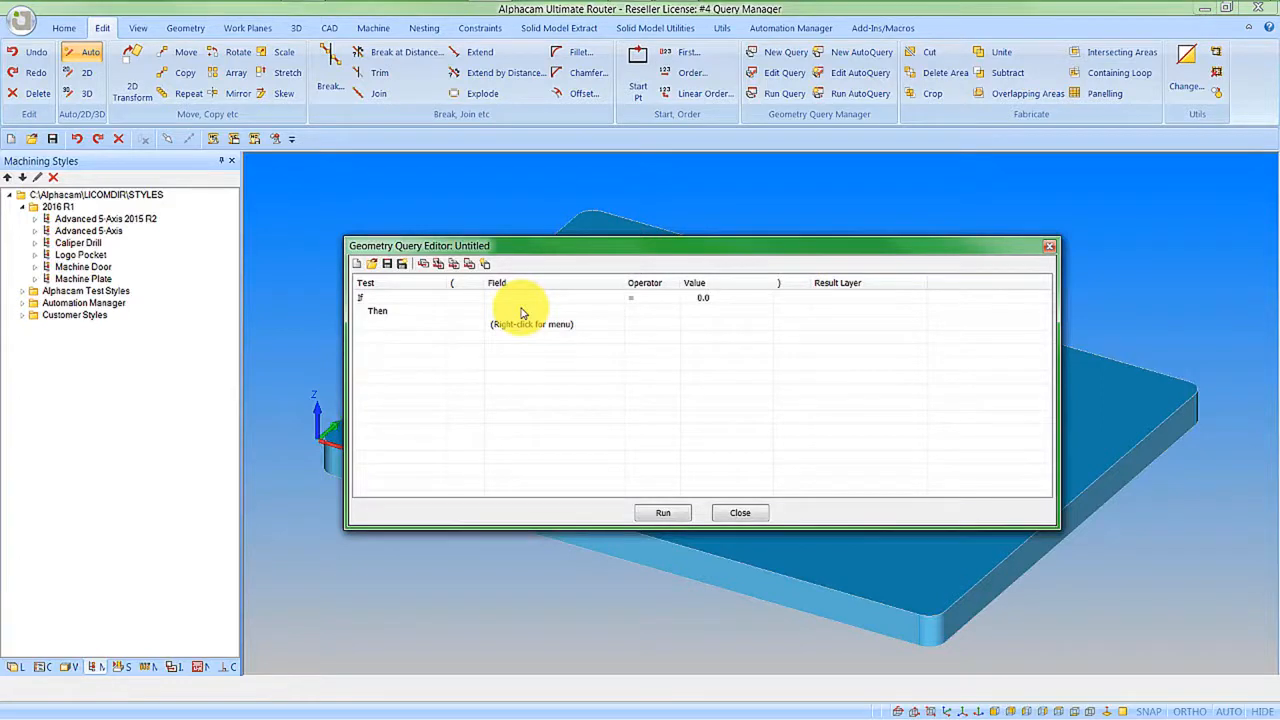
mouse_move(532, 308)
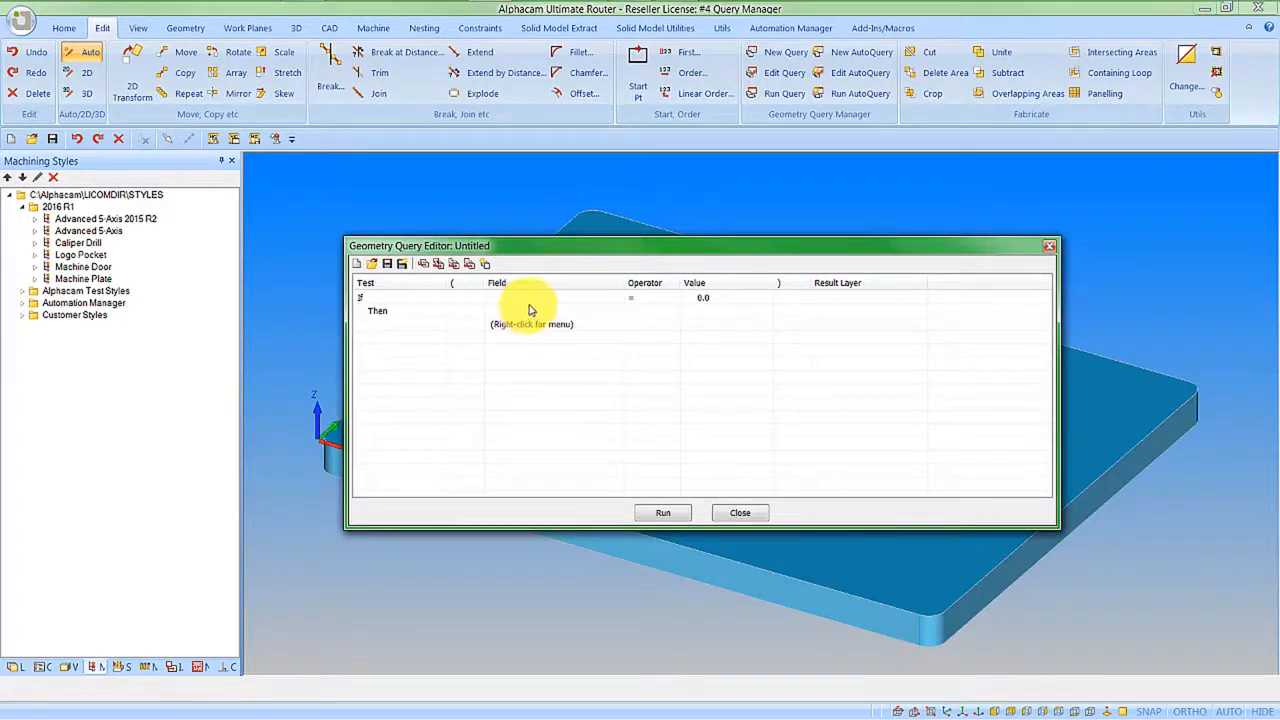
left_click(540, 298)
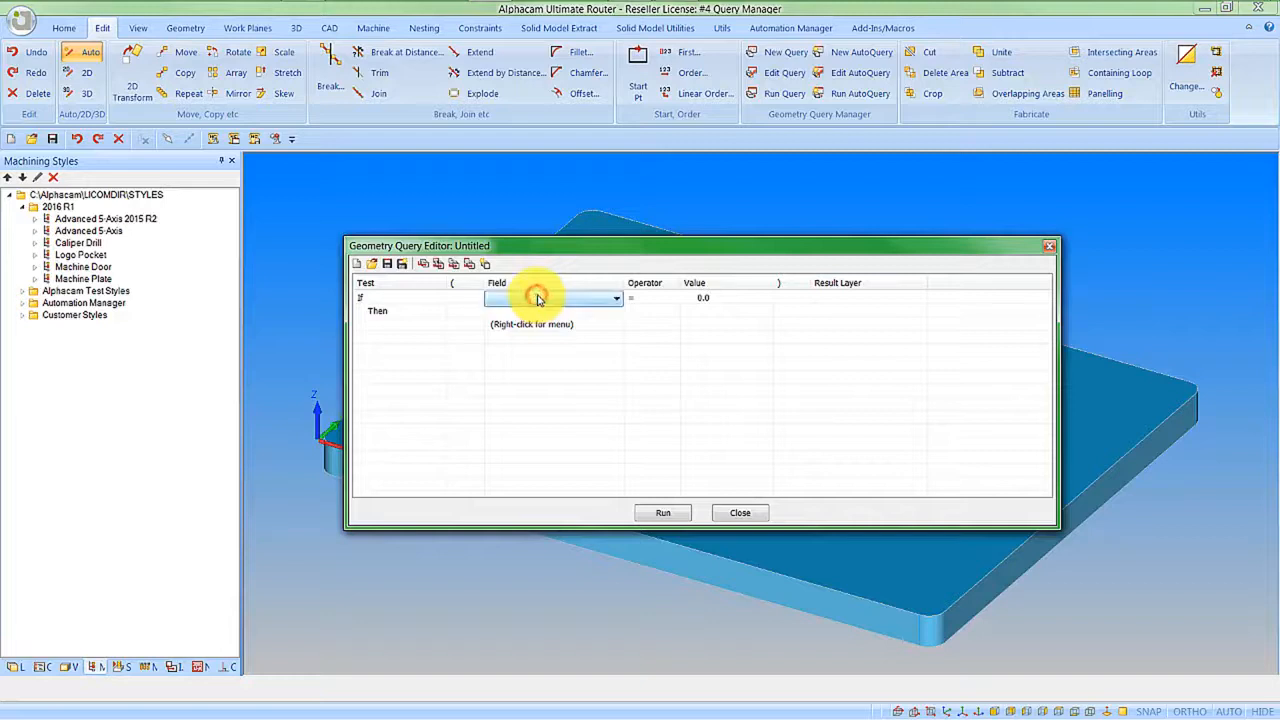
left_click(616, 298)
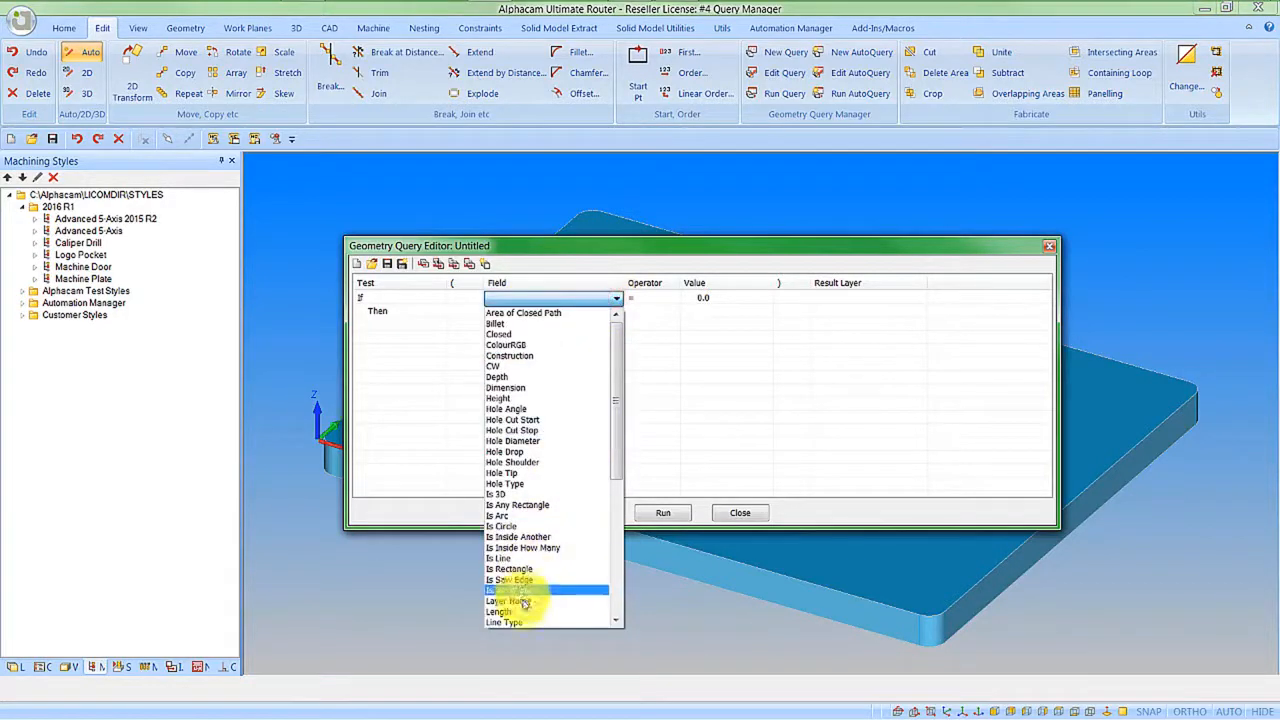
left_click(510, 600)
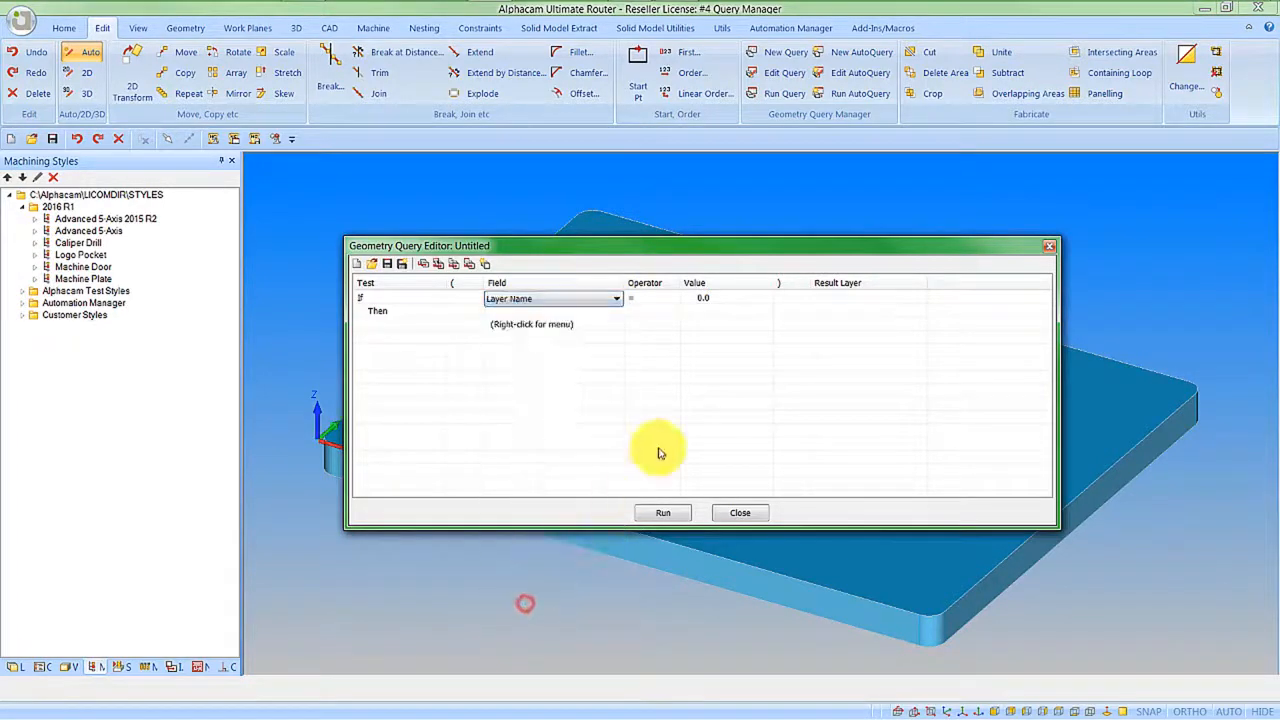
left_click(710, 298)
type("Open Areas")
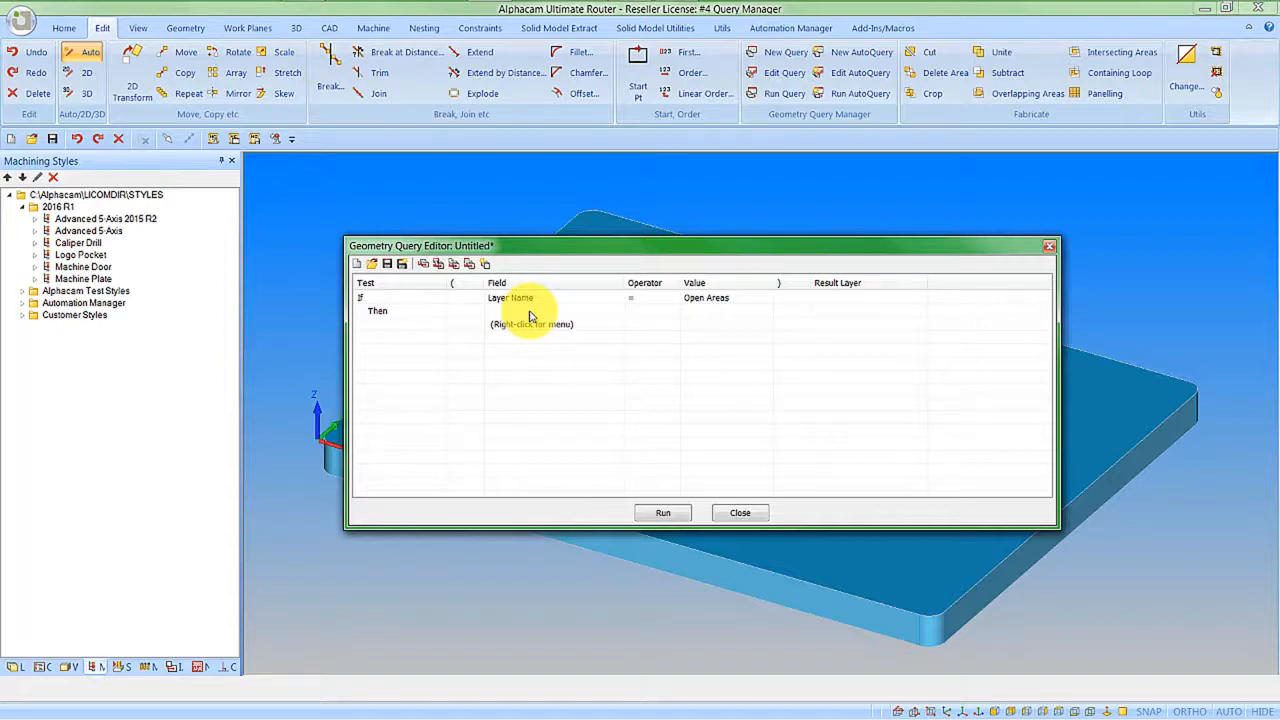
Add a second clause Is Inside How Many equals 3 and pick where results go.
right_click(530, 318)
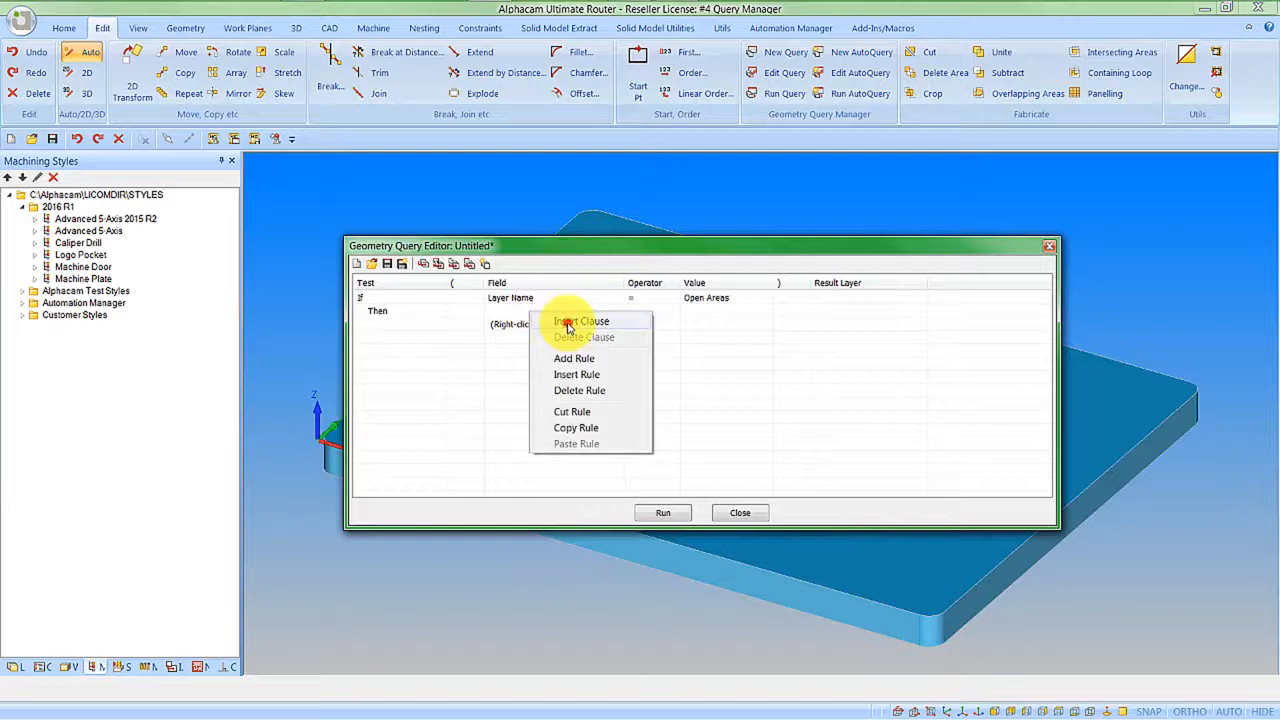
left_click(580, 320)
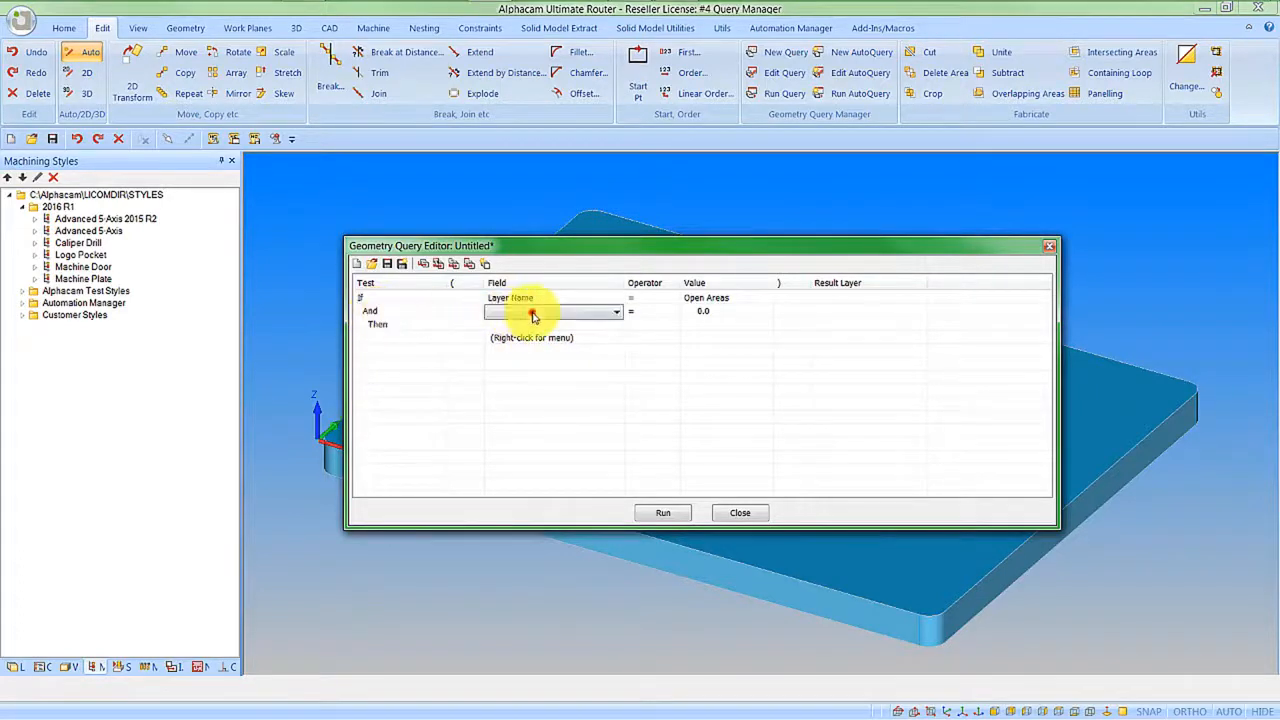
left_click(616, 312)
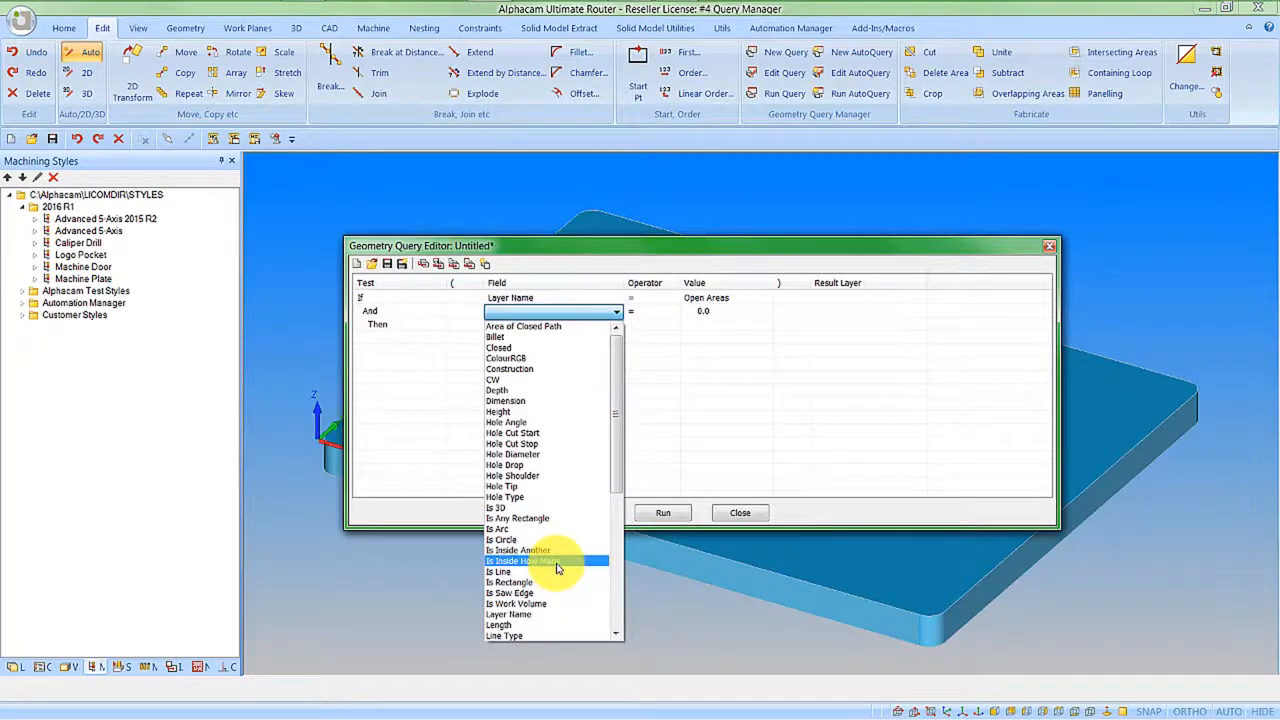
left_click(522, 560)
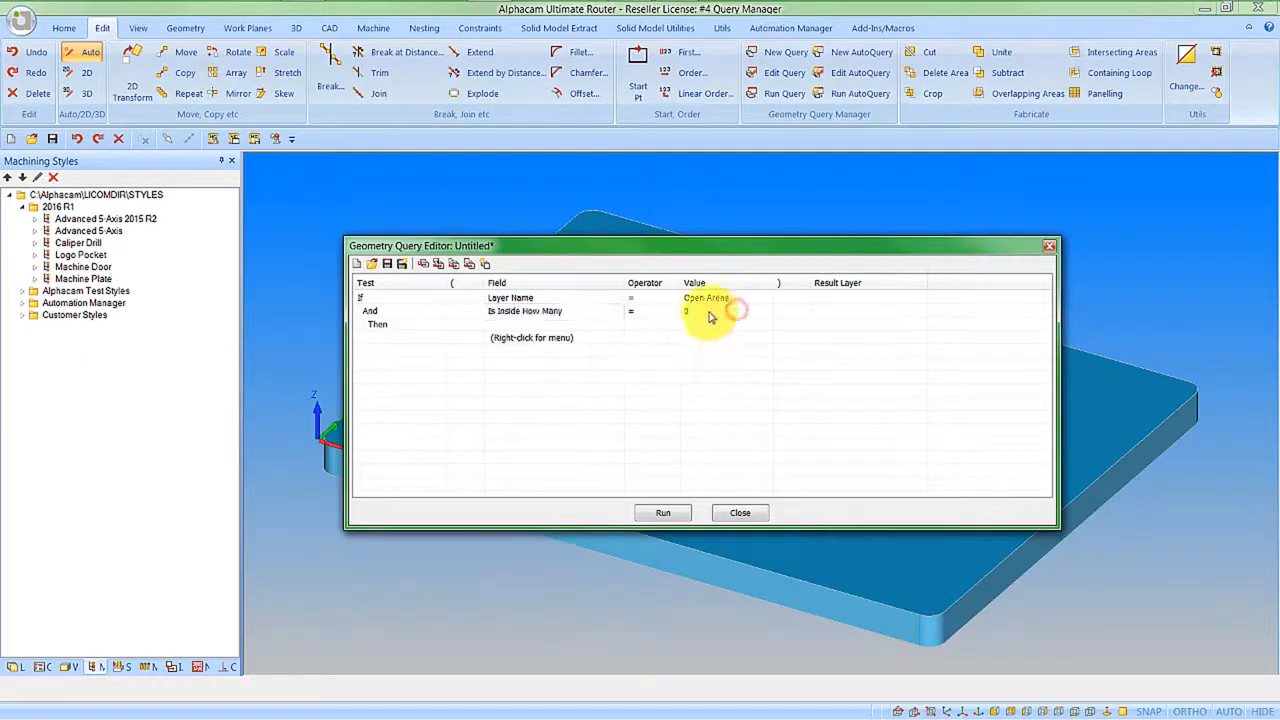
left_click(724, 312)
type("3")
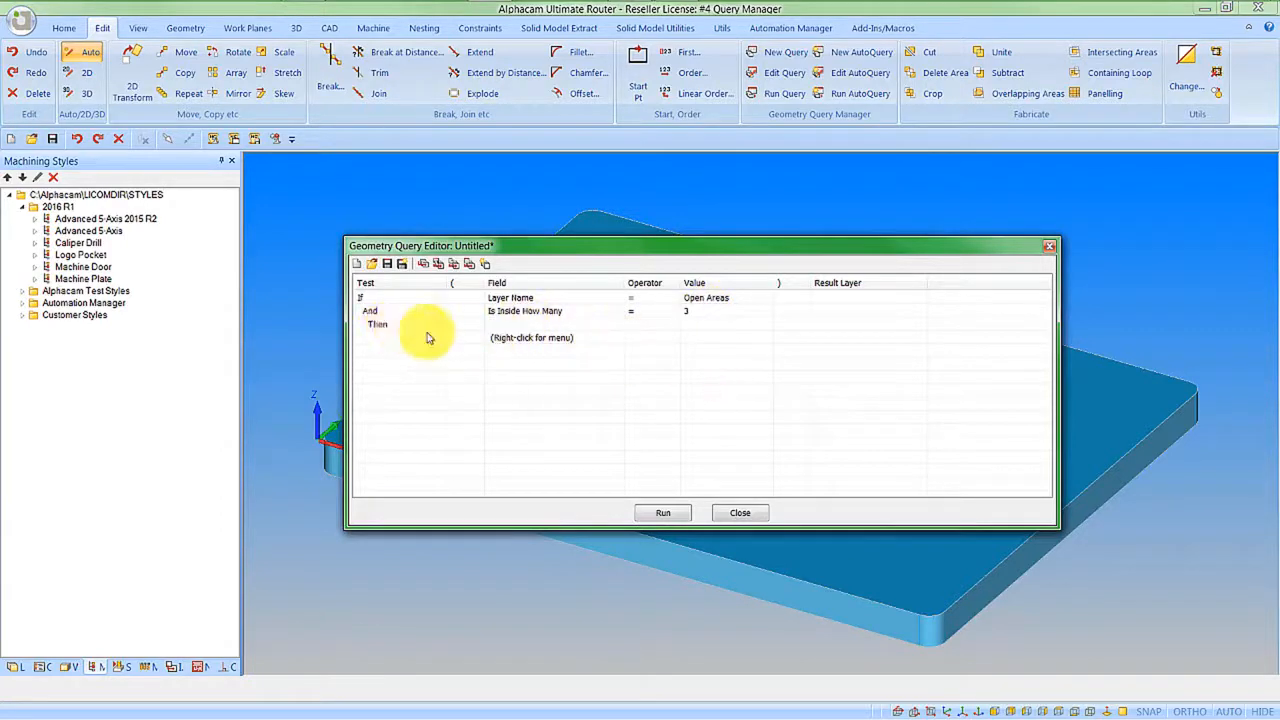
left_click(868, 324)
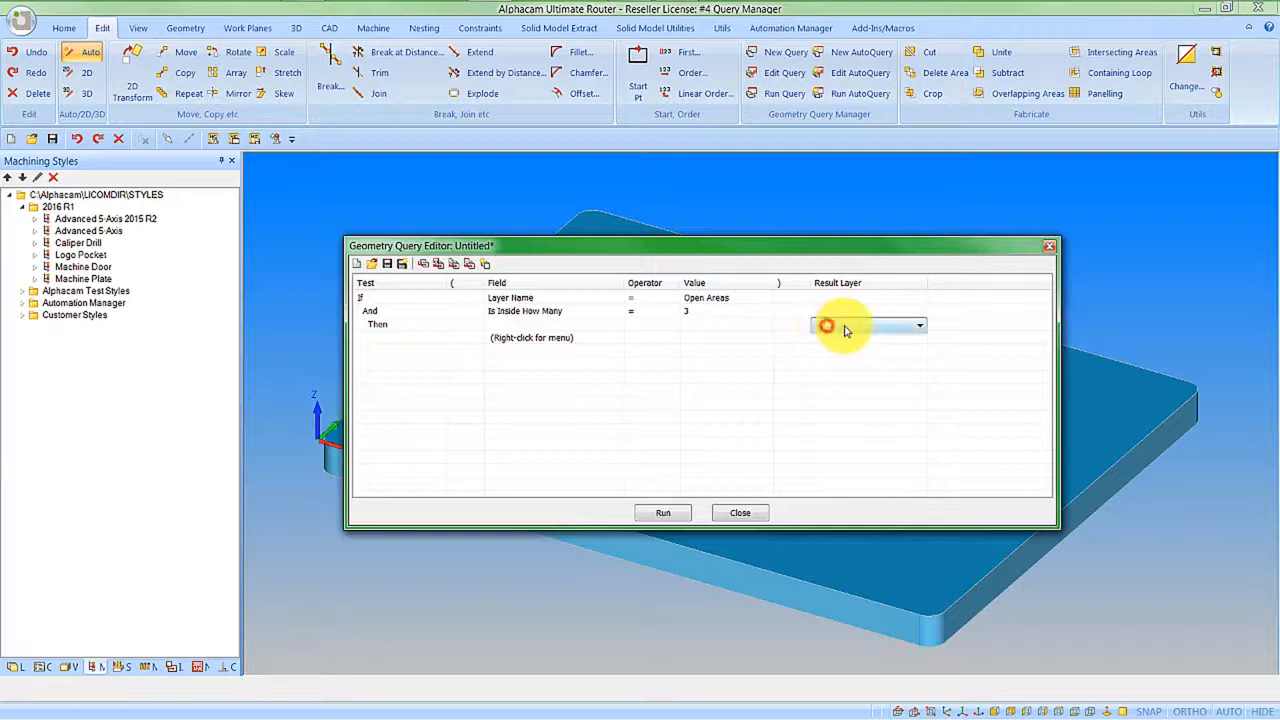
left_click(918, 324)
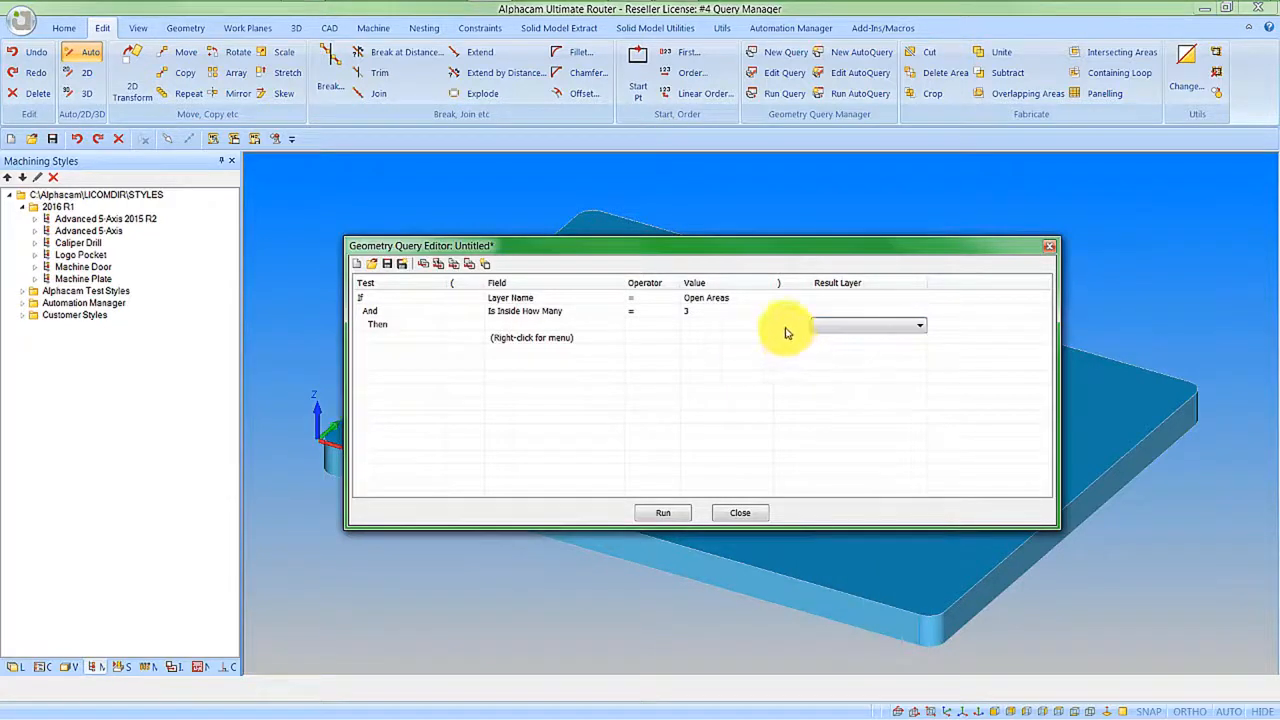
mouse_move(424, 264)
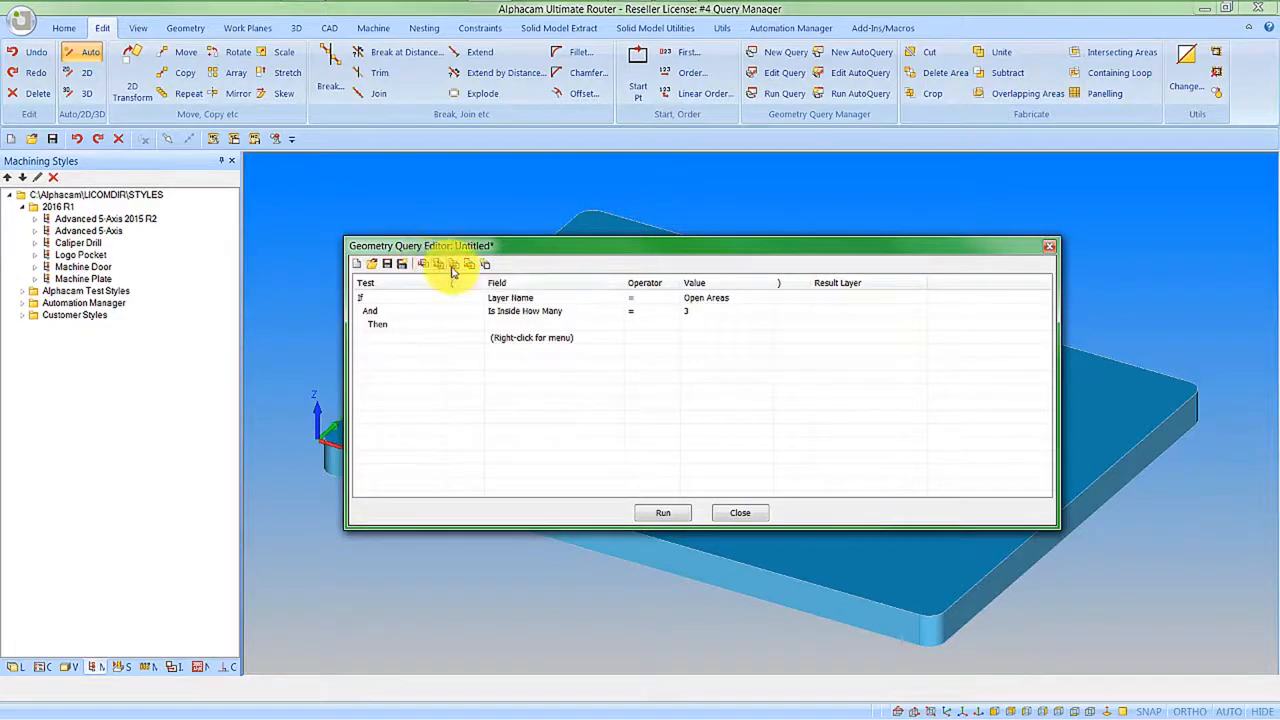
mouse_move(468, 272)
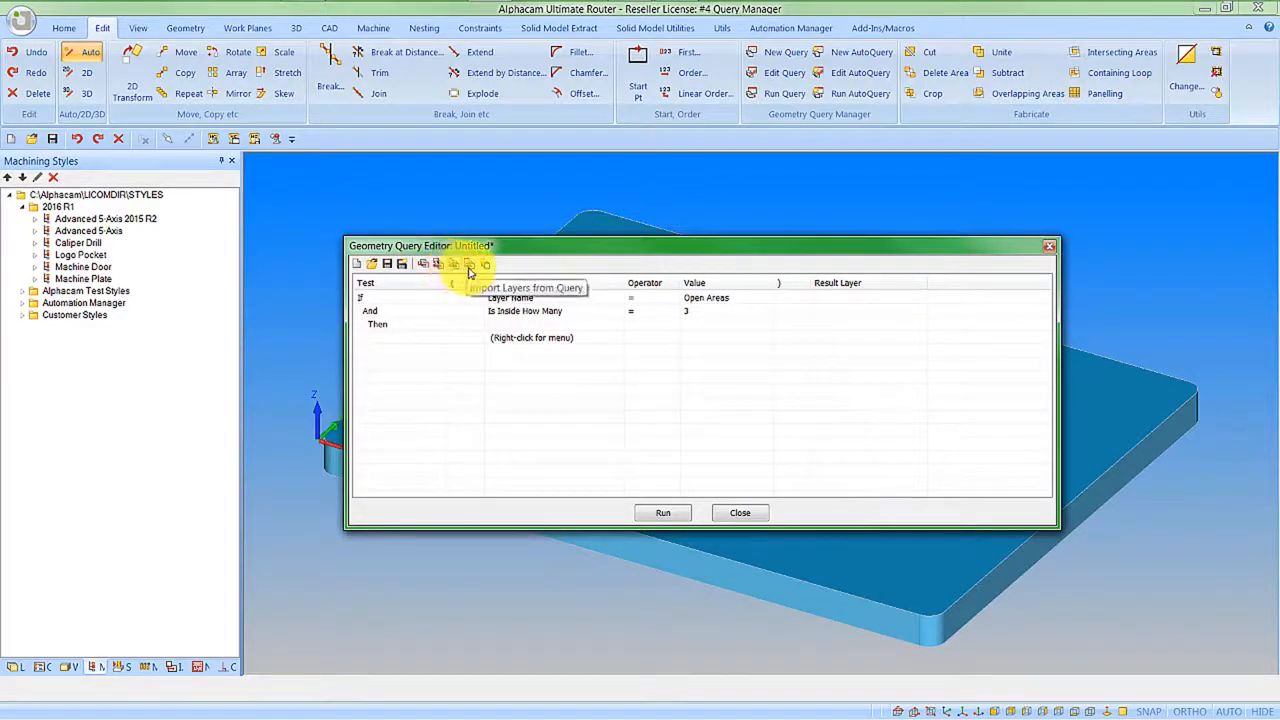
mouse_move(484, 272)
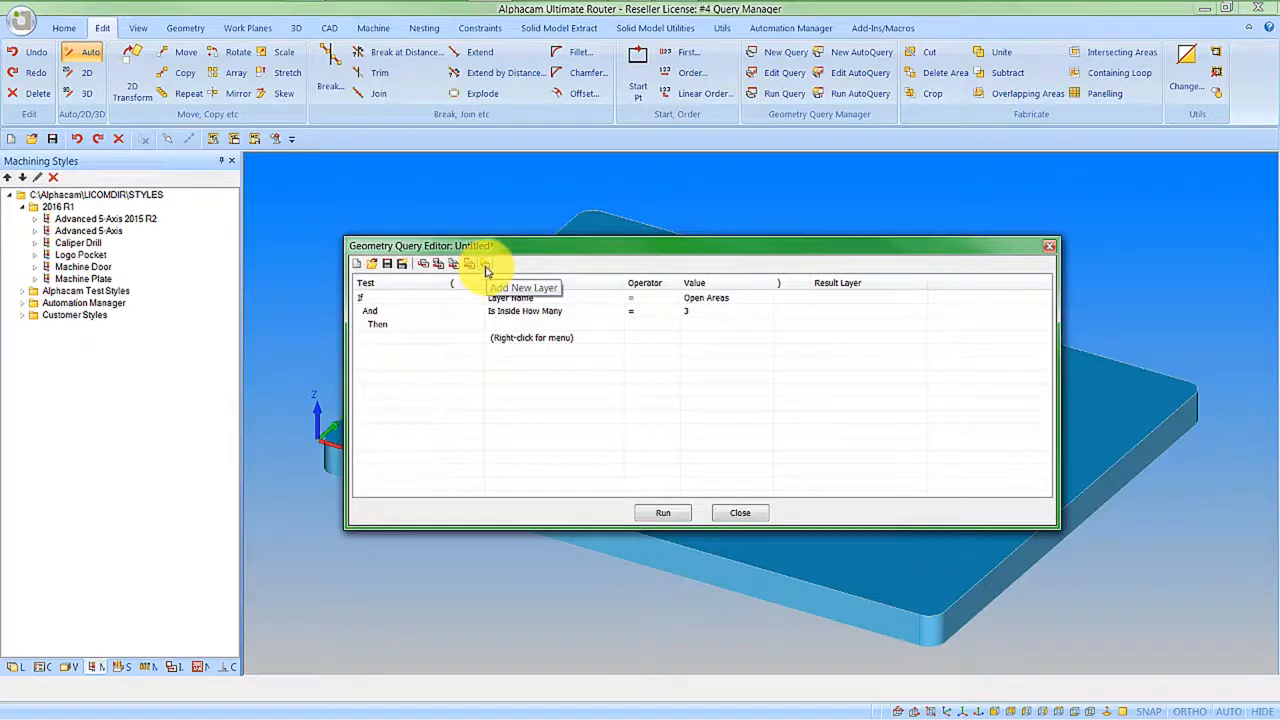
Add a new results layer named 'Apa' coloured orange and confirm it.
left_click(484, 264)
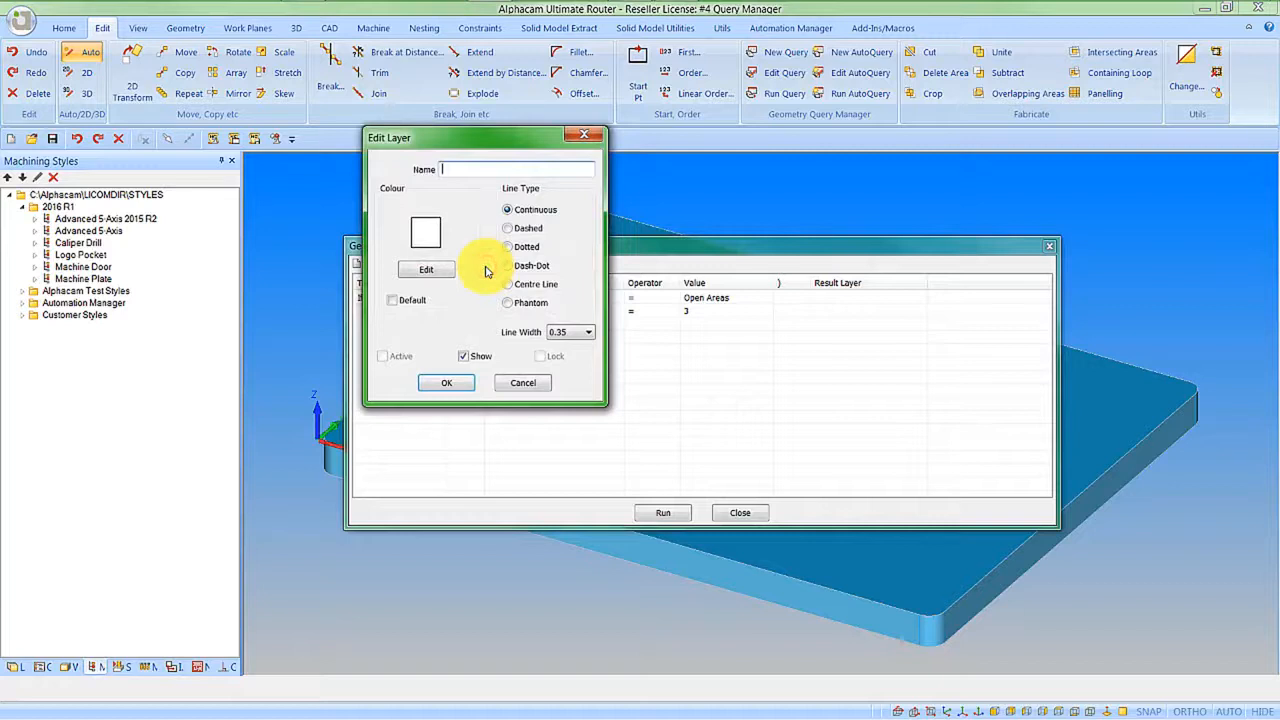
type("Apa")
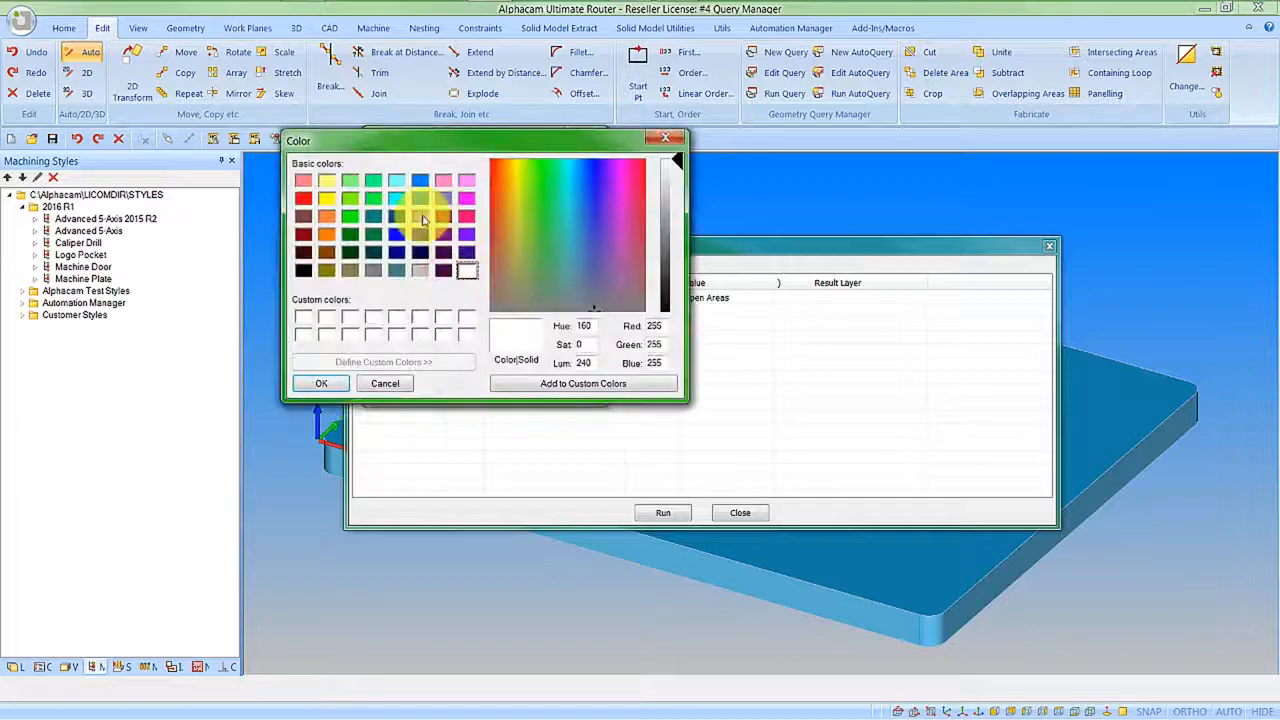
left_click(328, 232)
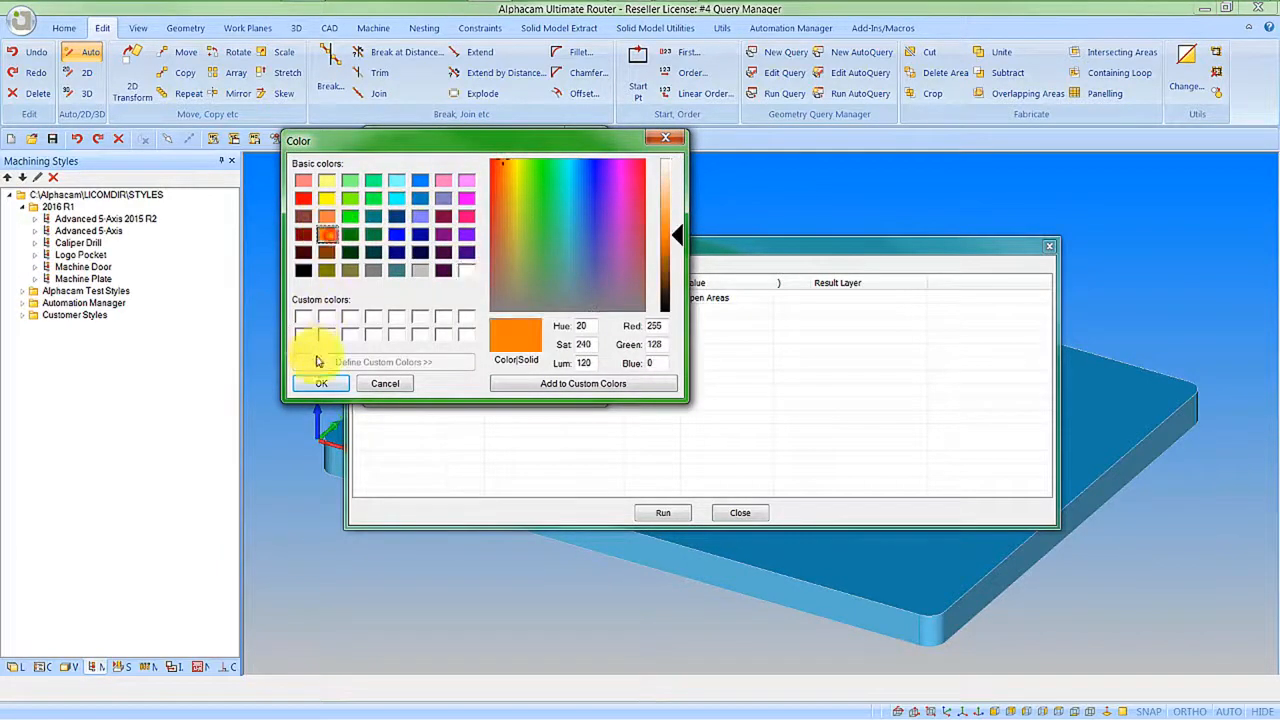
left_click(320, 384)
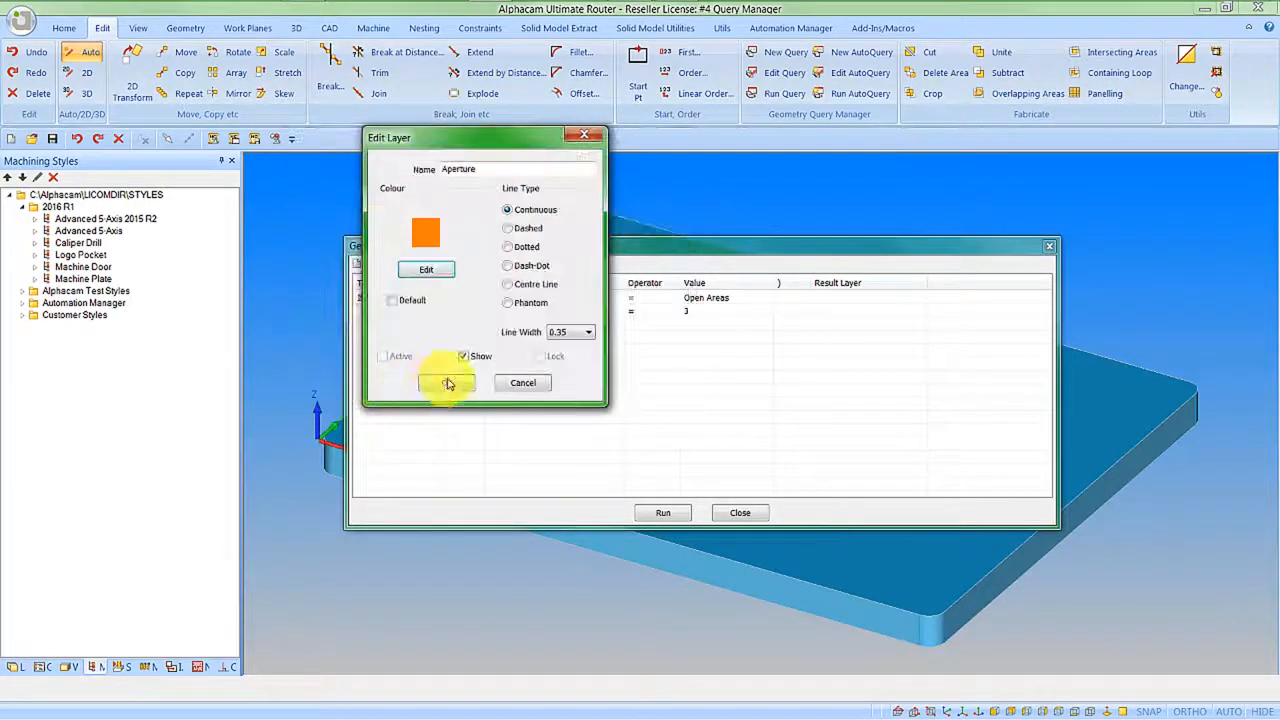
left_click(448, 384)
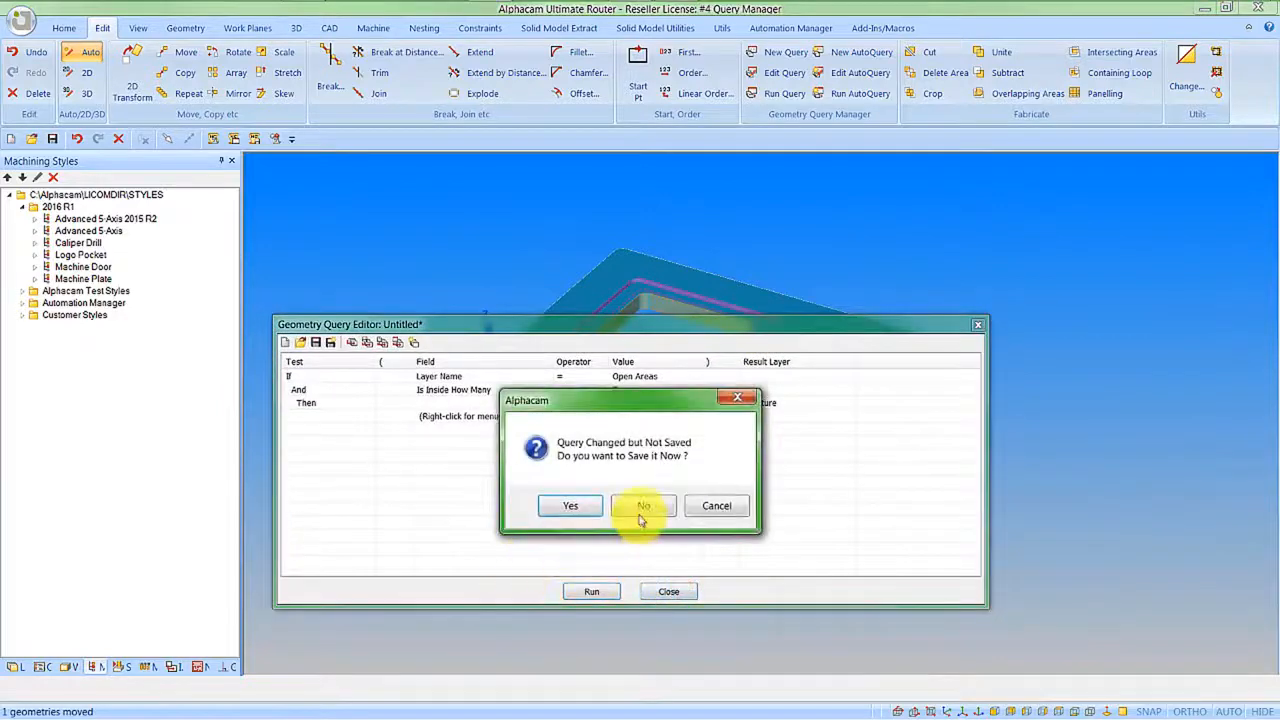
Save the query over the existing Is Inside How Many file and apply the Machine Plane style.
left_click(644, 504)
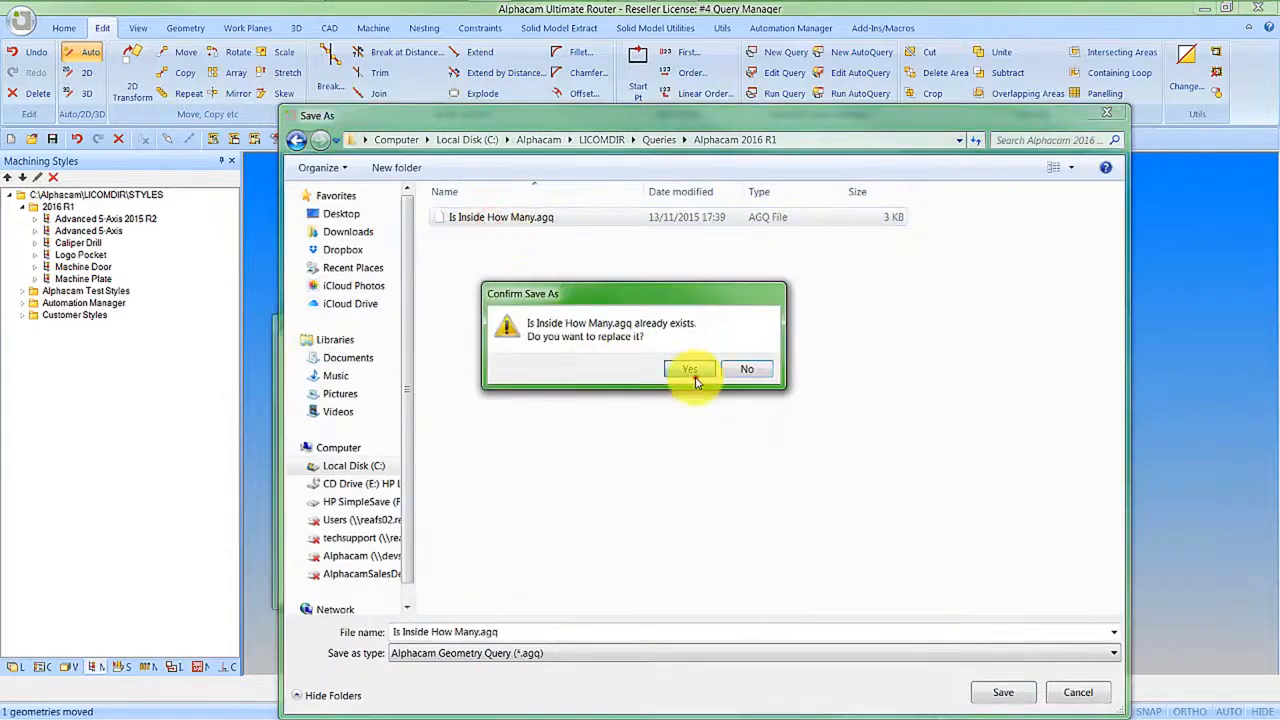
left_click(690, 368)
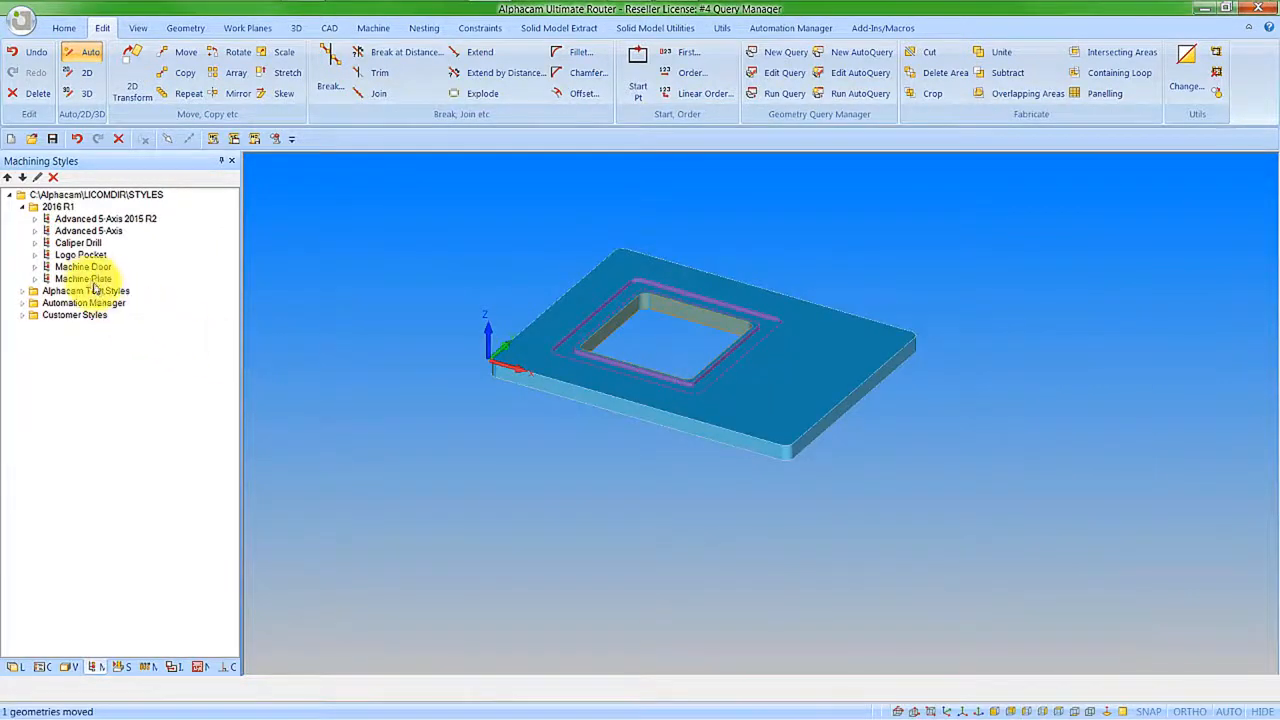
right_click(82, 278)
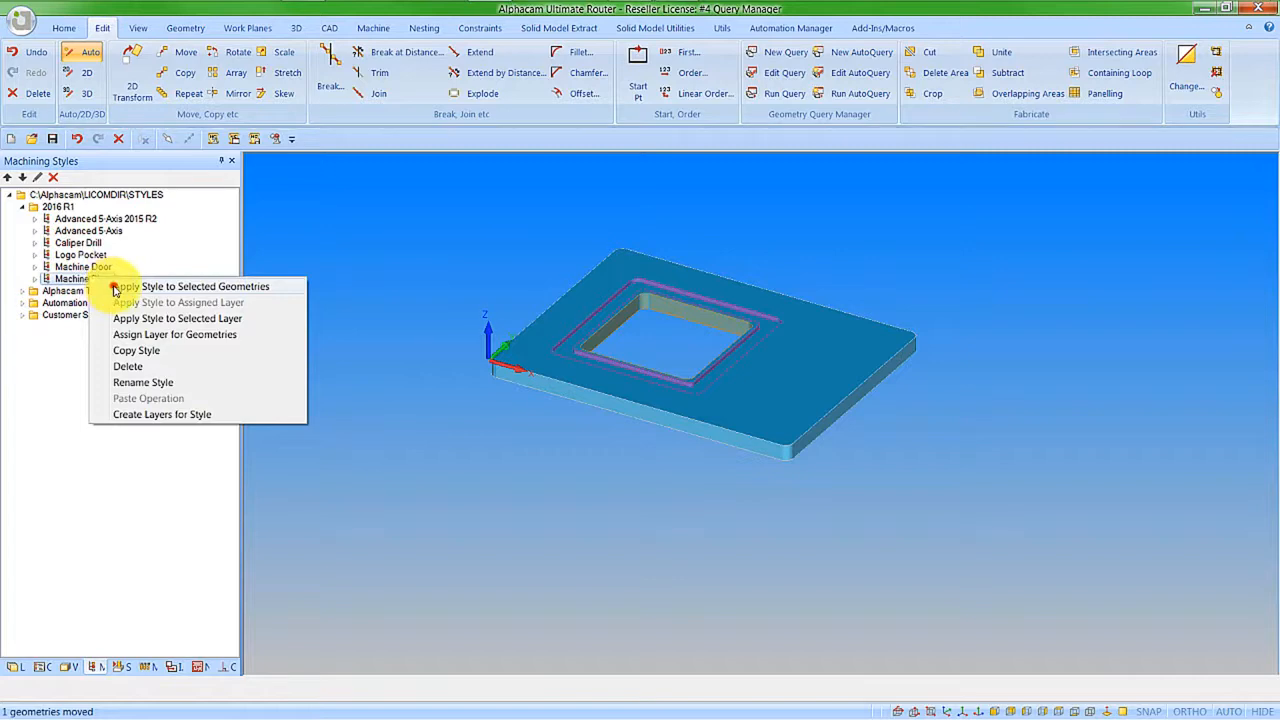
left_click(206, 286)
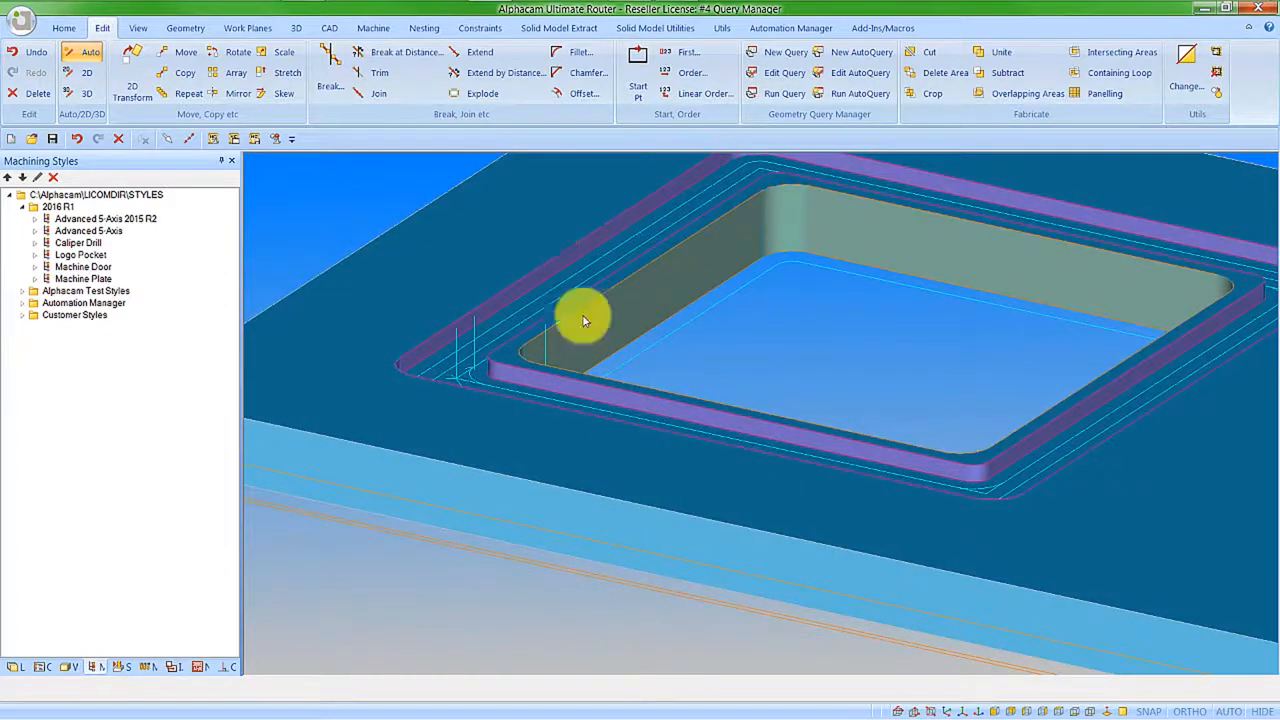
mouse_move(656, 356)
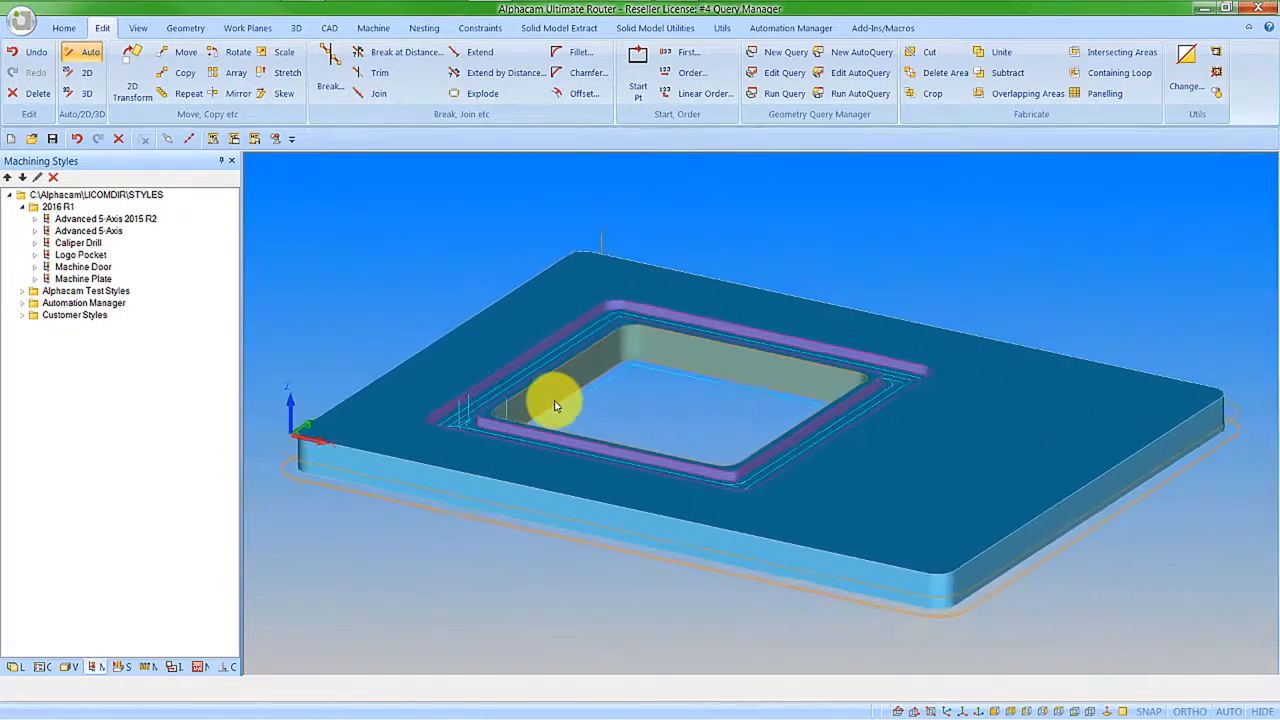
mouse_move(444, 304)
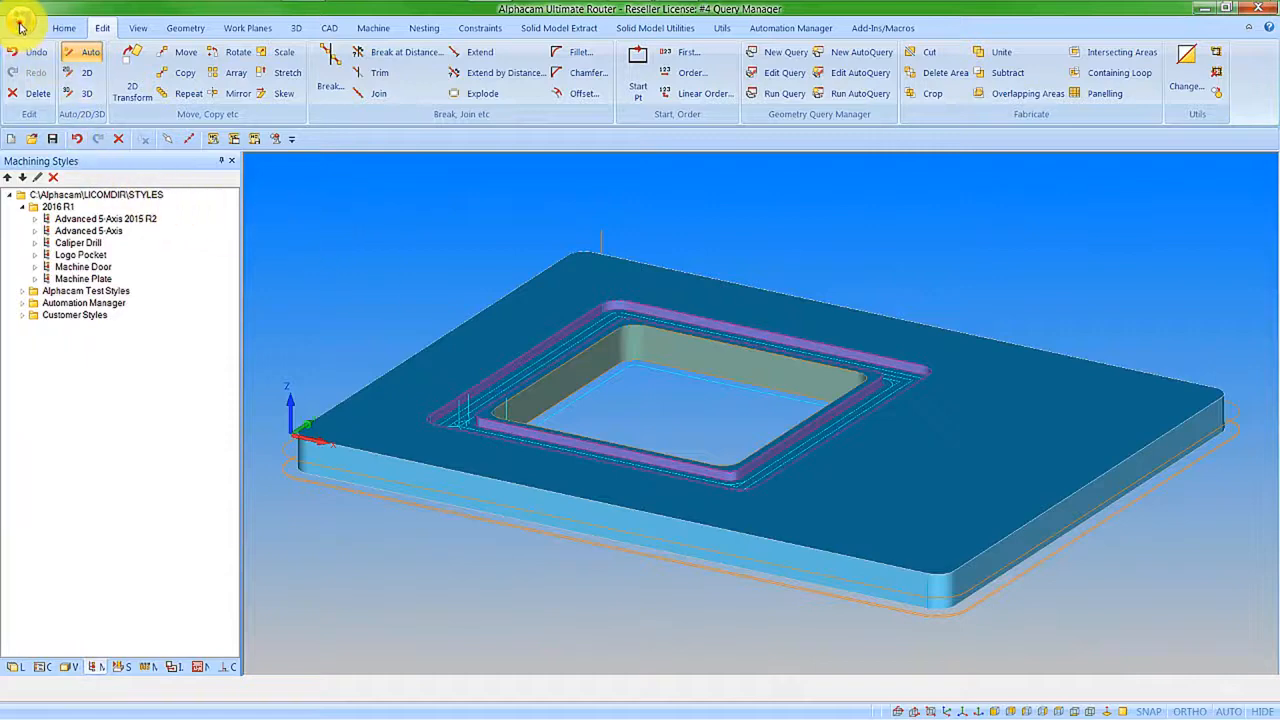
Enable Contours in Automatic Extraction settings with Run Query on Results ticked.
left_click(20, 20)
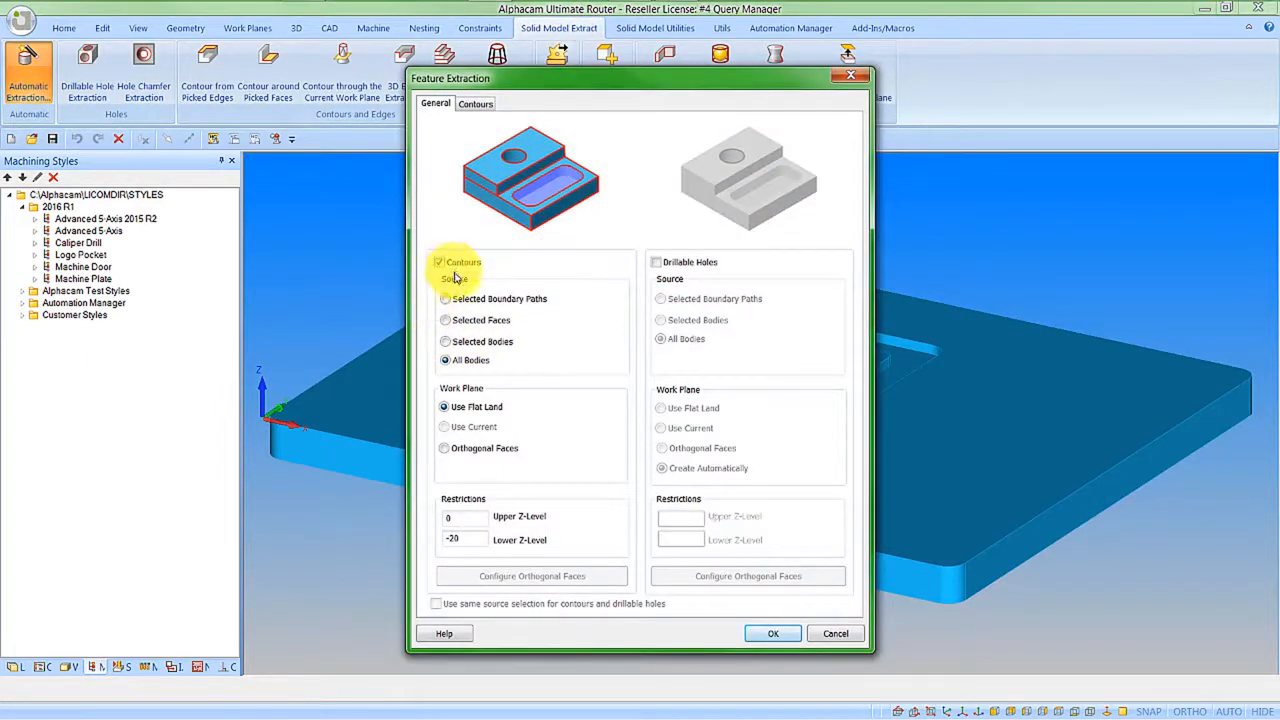
left_click(476, 104)
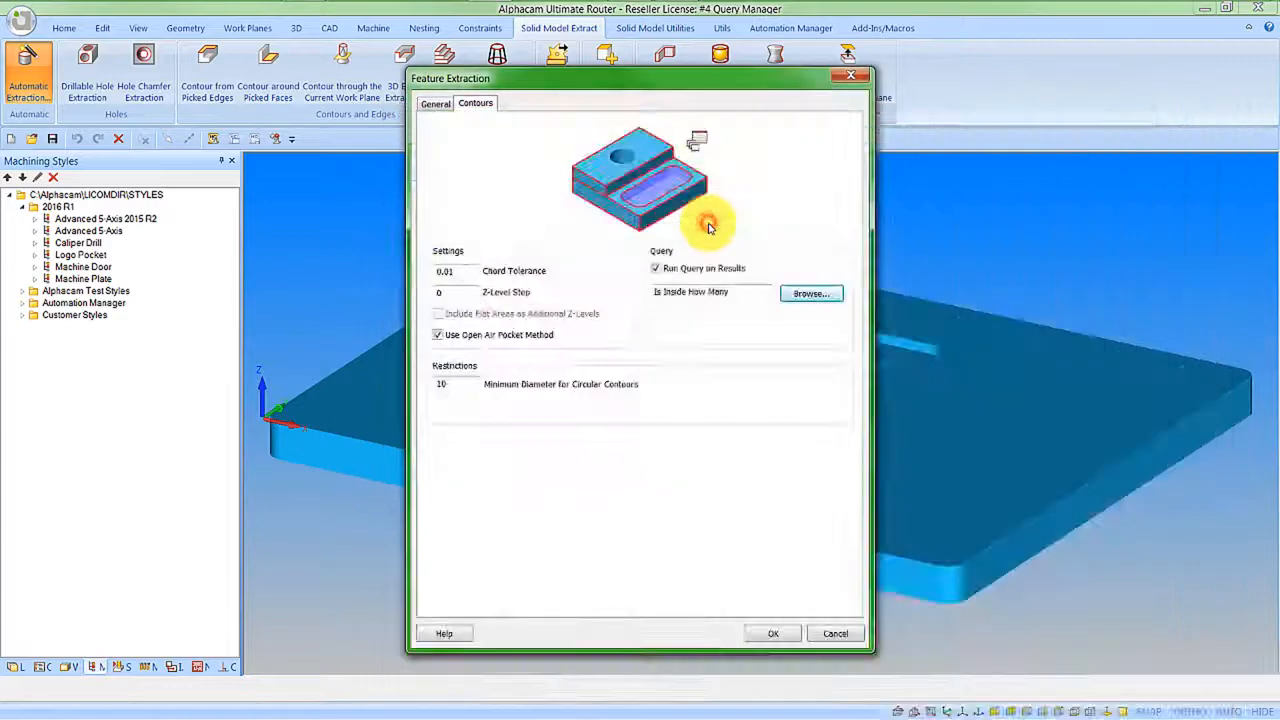
left_click(772, 632)
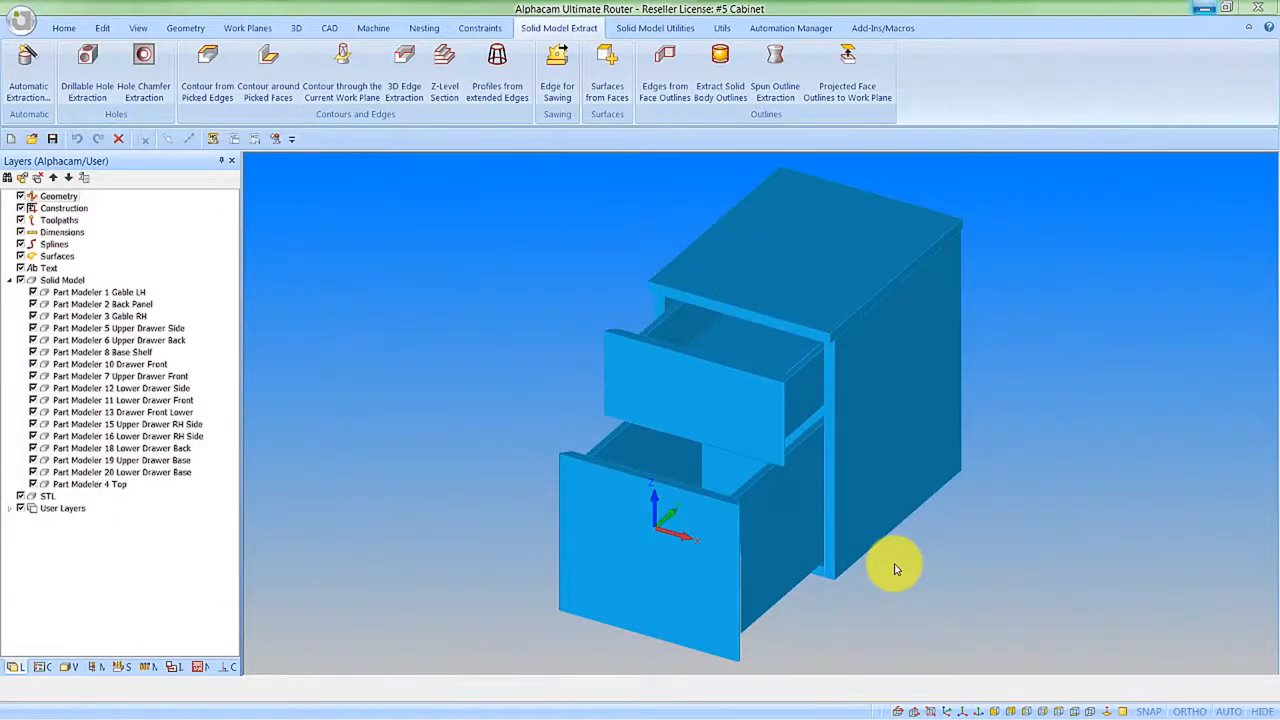
mouse_move(696, 512)
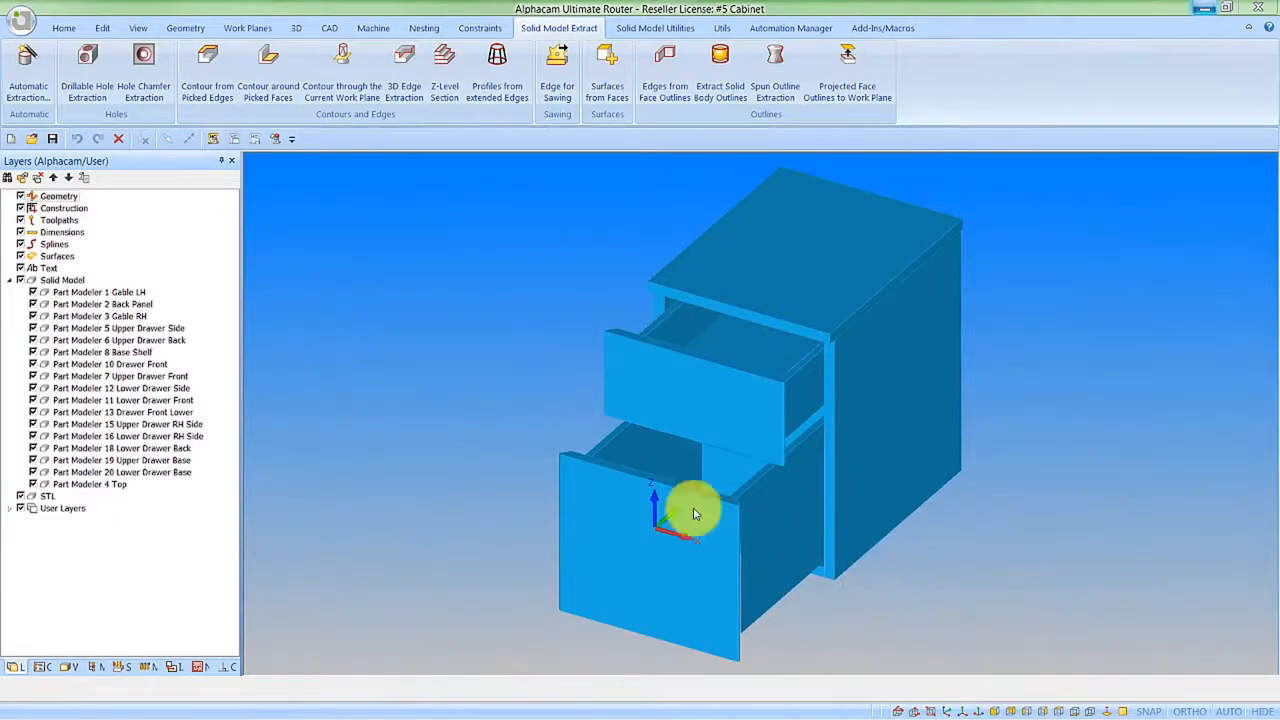
left_click(90, 292)
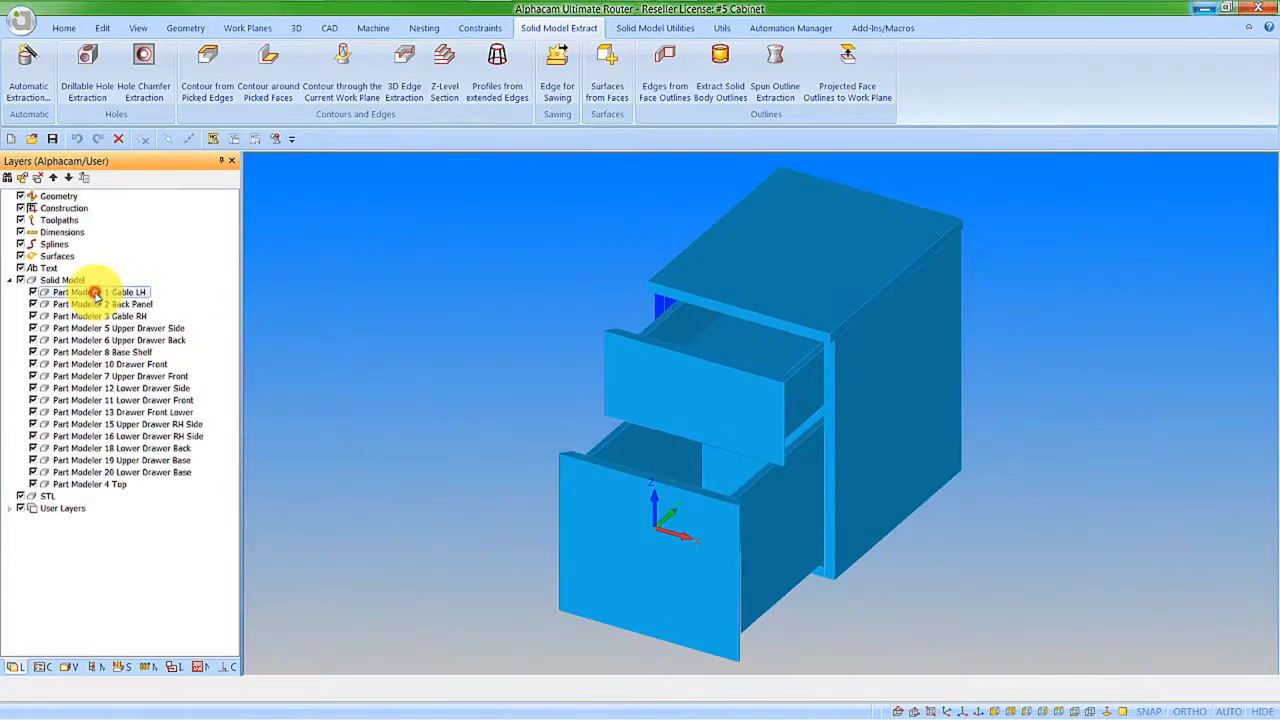
left_click(100, 304)
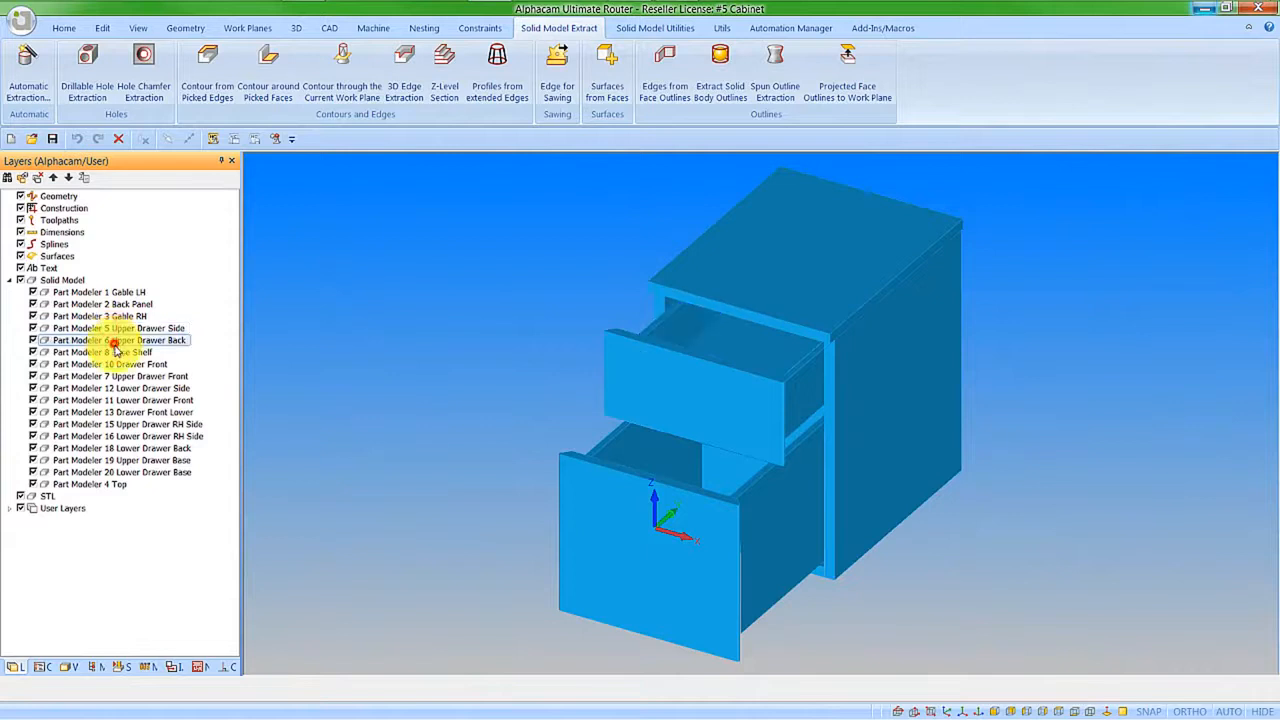
left_click(98, 352)
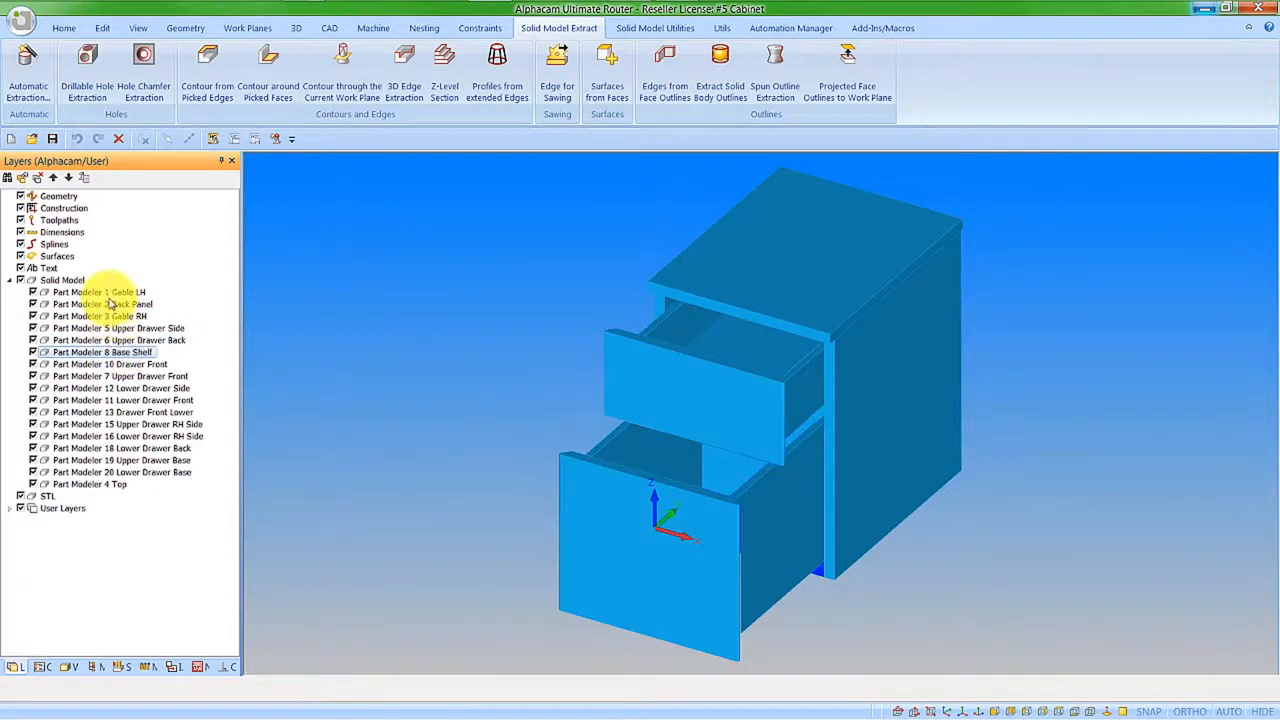
right_click(96, 292)
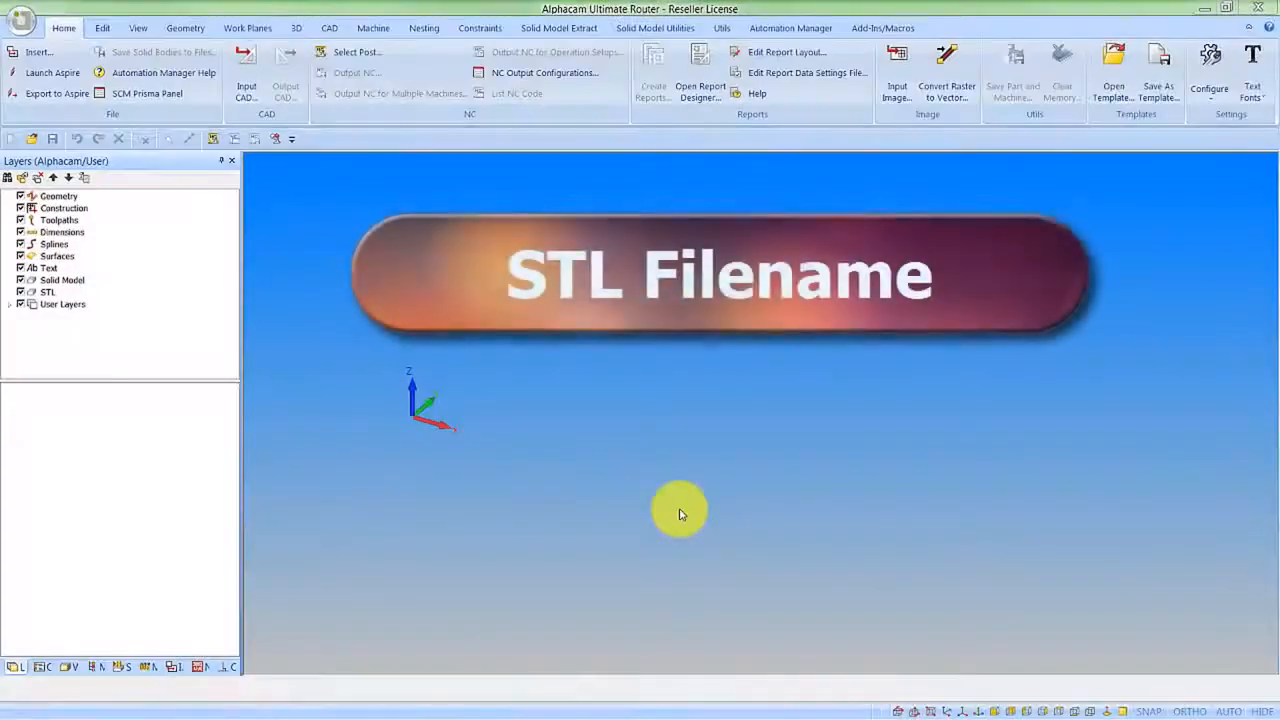
Import #6 Flower.skp through Input CAD as a Google SketchUp file.
left_click(246, 72)
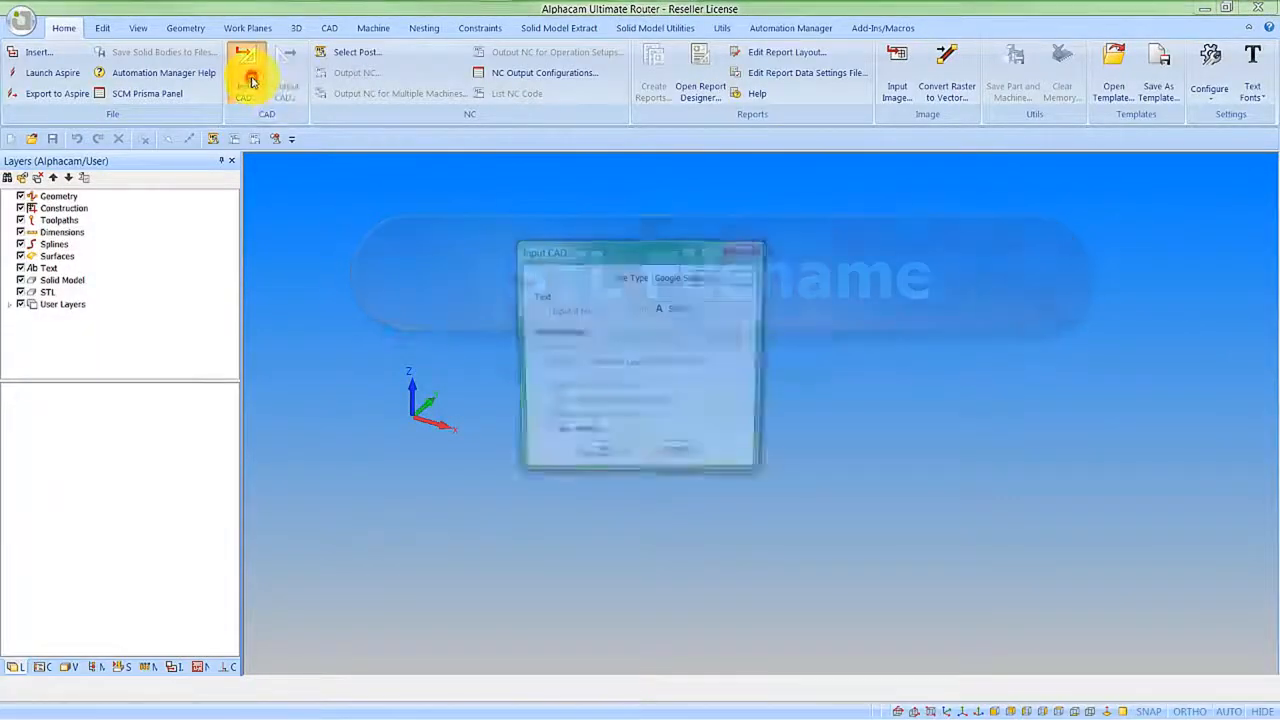
left_click(246, 72)
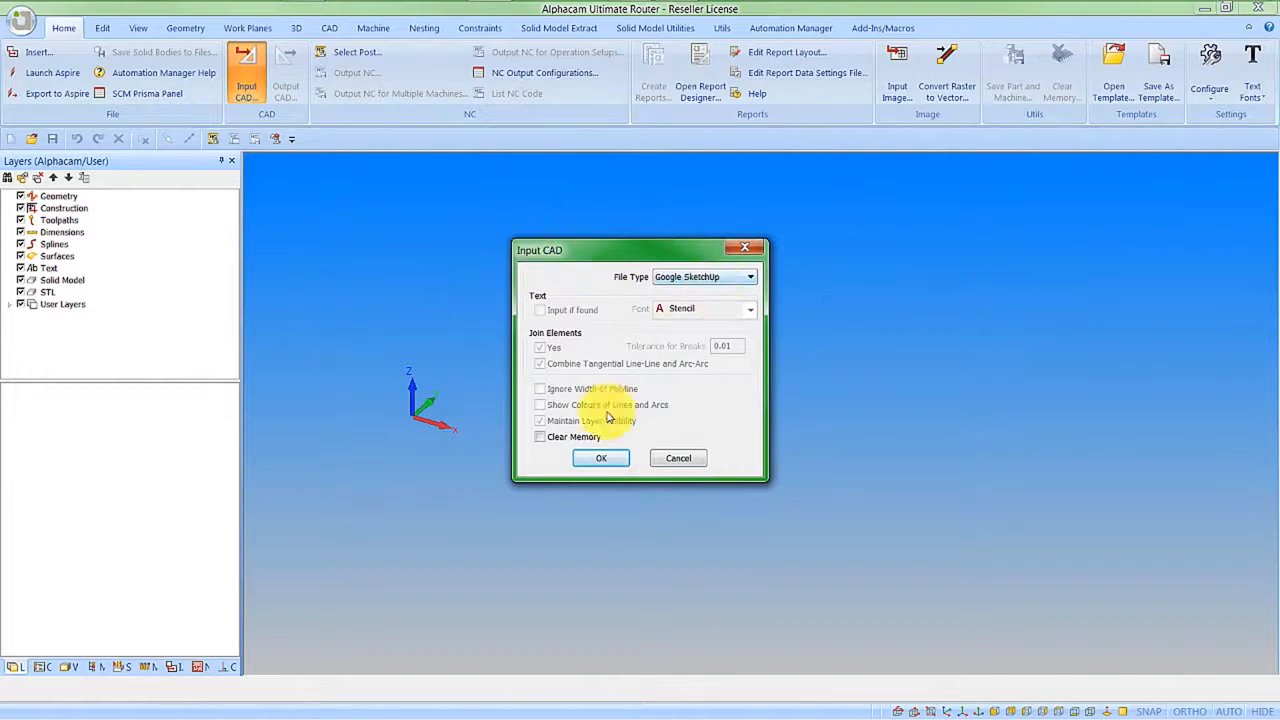
left_click(600, 458)
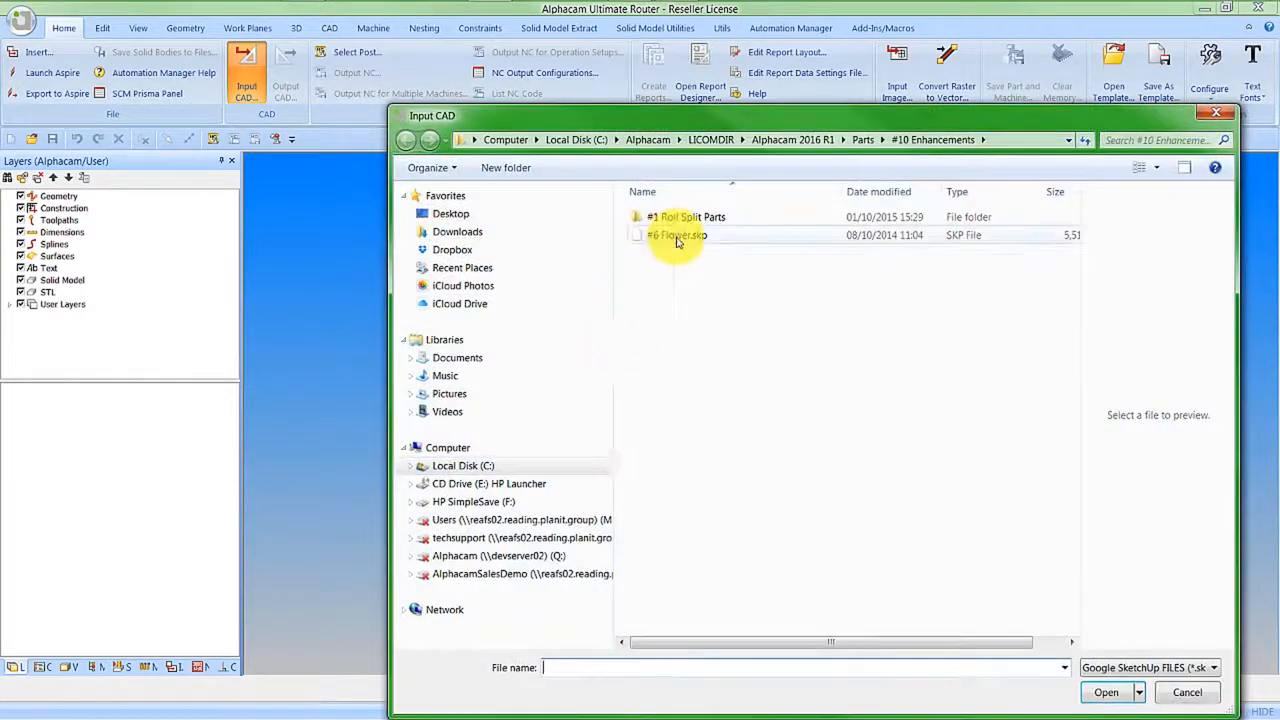
left_click(676, 234)
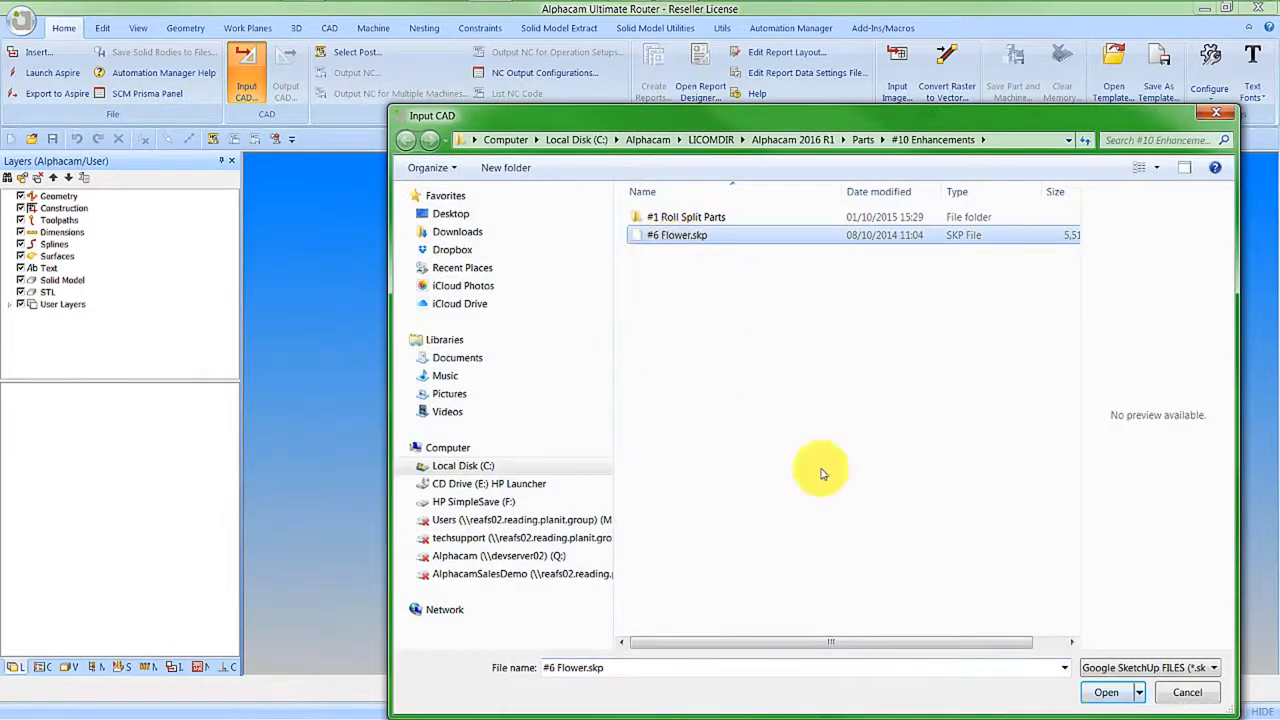
left_click(1106, 692)
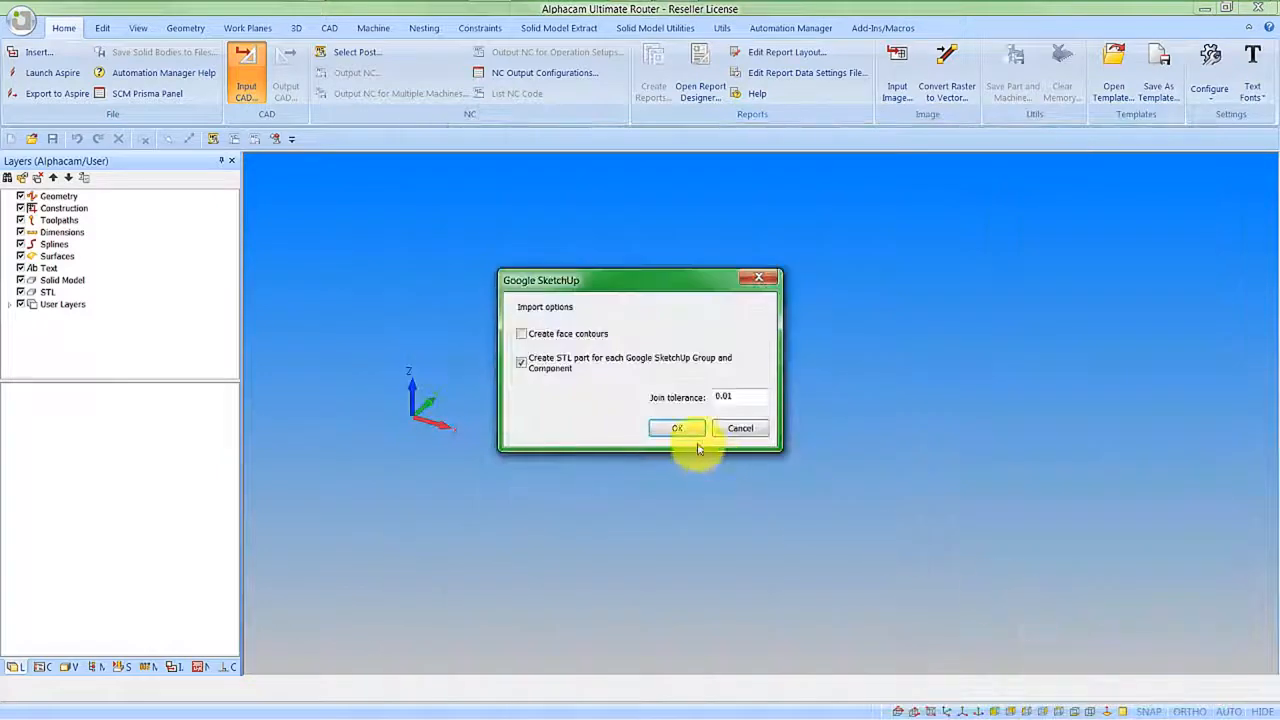
left_click(676, 428)
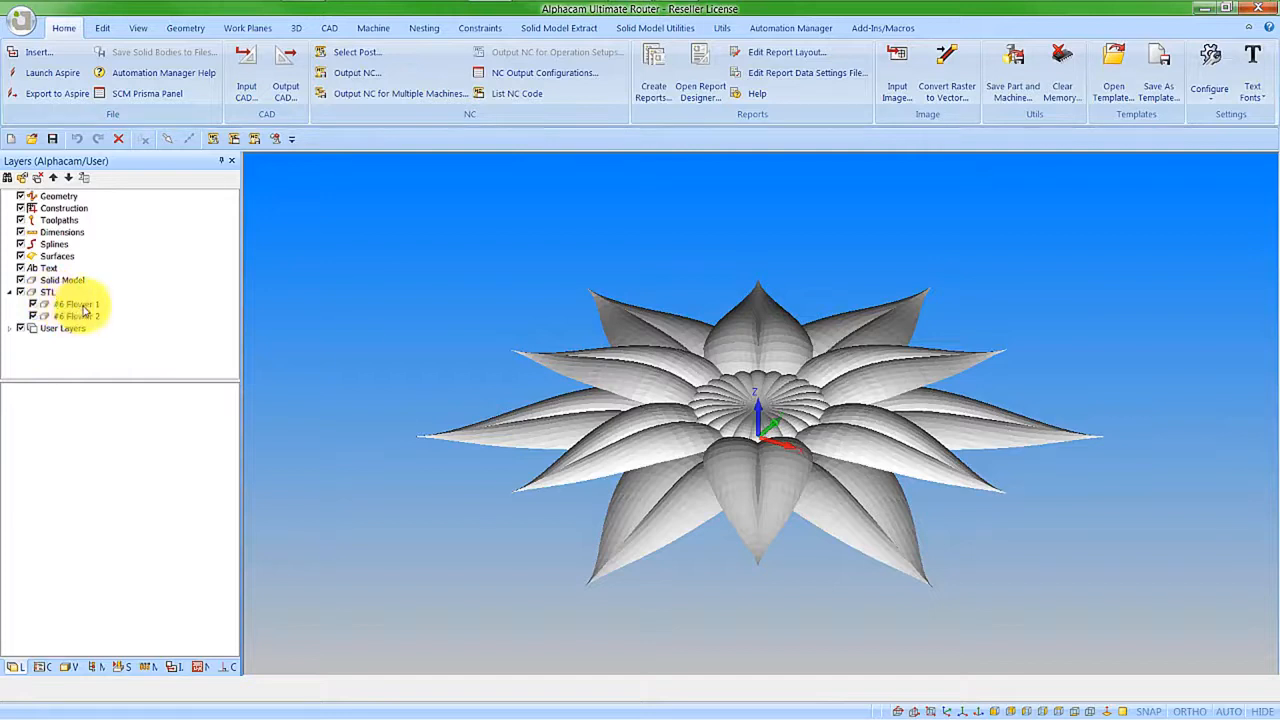
Expand the imported flower STL parts in Layers and show #6 Flower 1's properties.
left_click(76, 304)
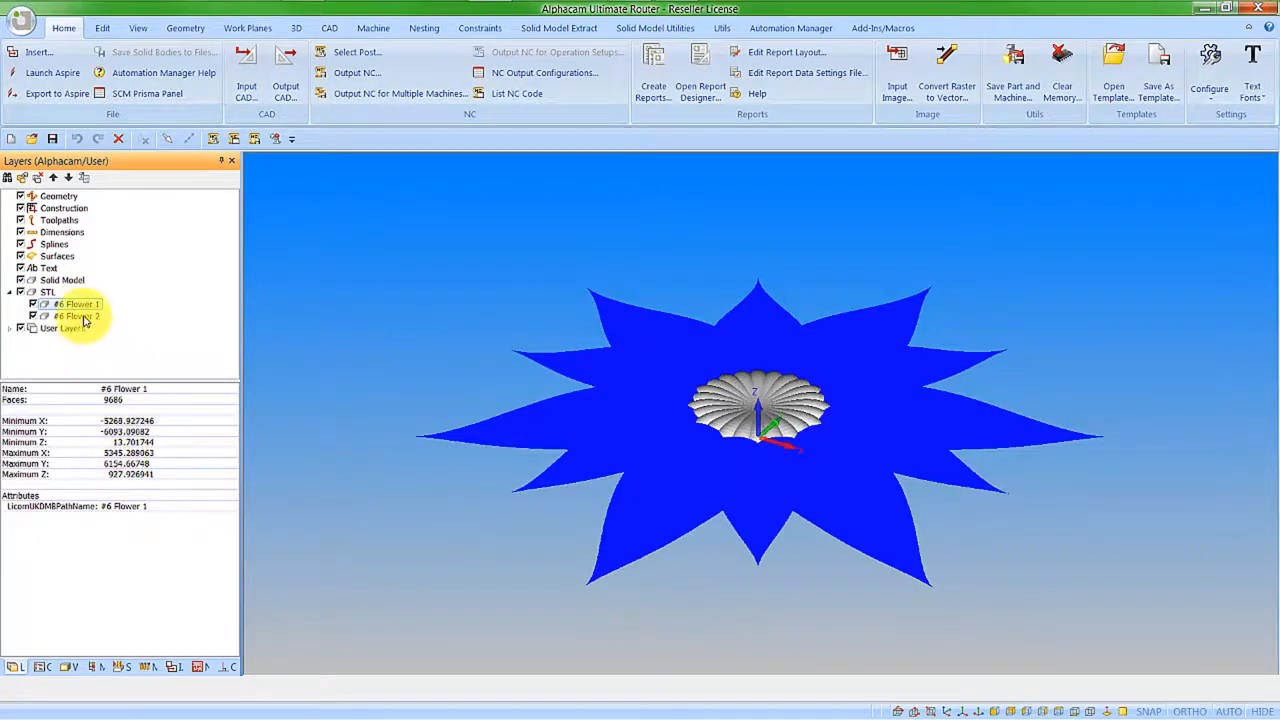
left_click(76, 316)
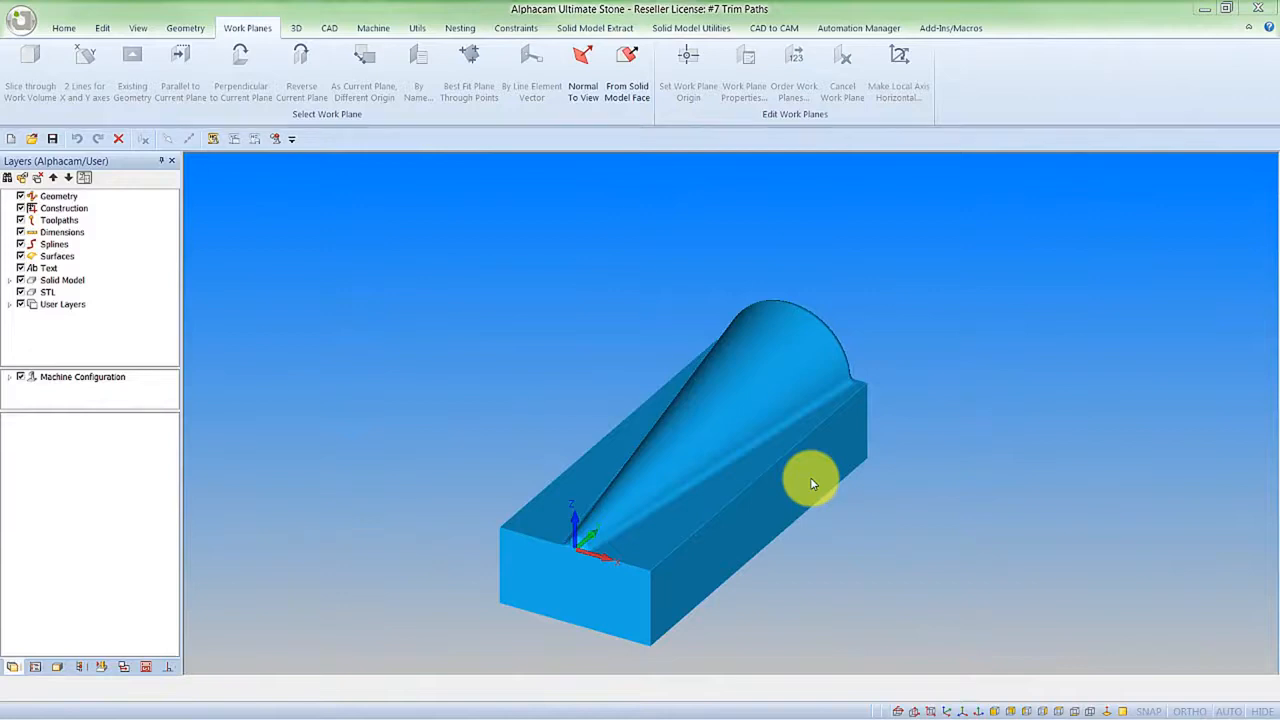
mouse_move(344, 148)
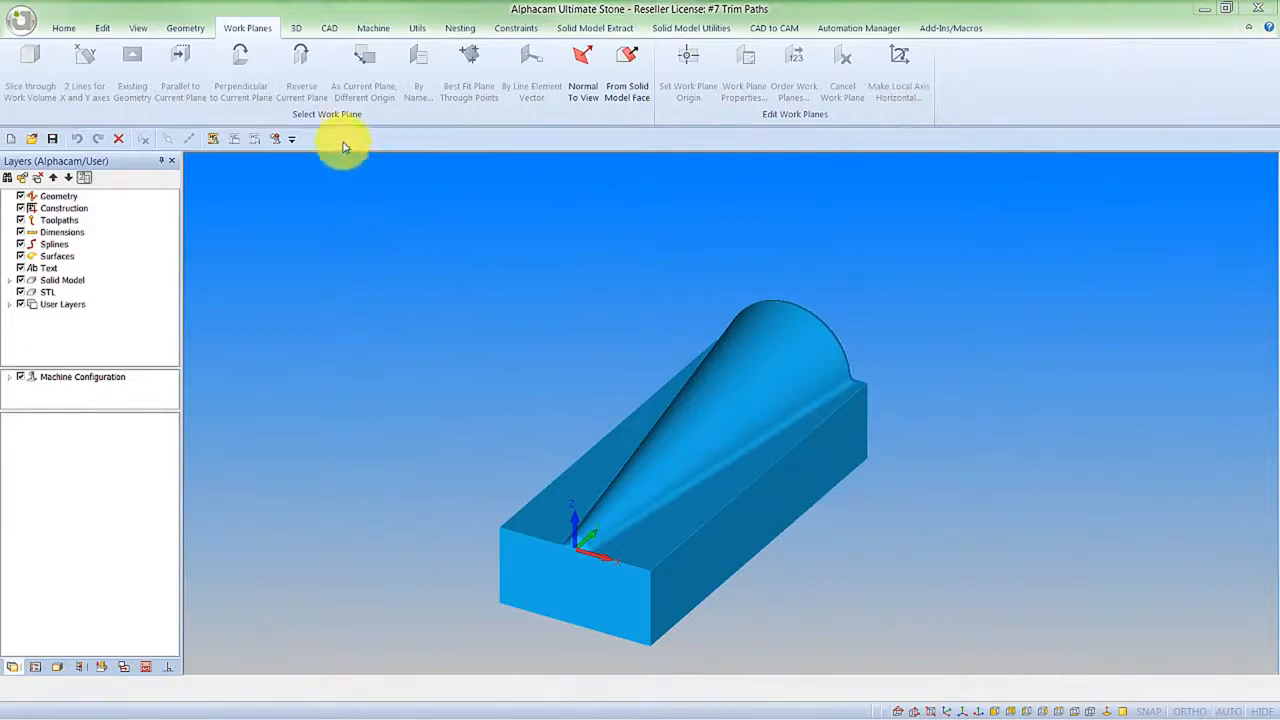
Set the work plane from the block's front face and play the disk finishing simulation.
left_click(628, 70)
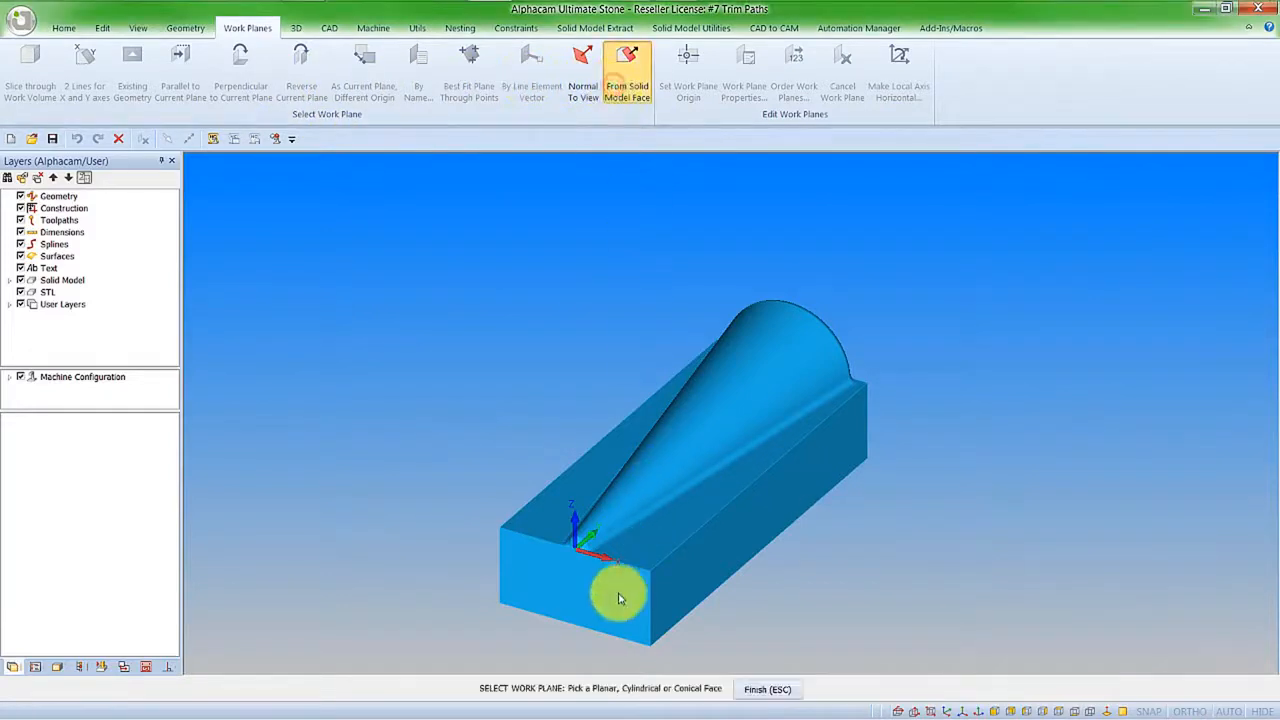
left_click(618, 598)
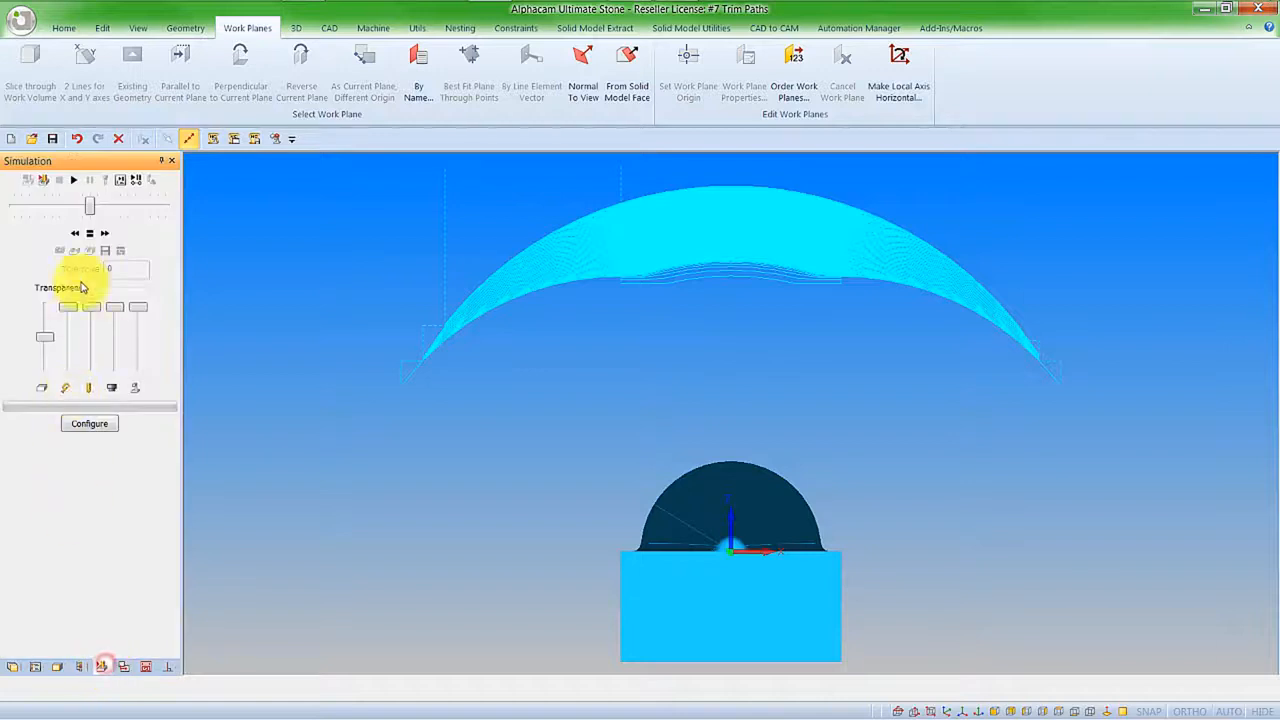
left_click(72, 180)
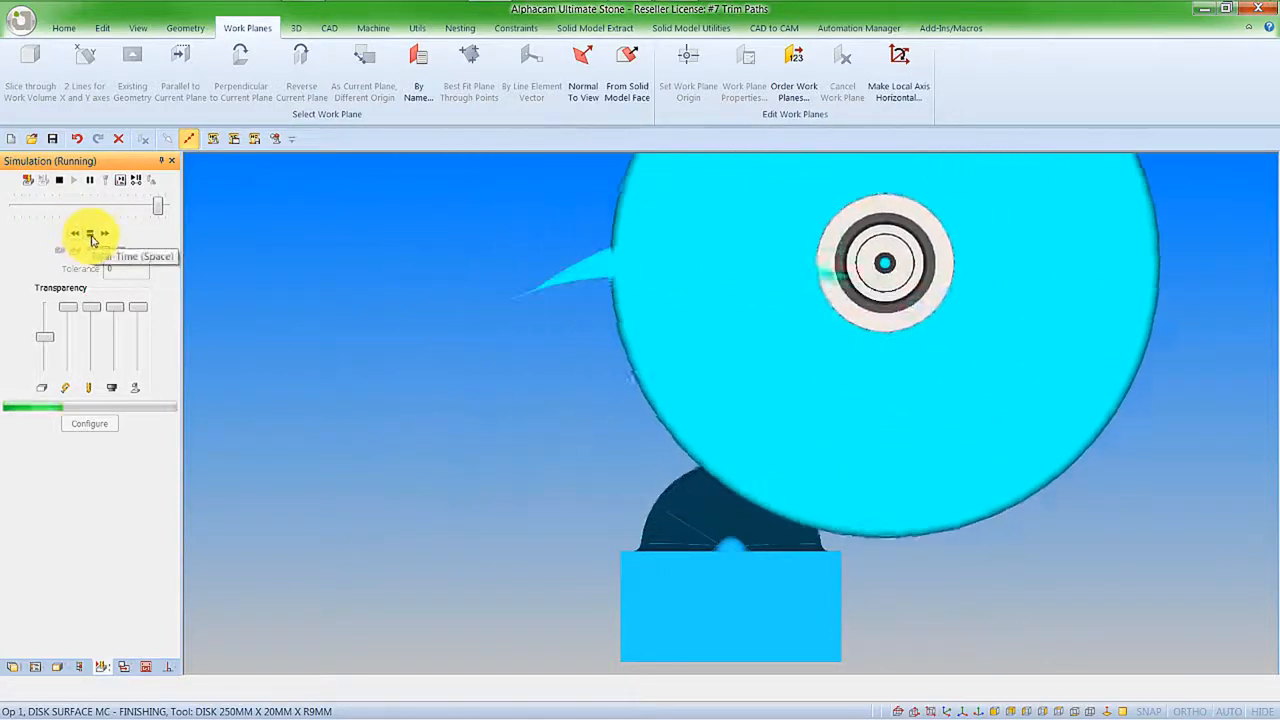
left_click(60, 180)
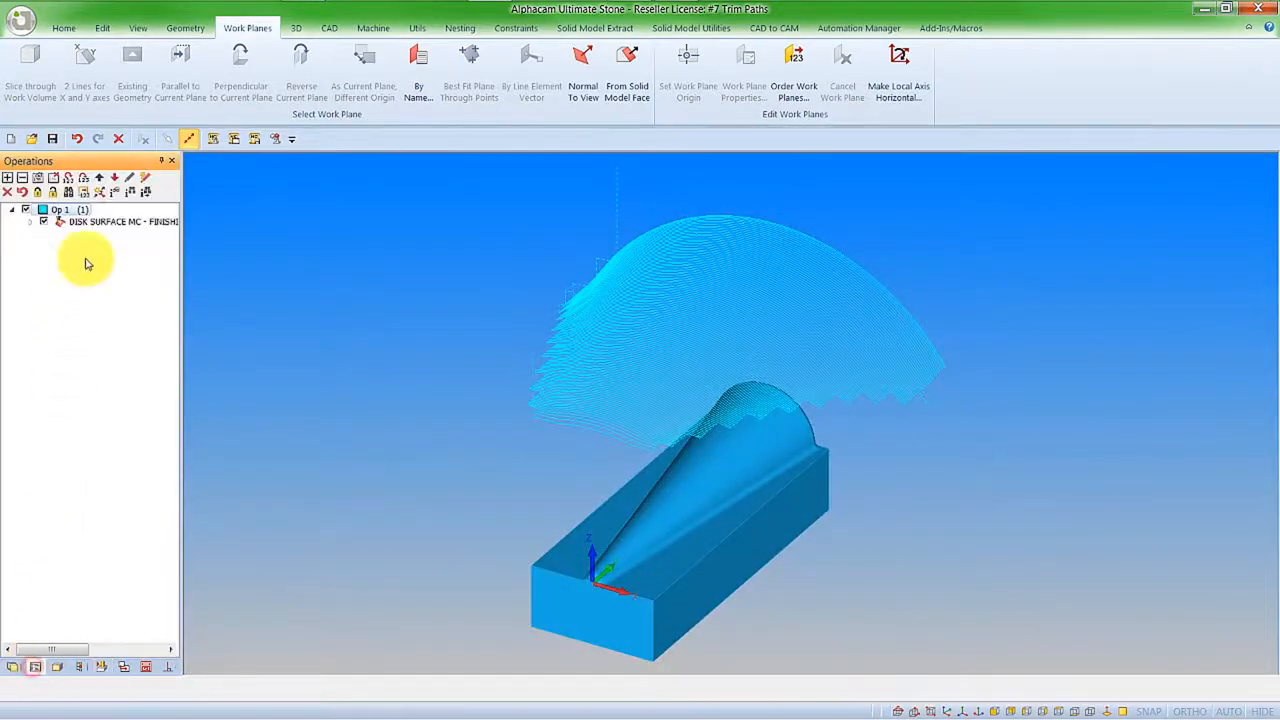
Set DISK SURFACE MC - FINISHING to Trim Paths to XZ Plane, Offset 120, and simulate again.
left_click(120, 232)
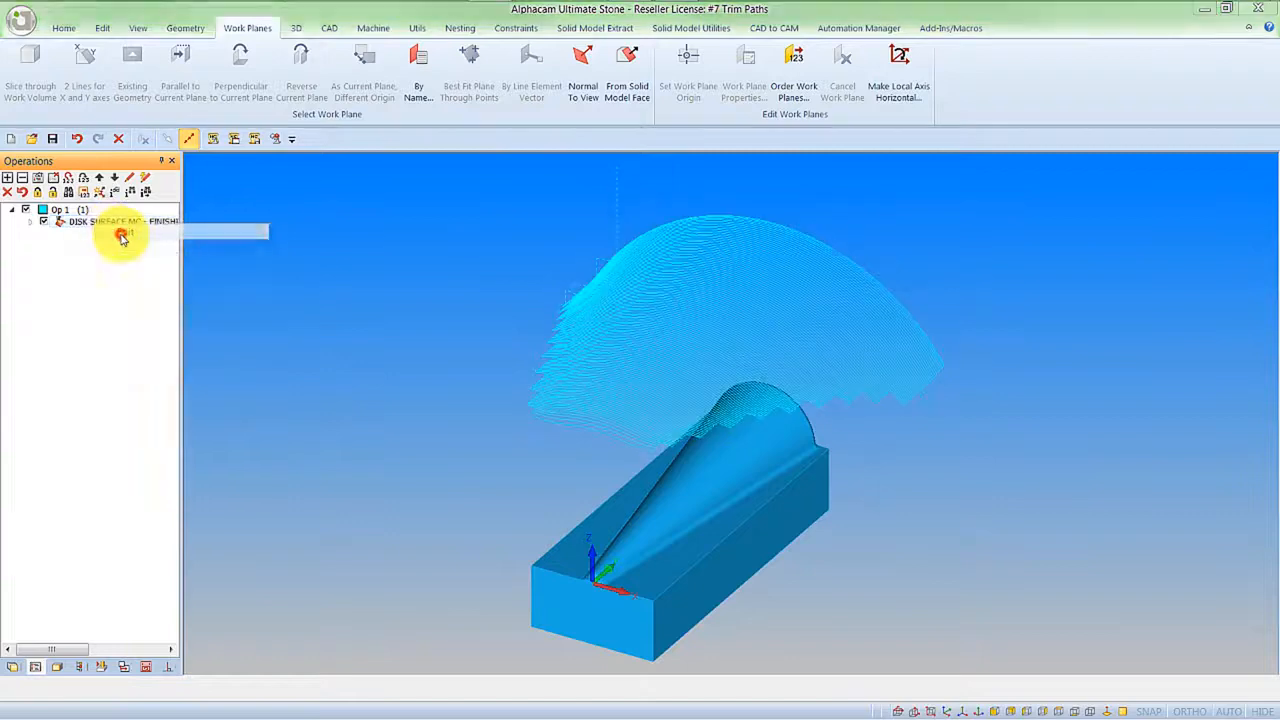
double_click(120, 220)
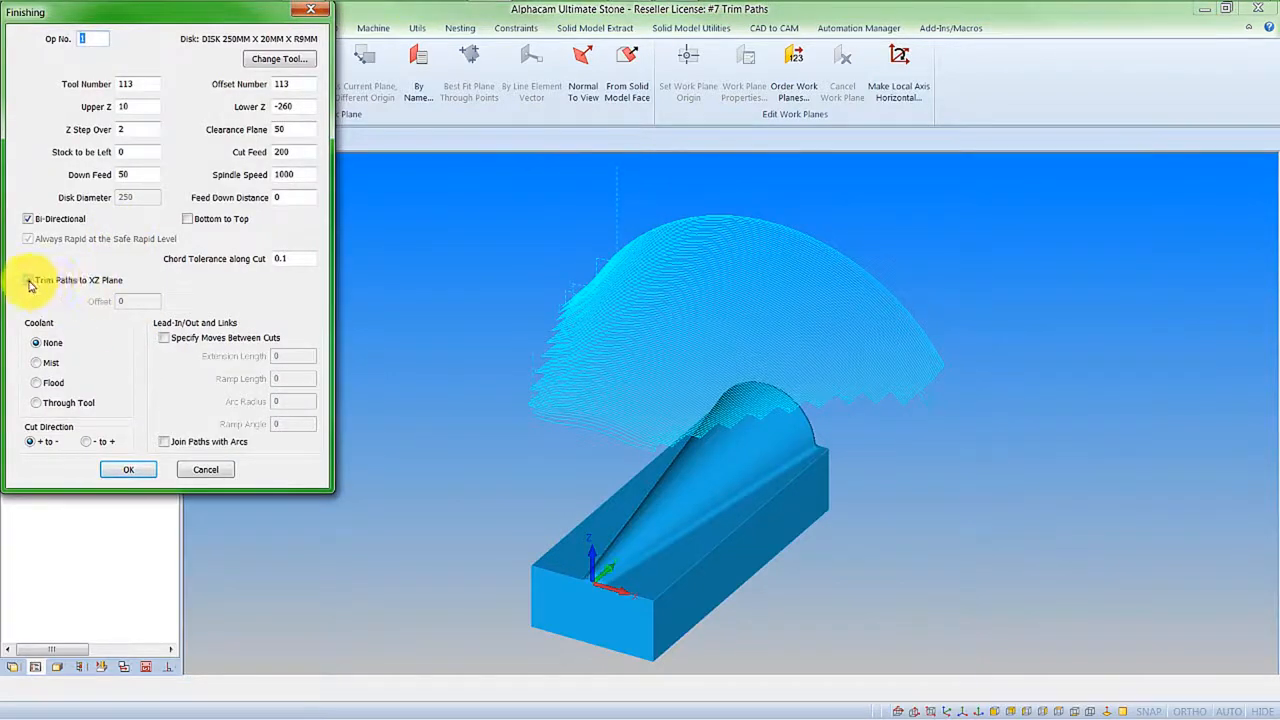
left_click(28, 280)
type("125")
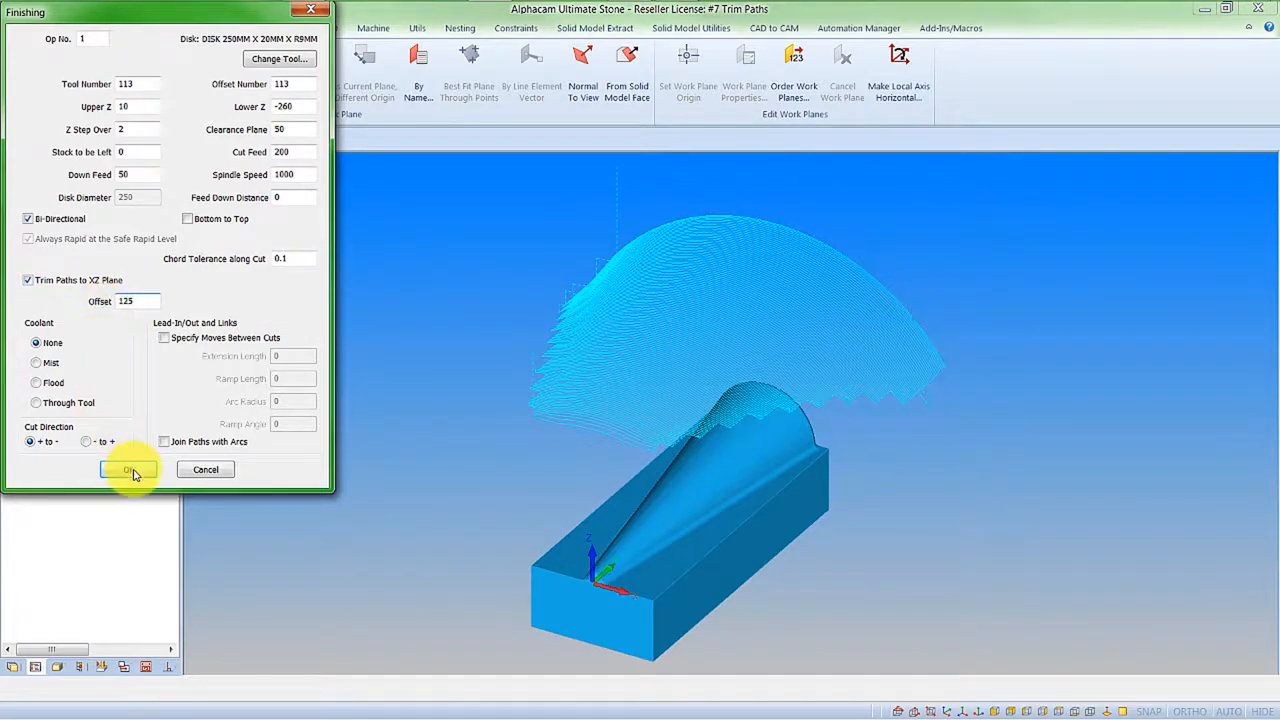
left_click(128, 470)
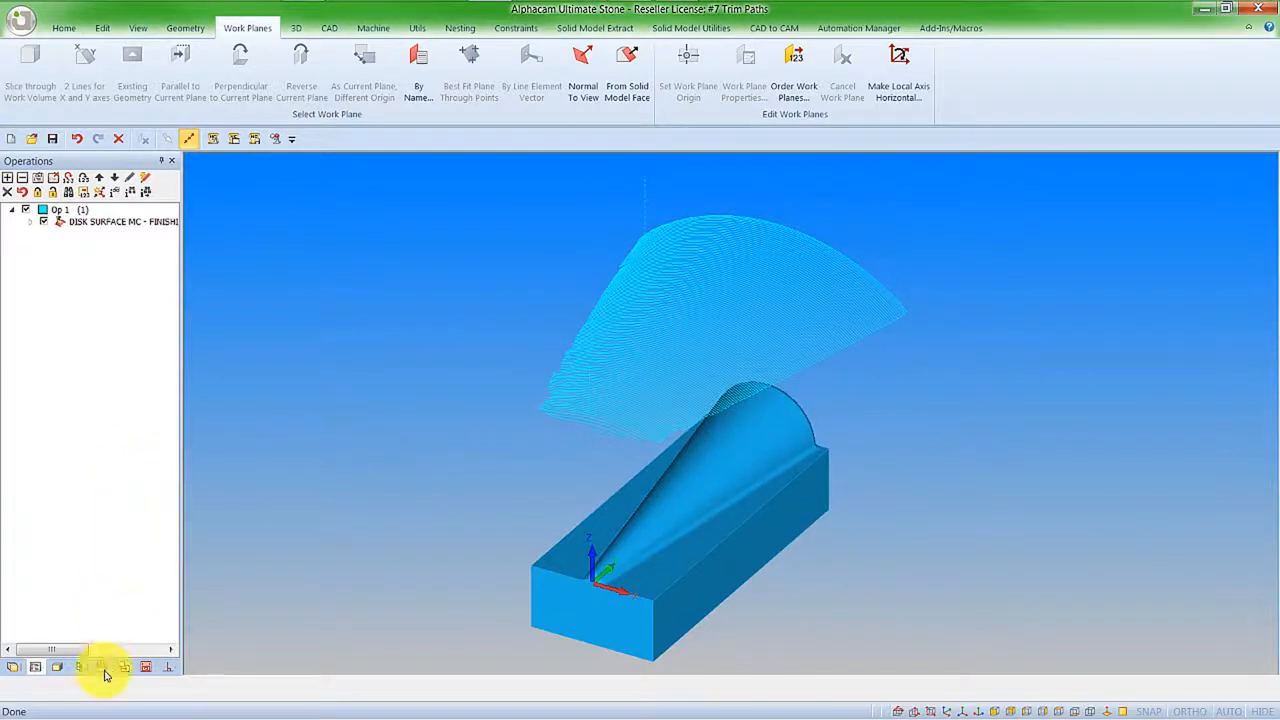
left_click(104, 666)
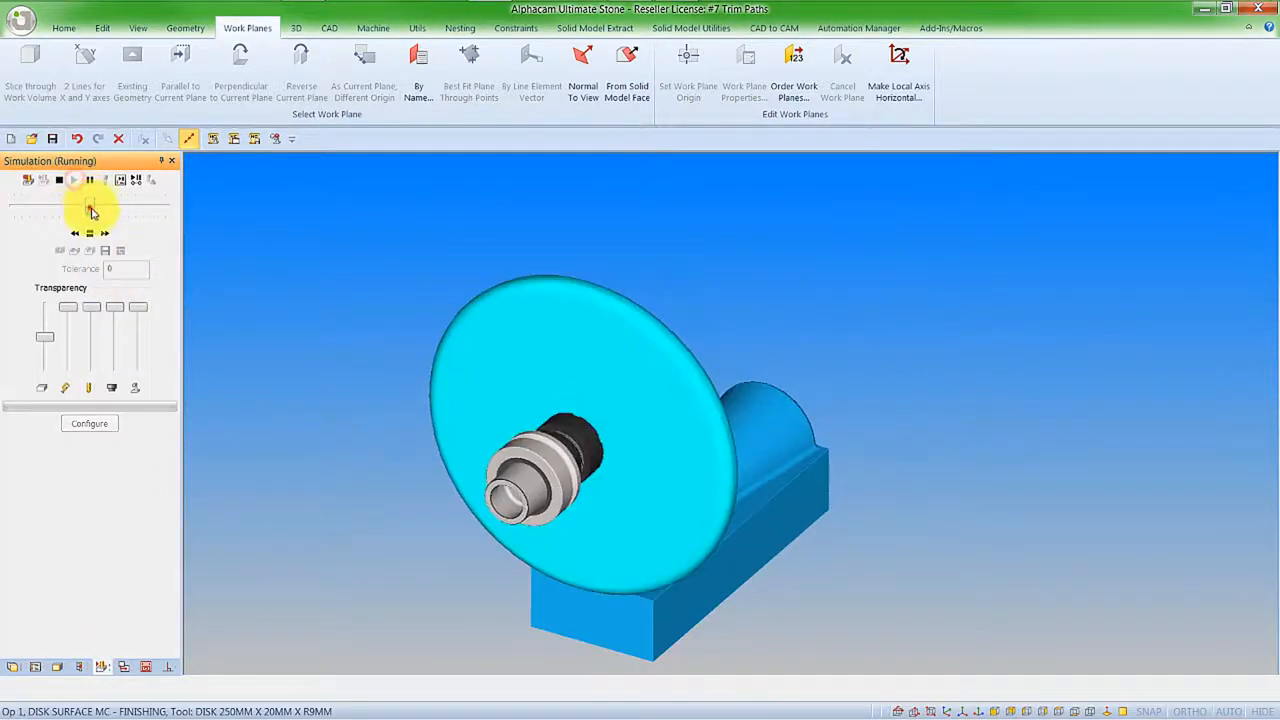